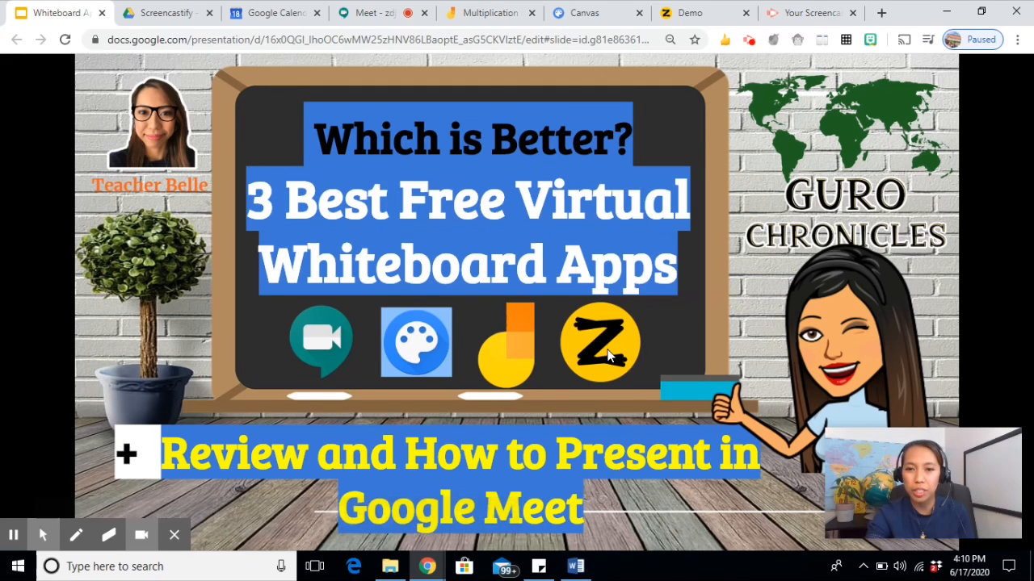
mouse_move(577, 360)
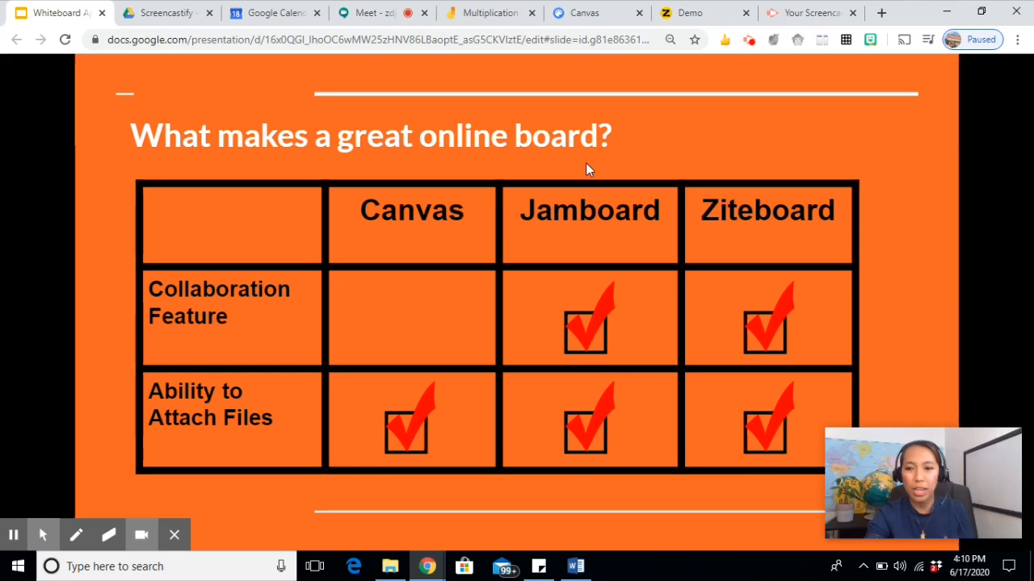
mouse_move(294, 290)
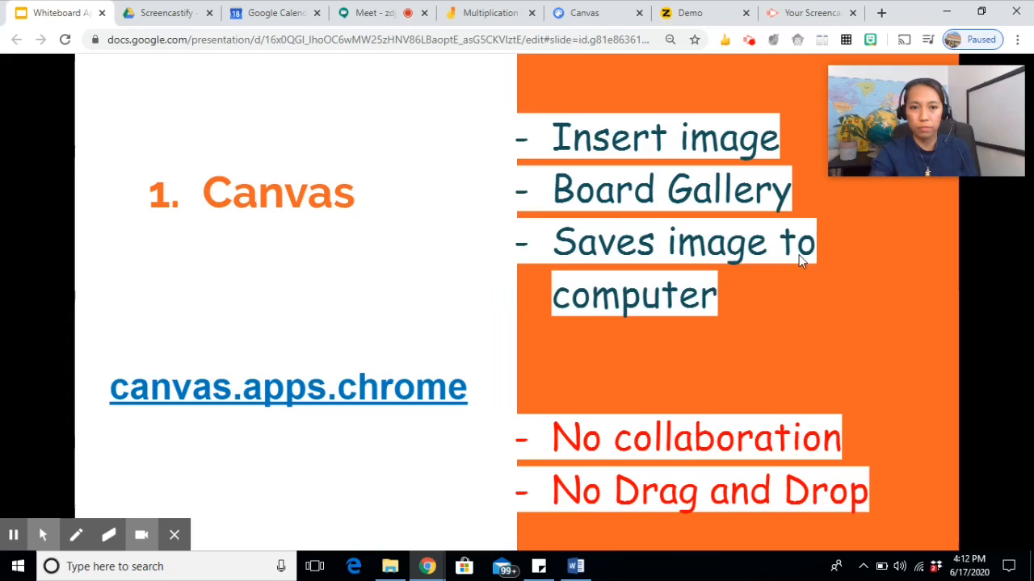
mouse_move(477, 309)
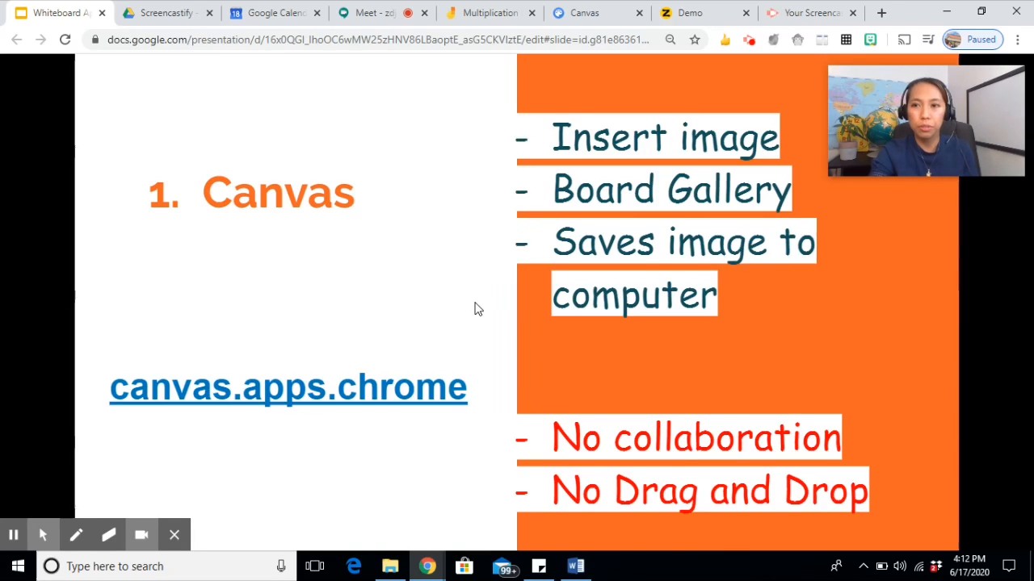
mouse_move(194, 412)
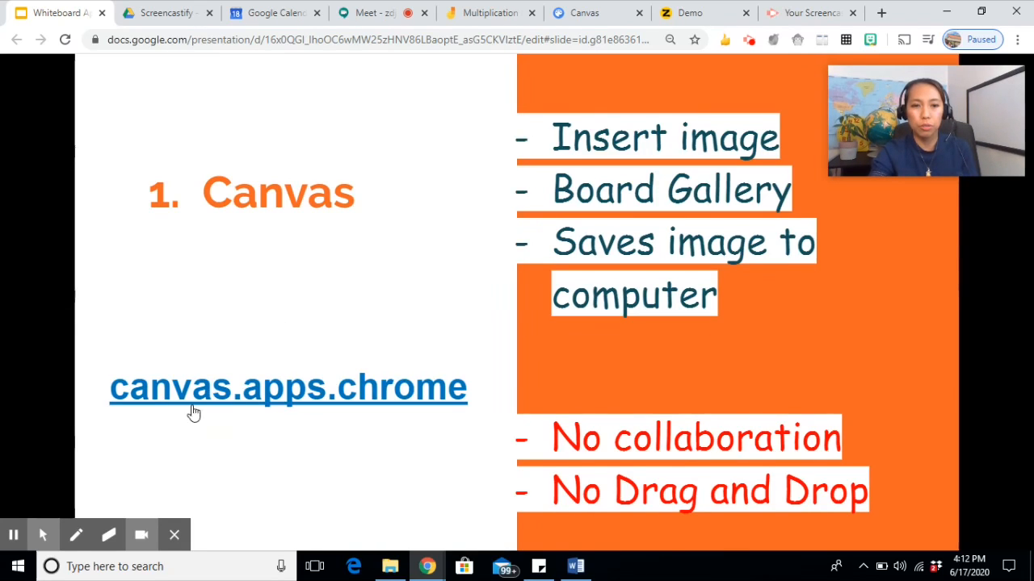
mouse_move(246, 423)
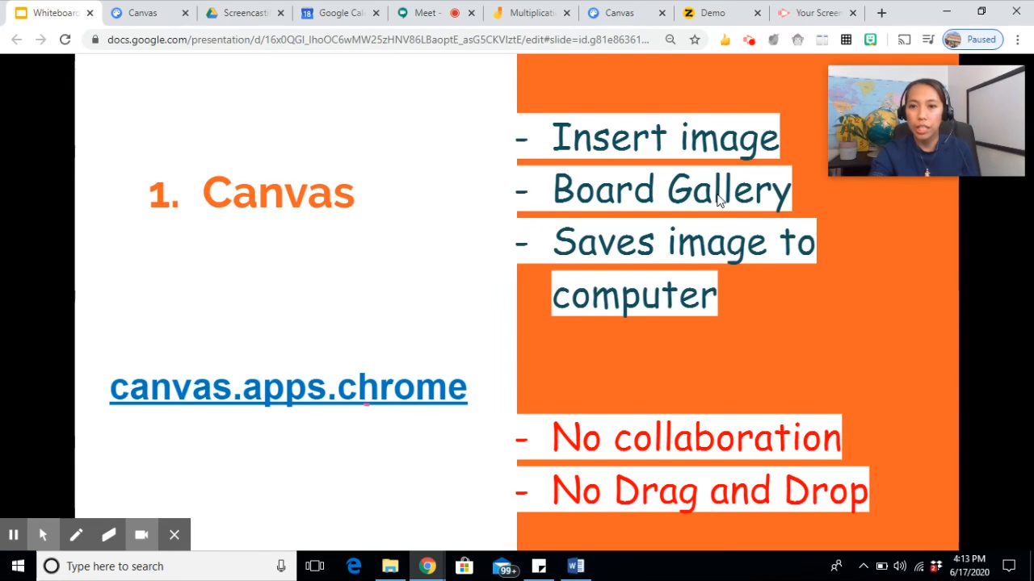
mouse_move(721, 267)
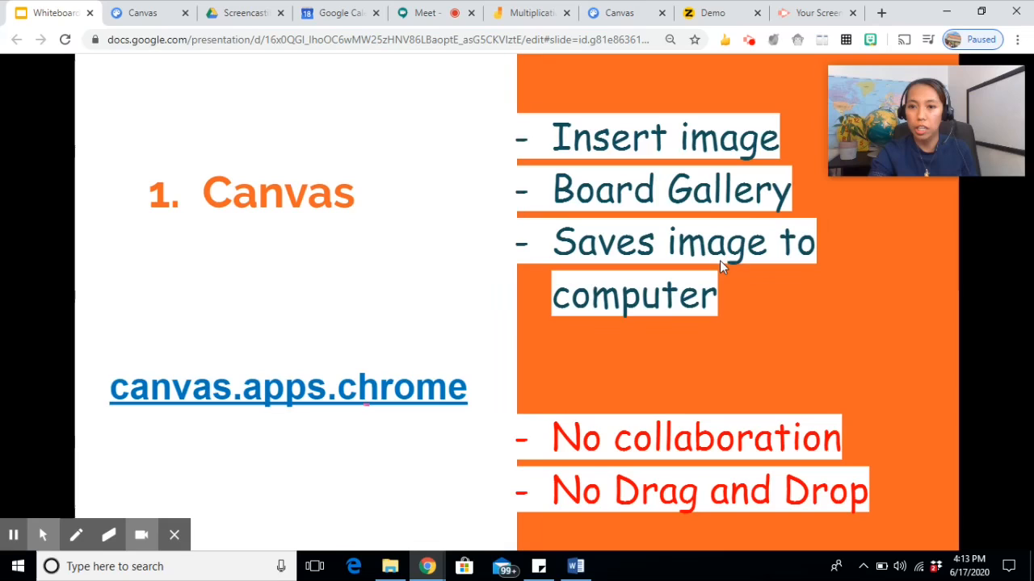
mouse_move(721, 296)
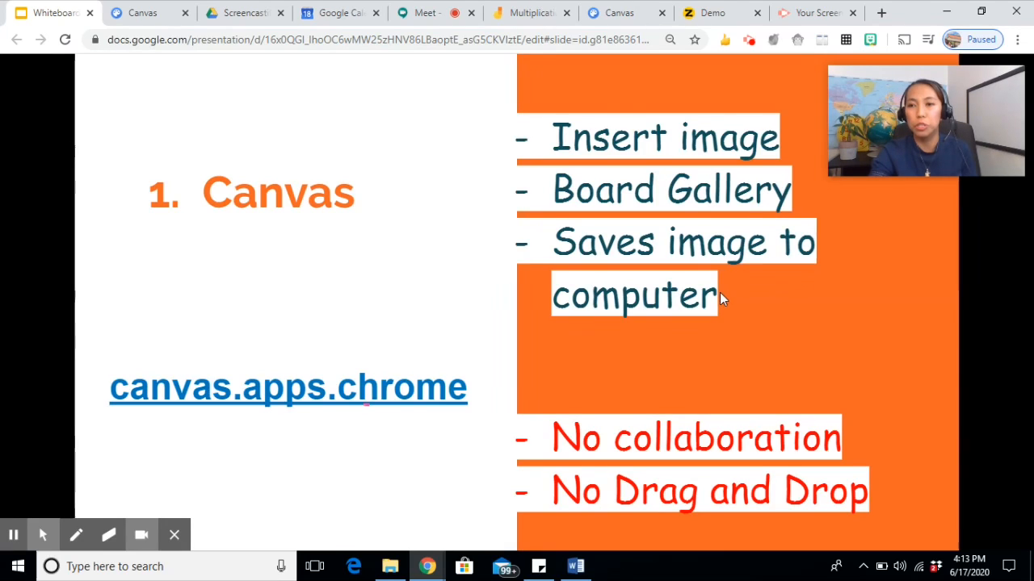
mouse_move(799, 473)
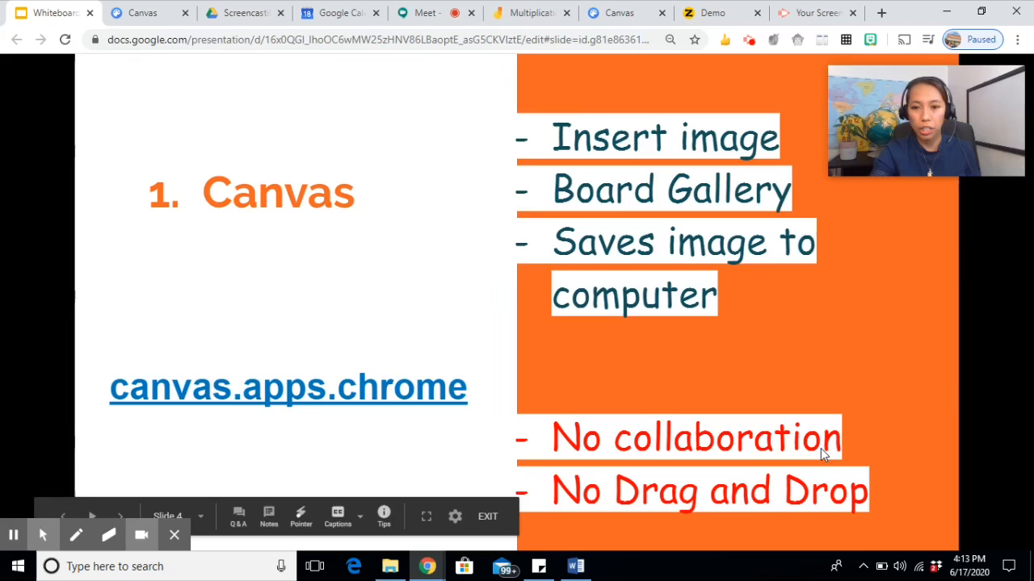
mouse_move(813, 303)
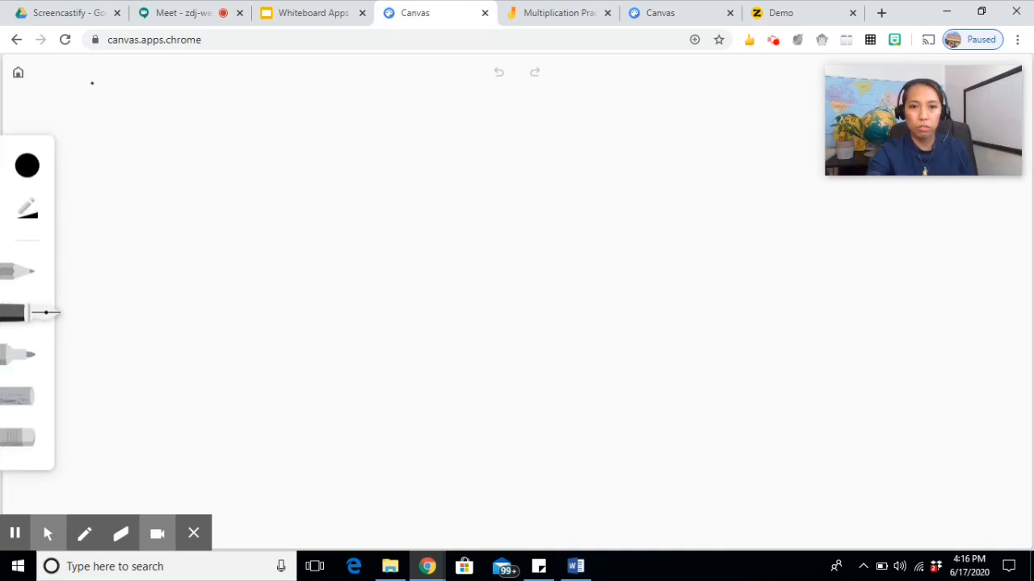
- Sketch 3 × 2 with the pen and chalk, erase part, and return to the drawings gallery
click(27, 165)
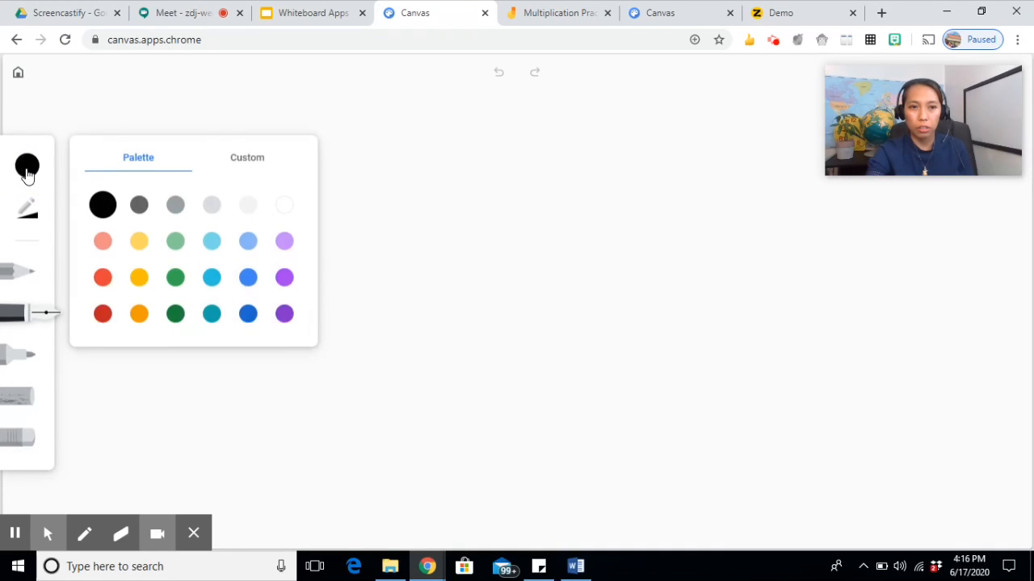
click(26, 210)
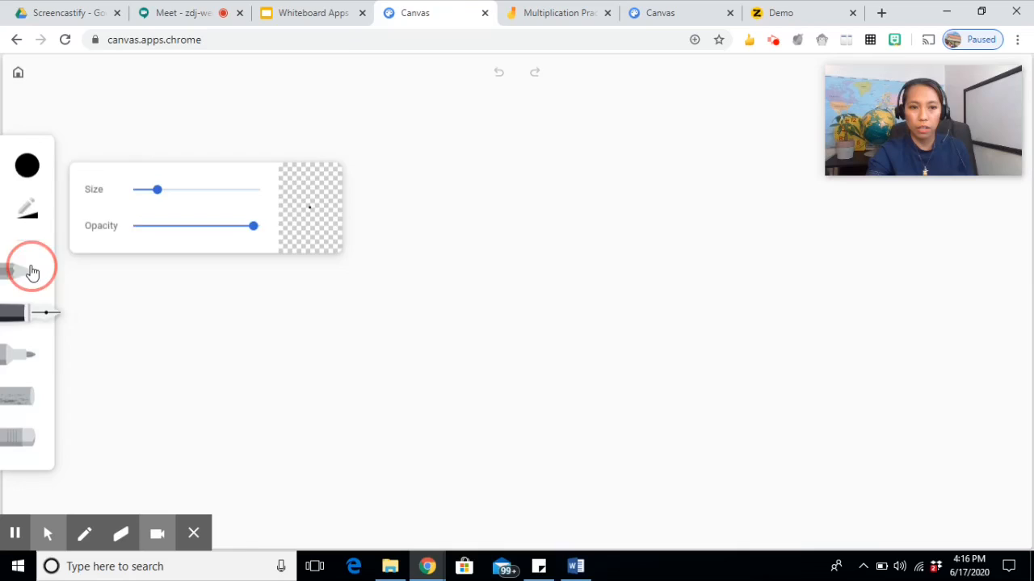
click(28, 269)
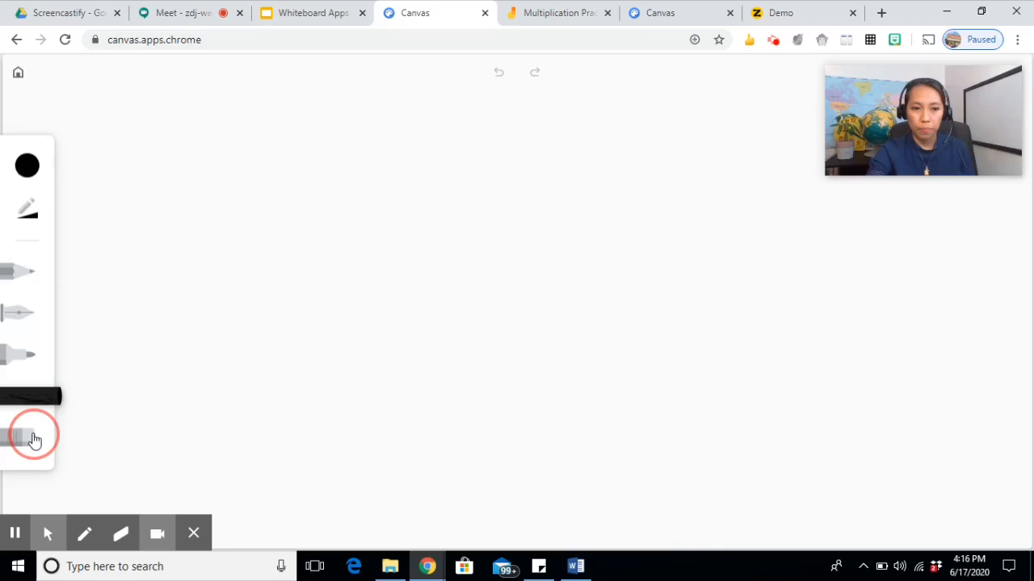
click(33, 436)
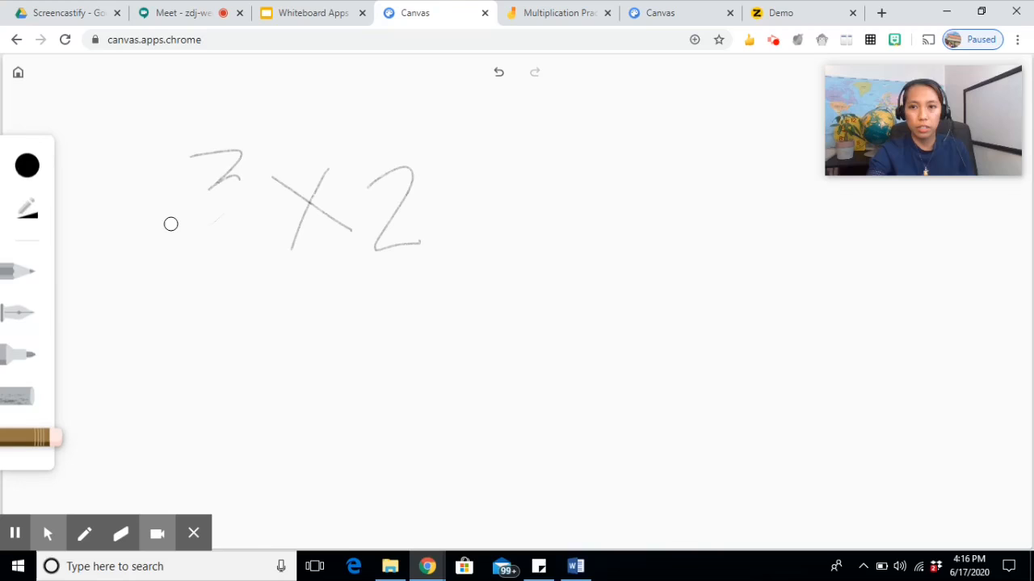
click(18, 72)
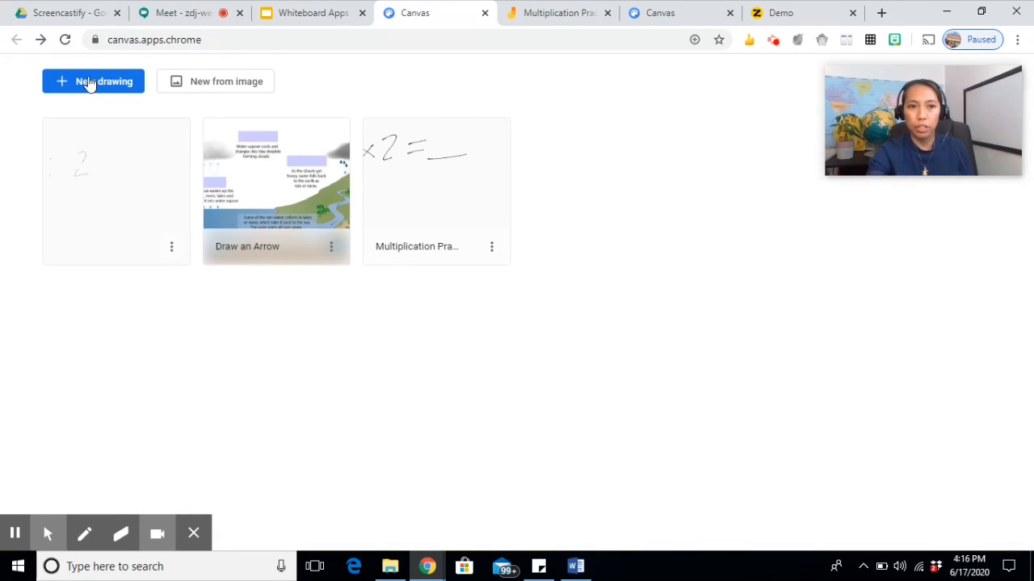
mouse_move(187, 88)
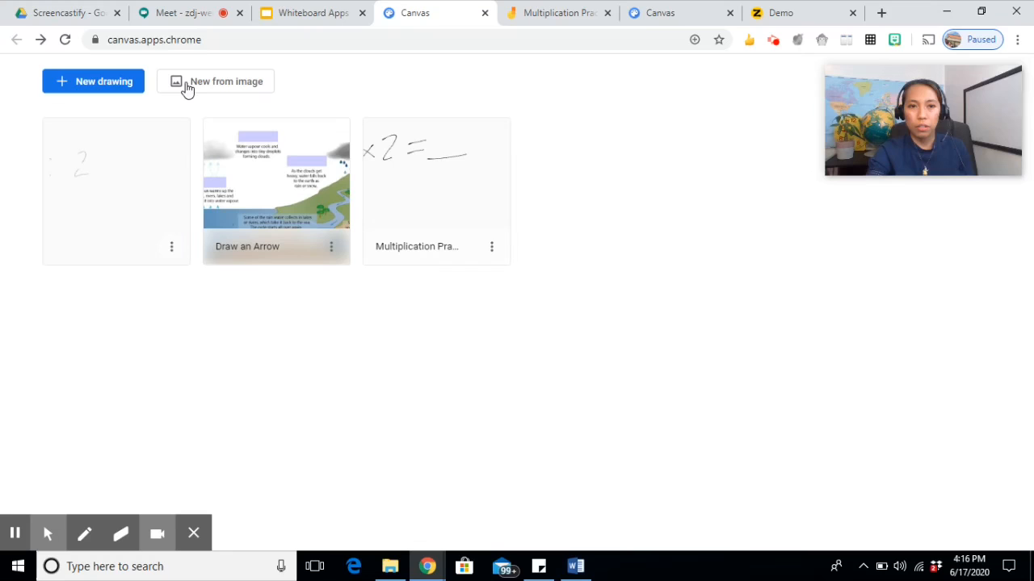
- Create a new Canvas drawing from the water cycle diagram picture
click(215, 80)
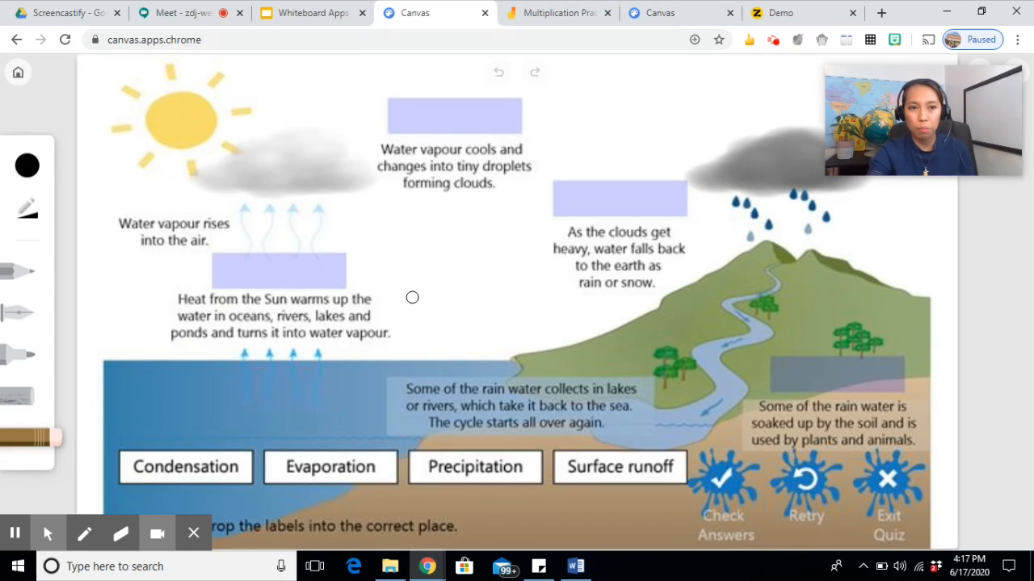
mouse_move(279, 280)
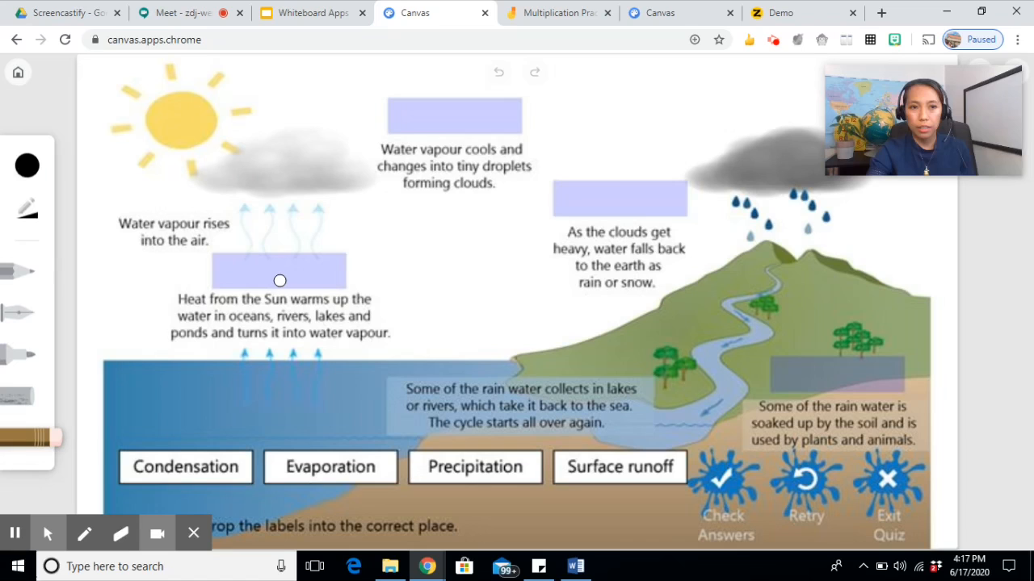
mouse_move(300, 217)
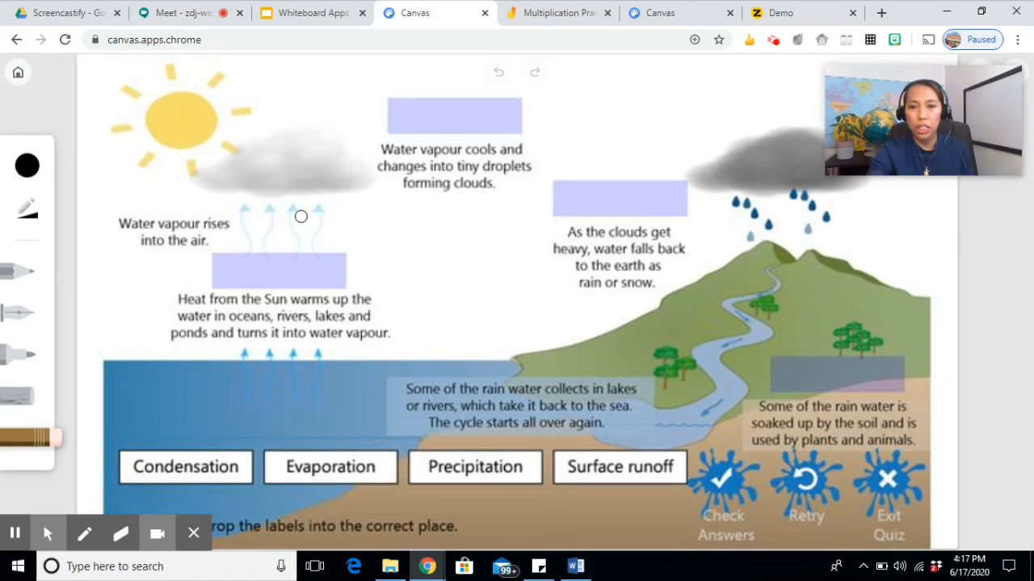
mouse_move(494, 296)
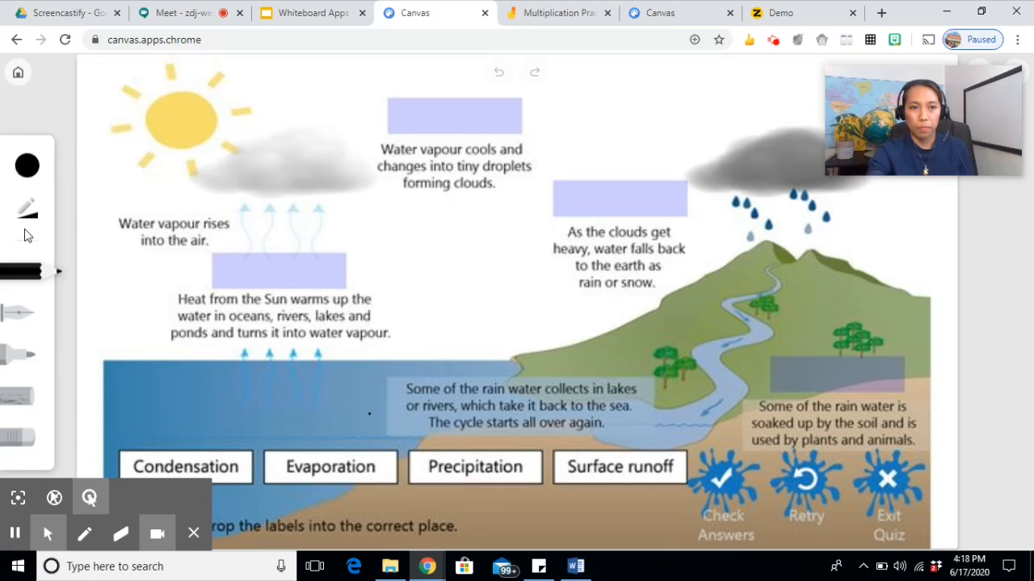
- Keep the name Multiplication Practice and export the drawing as a PNG into the Vlog folder
click(18, 72)
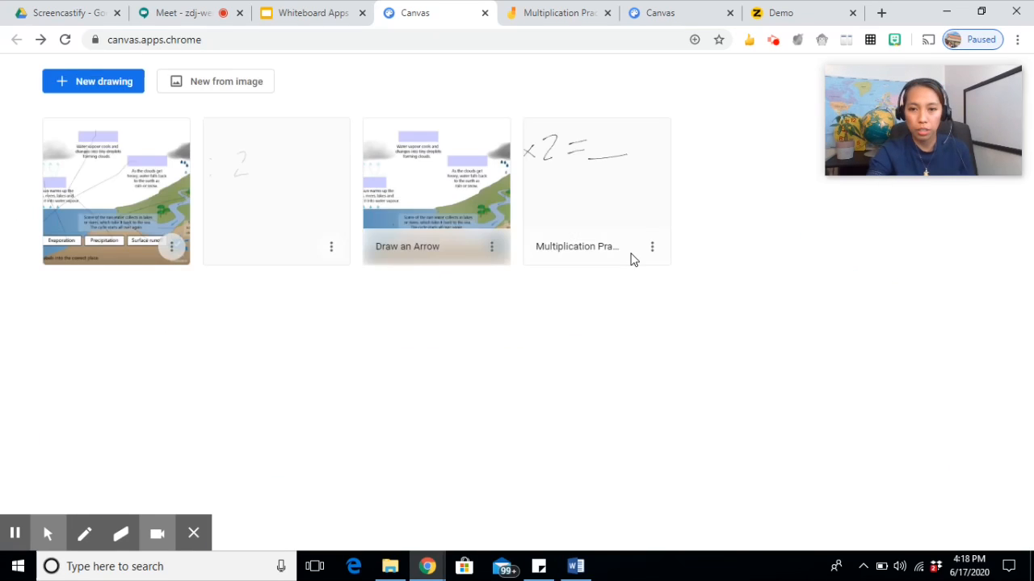
click(651, 246)
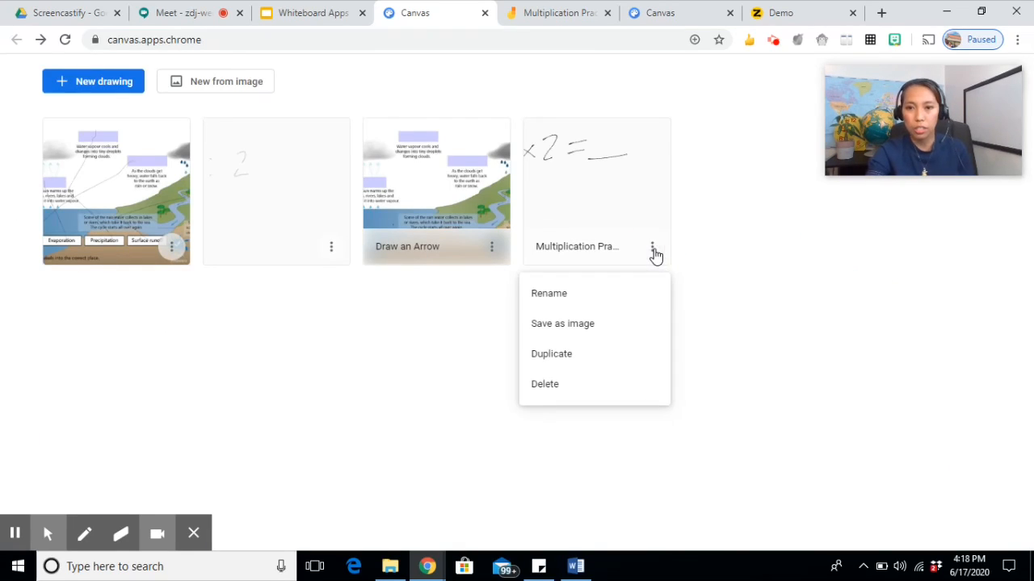
click(548, 293)
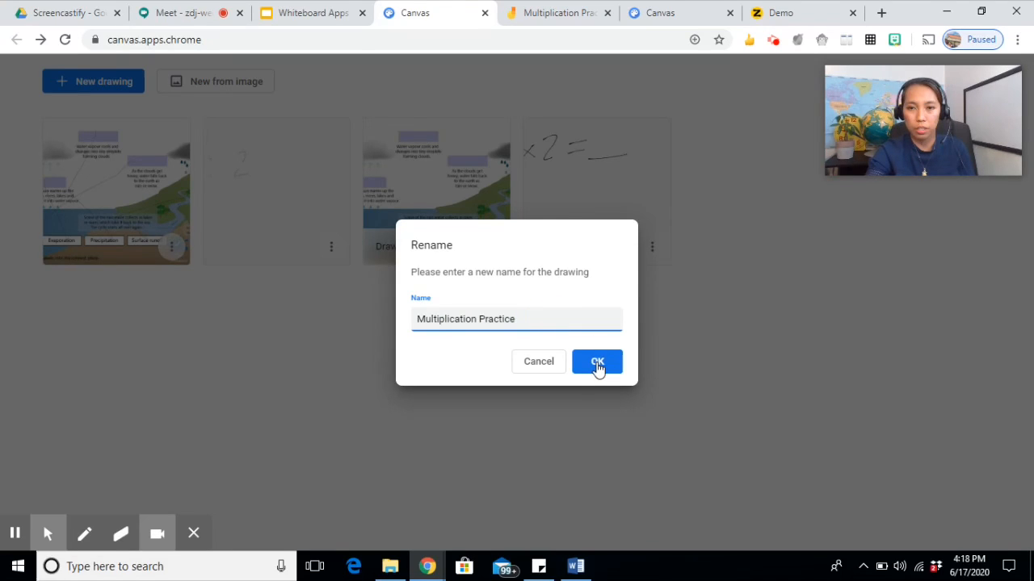
click(596, 361)
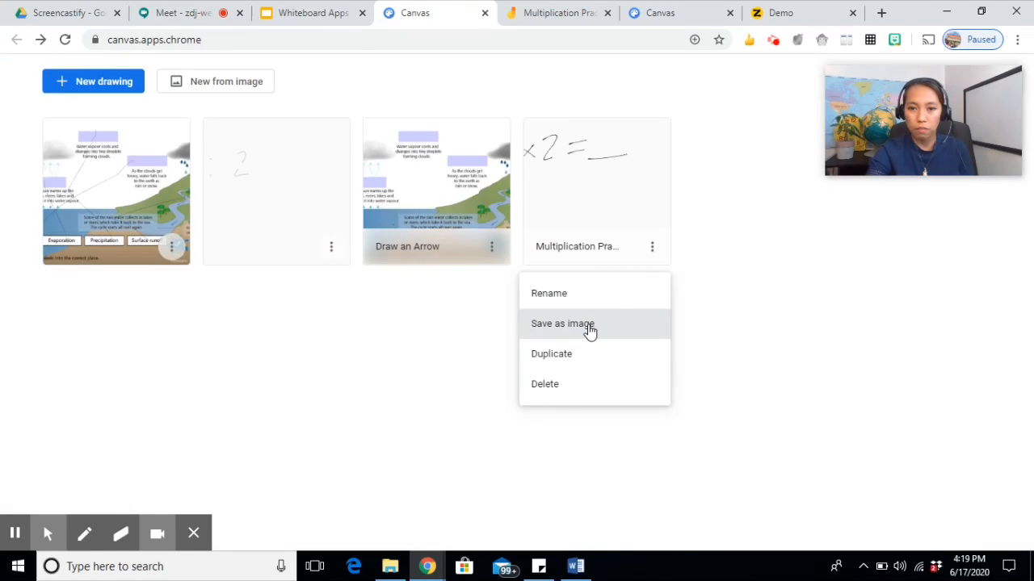
click(563, 323)
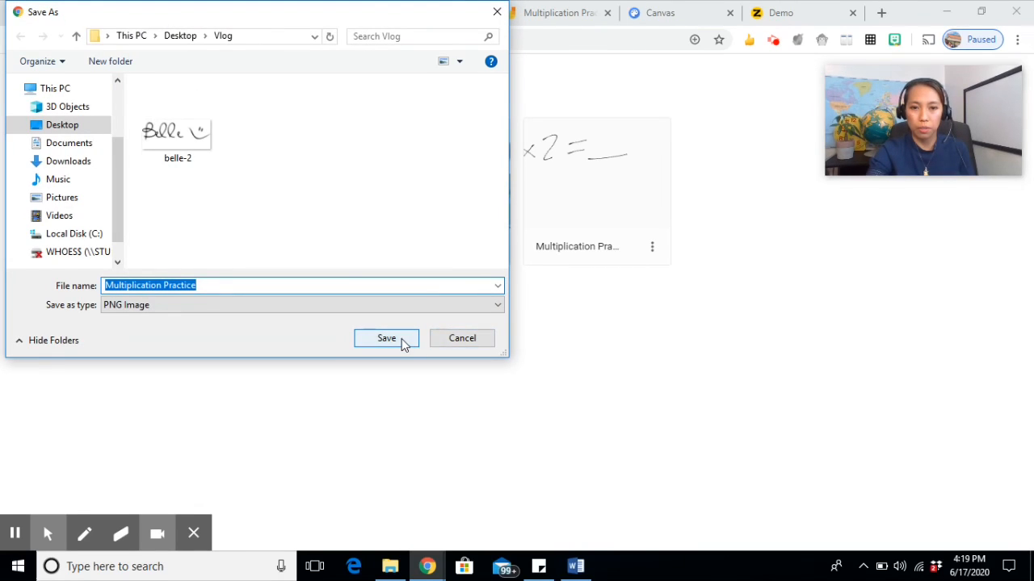
click(386, 338)
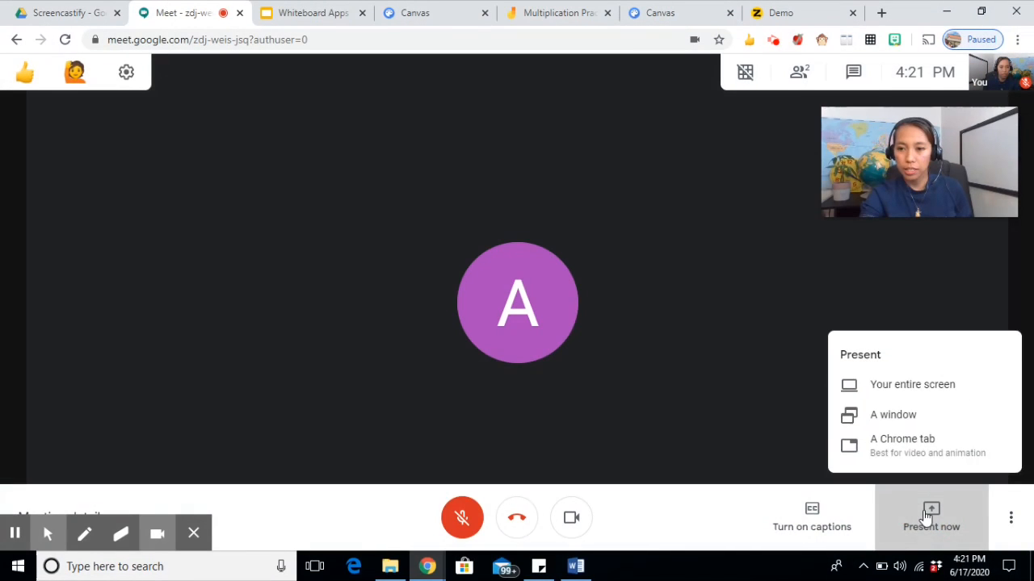
mouse_move(902, 444)
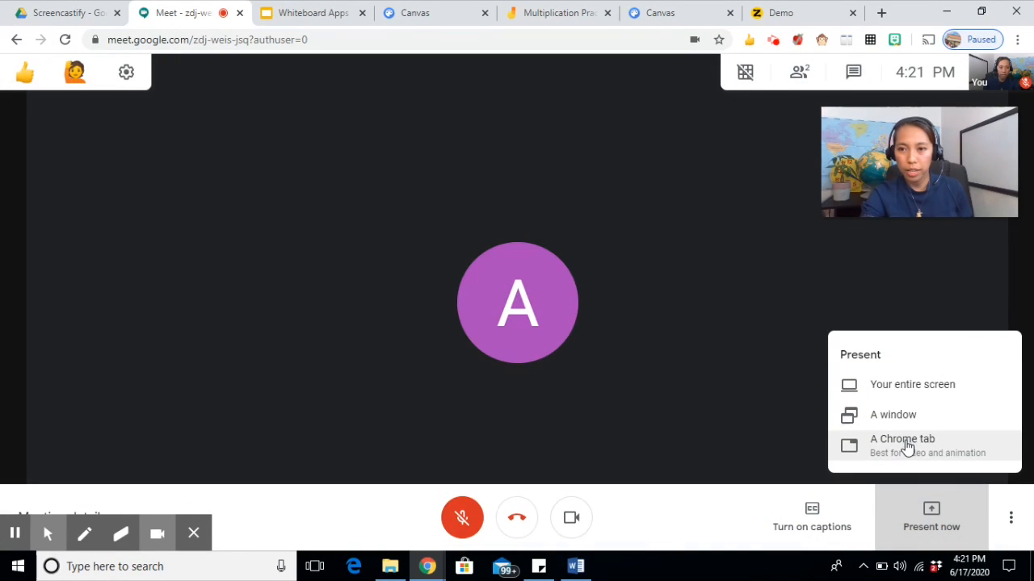
- Share the Canvas browser tab with the Google Meet call
click(901, 438)
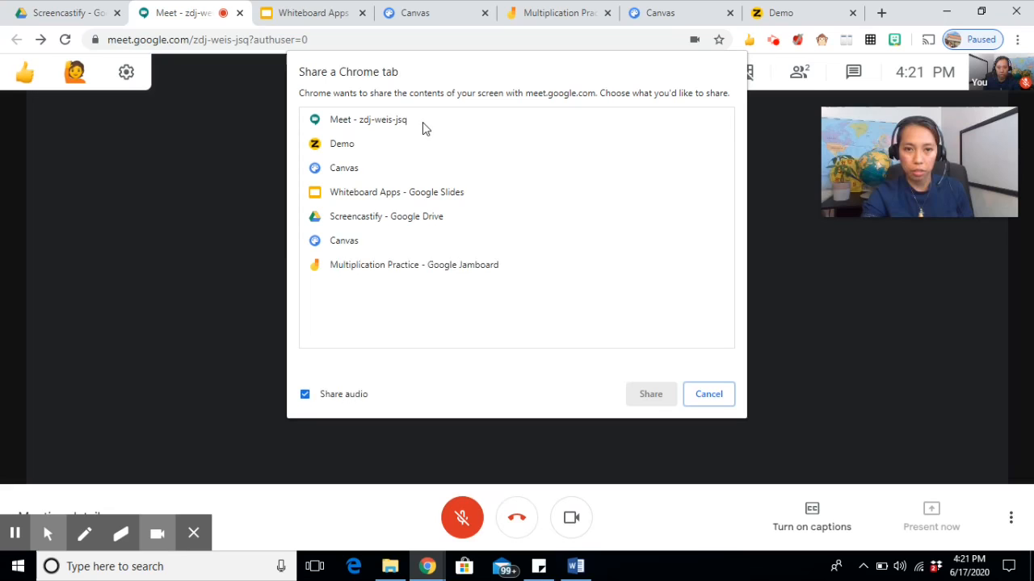
click(343, 167)
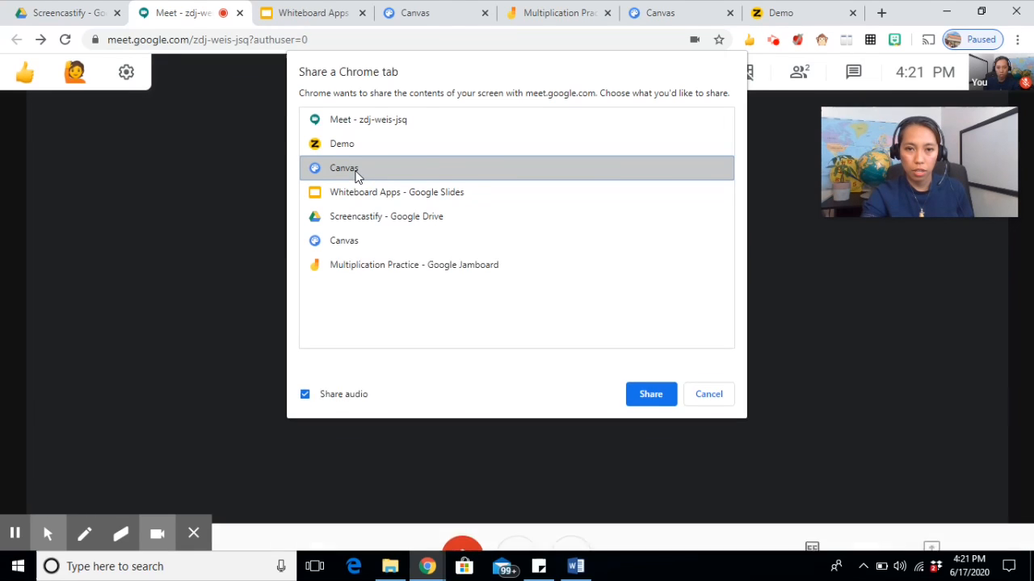
click(650, 394)
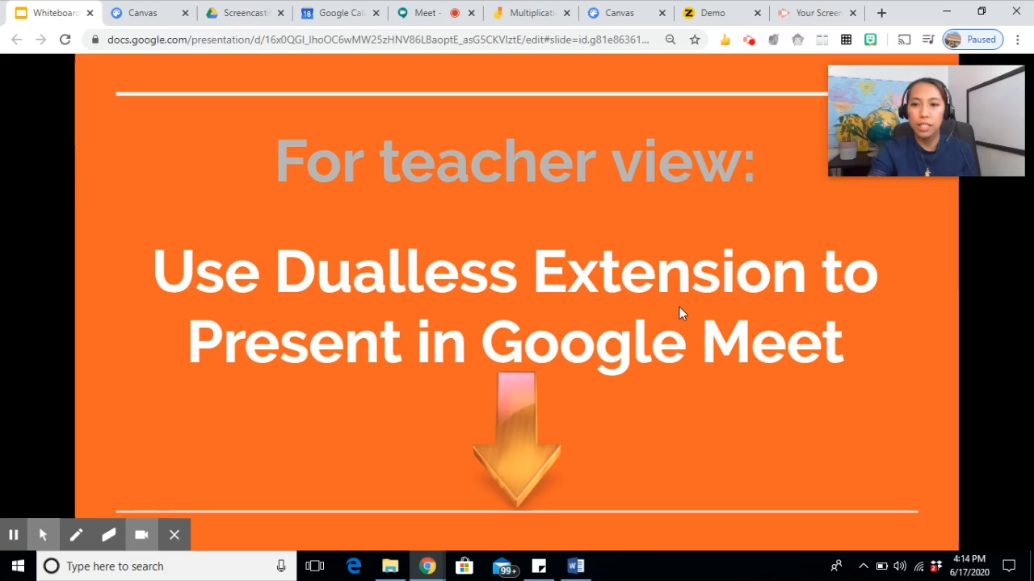
mouse_move(416, 287)
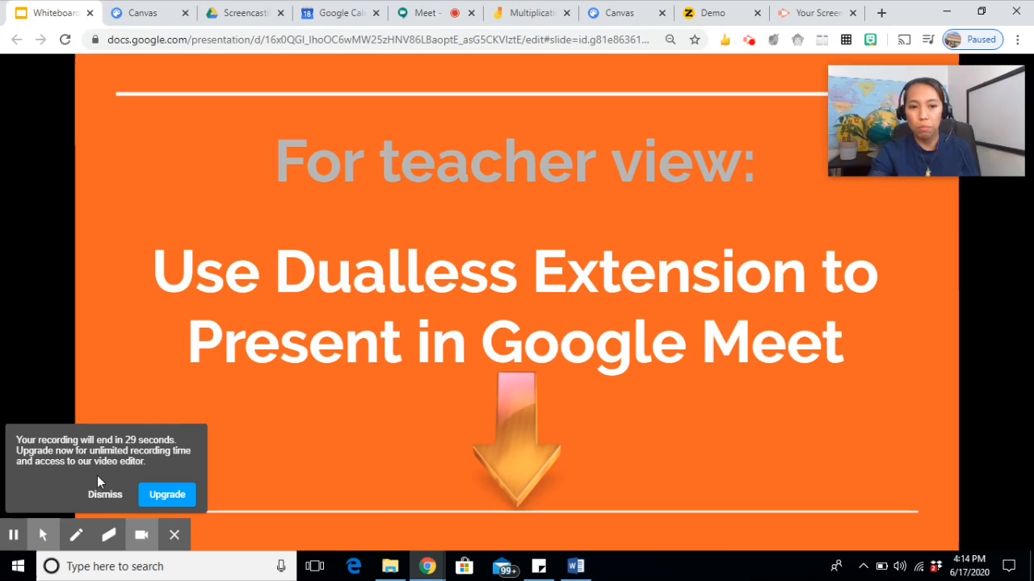
click(105, 494)
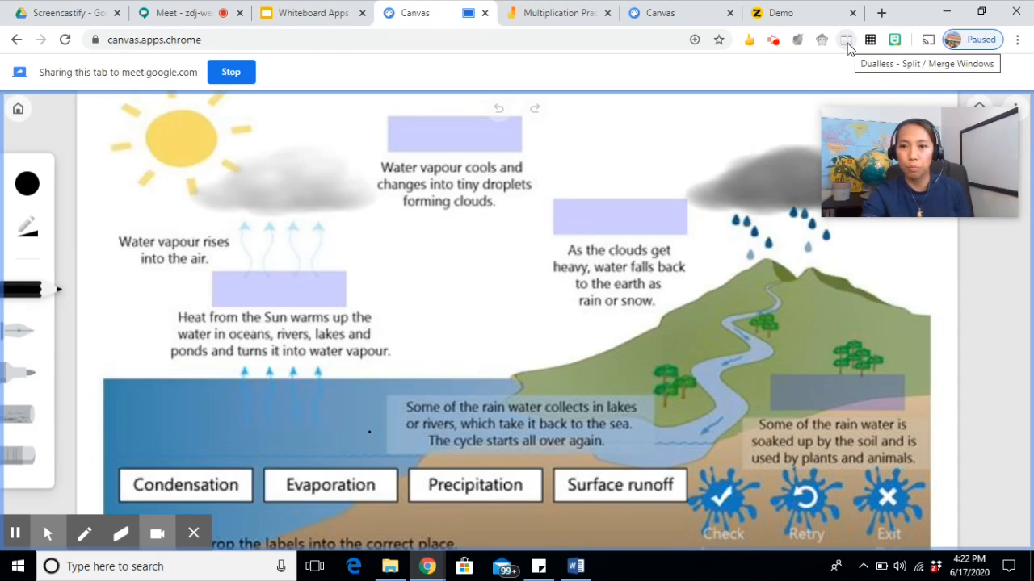
mouse_move(177, 14)
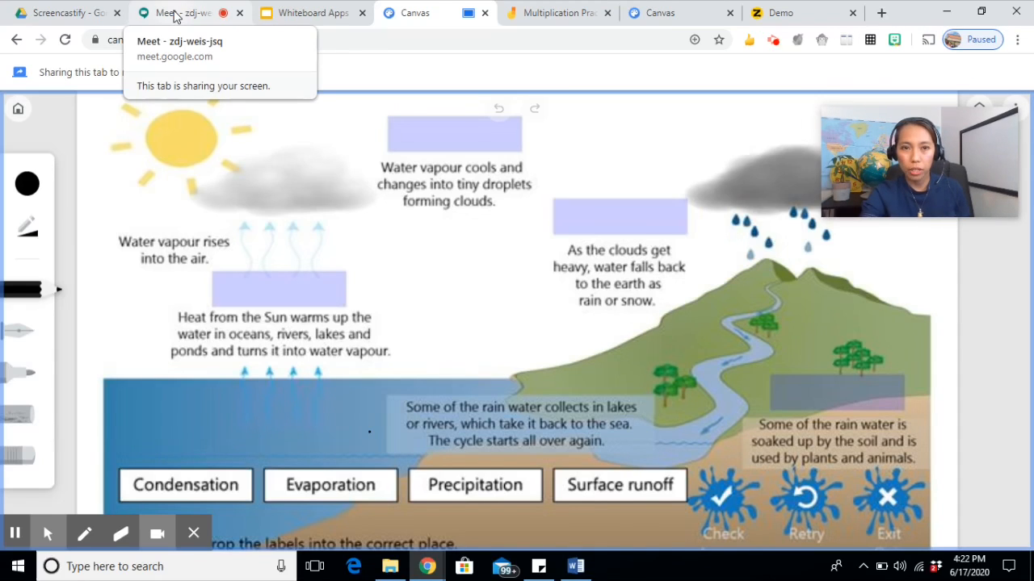
- Split Meet and the Canvas tab into separate windows with Dualless, then merge them back
click(189, 12)
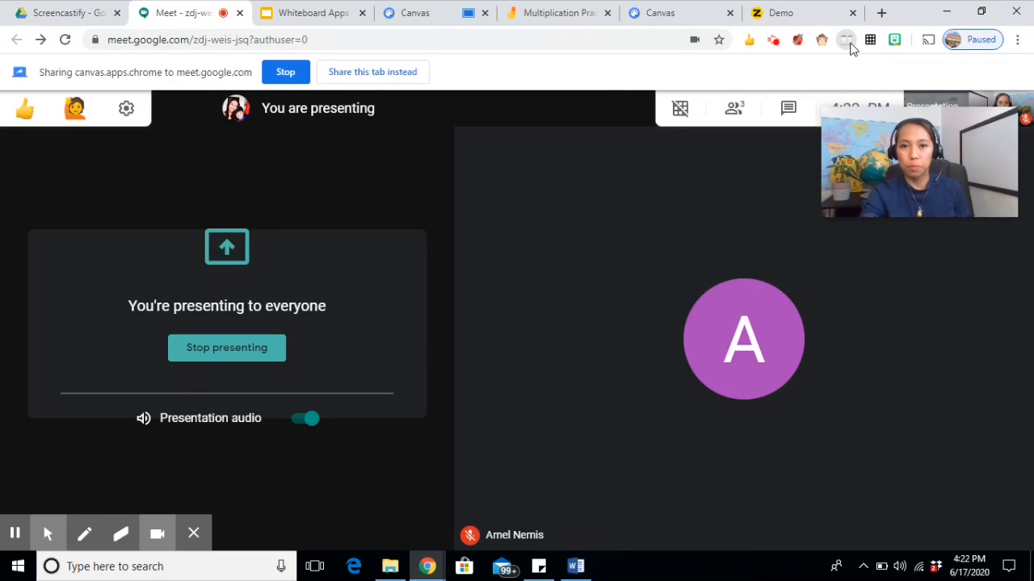
click(845, 39)
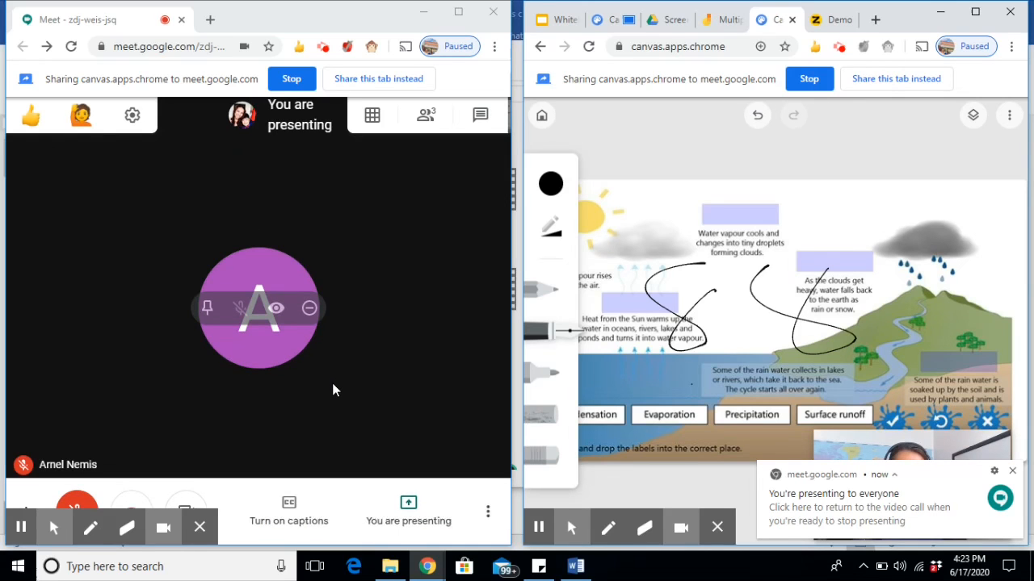
click(407, 513)
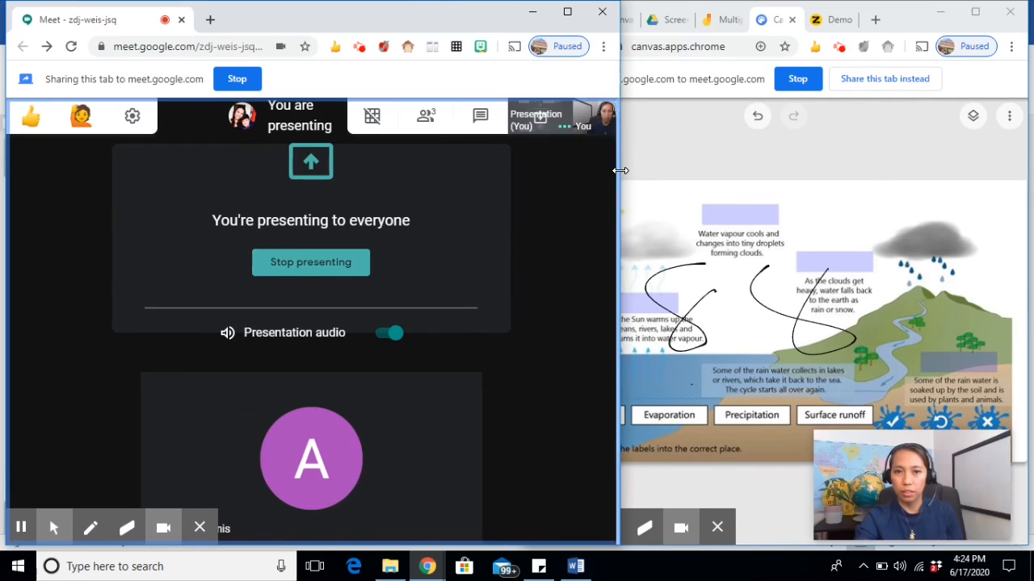
mouse_move(432, 46)
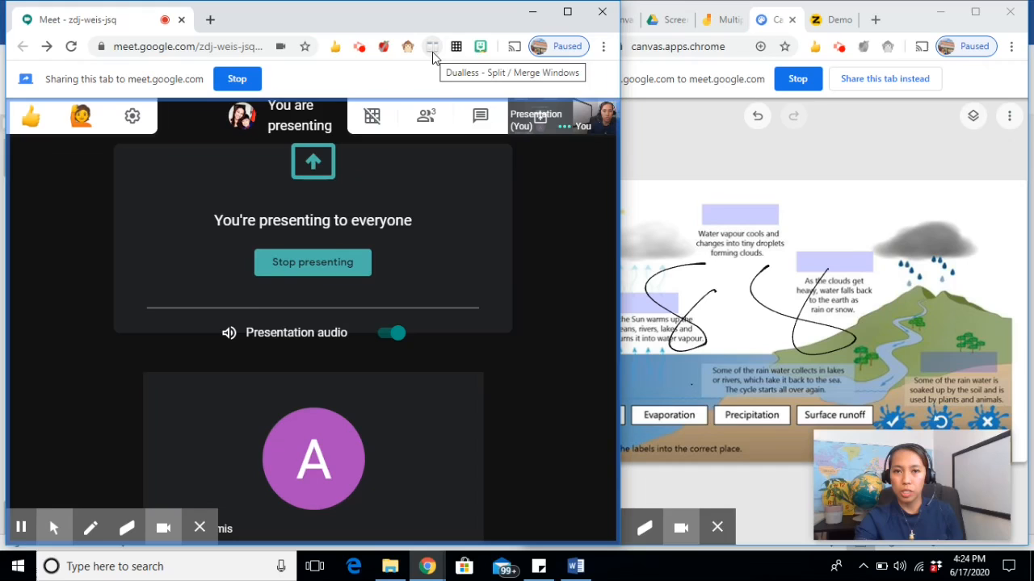
click(432, 46)
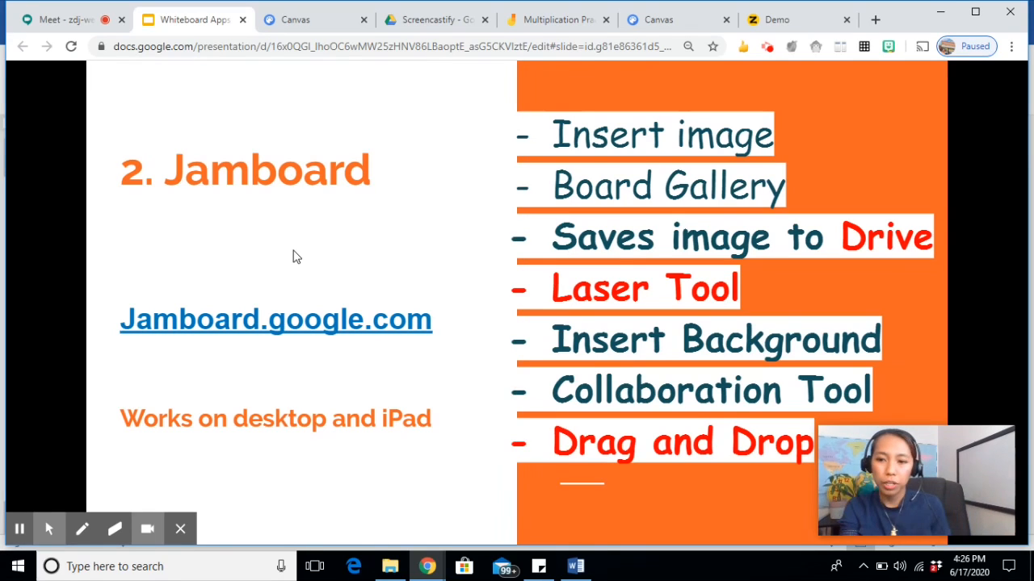
mouse_move(357, 387)
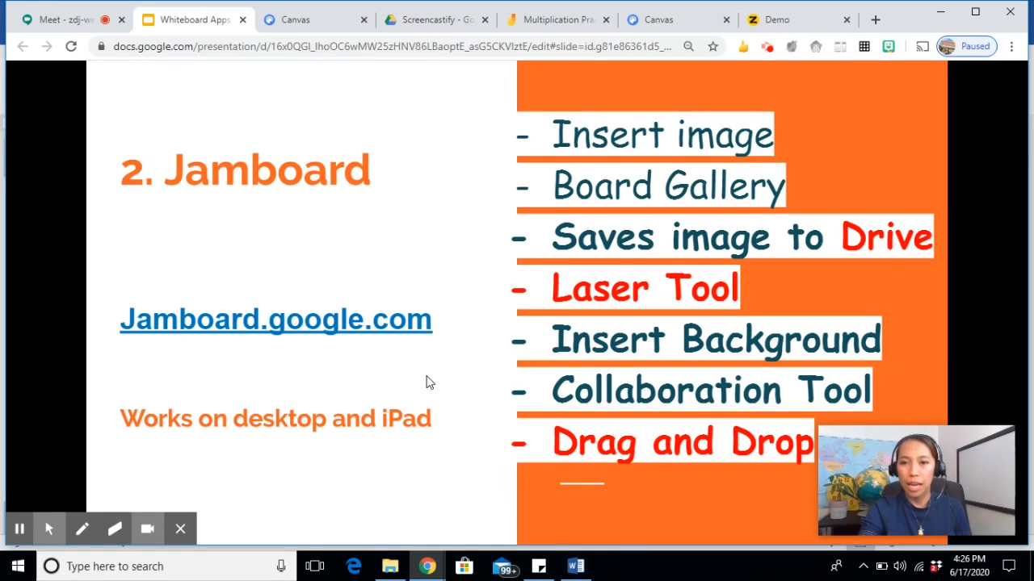
mouse_move(848, 257)
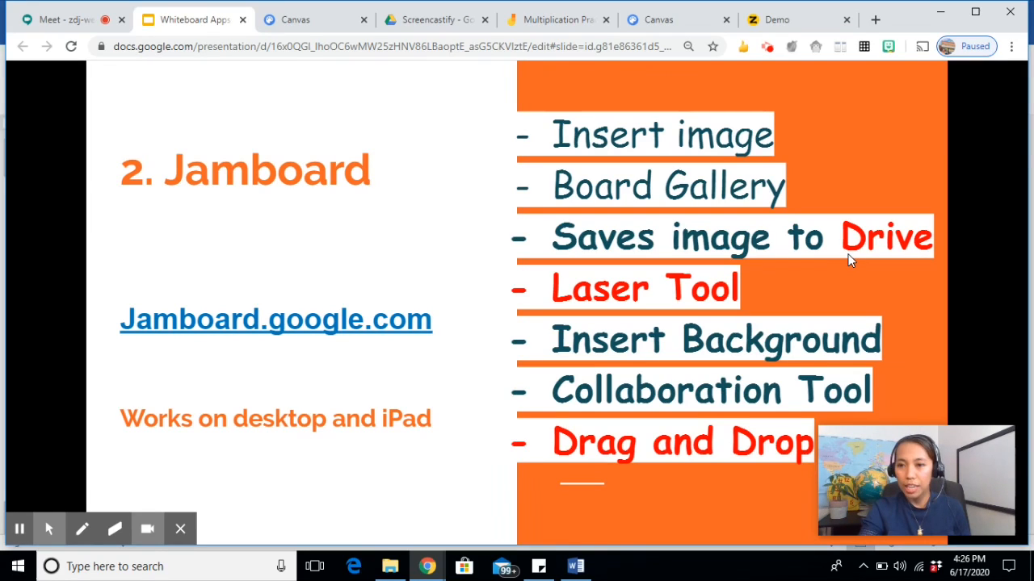
mouse_move(937, 273)
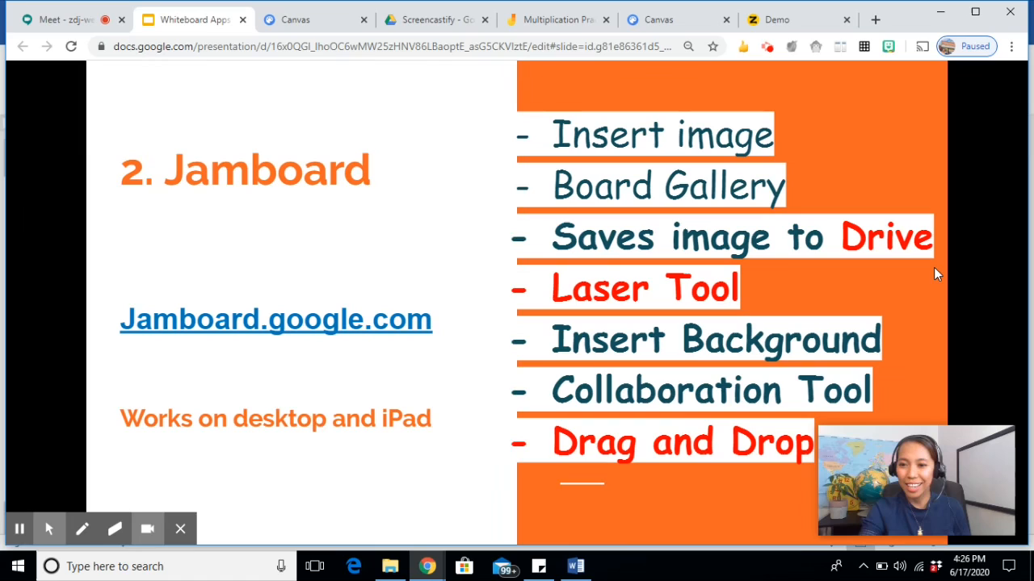
mouse_move(735, 291)
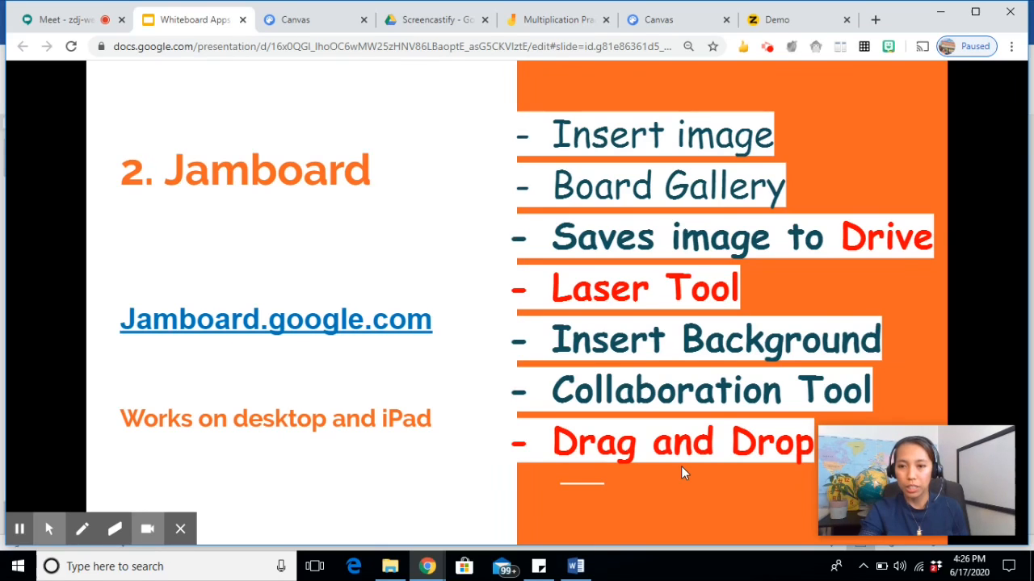
- Open the Multiplication Practice jam, add a blank frame 3, and pick the pen
click(276, 319)
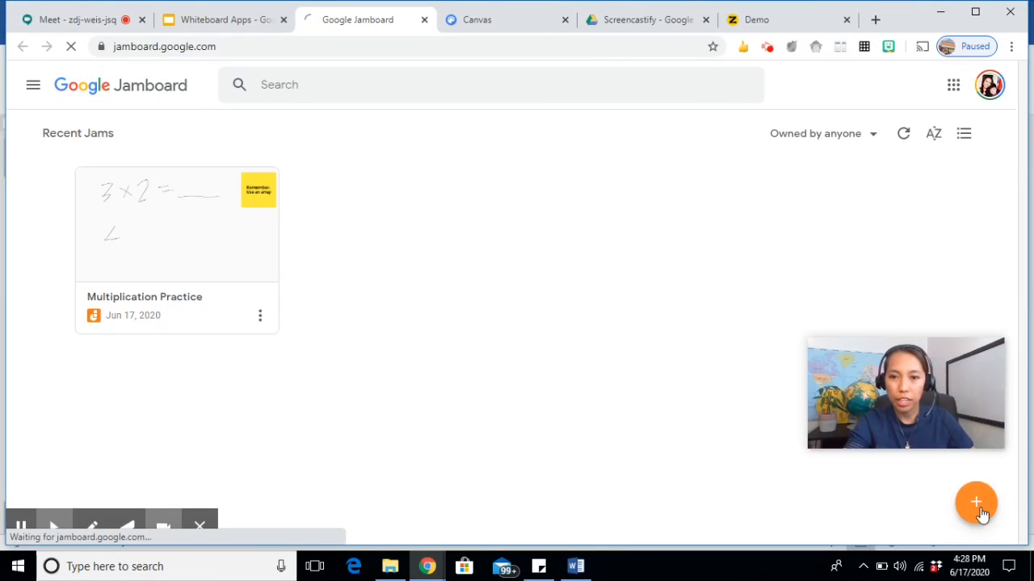
click(176, 224)
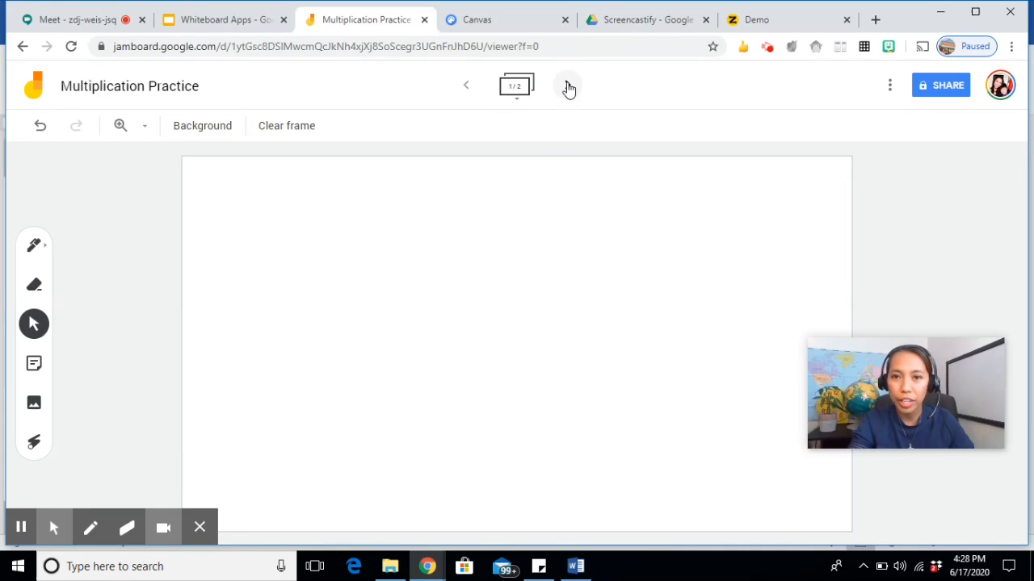
click(568, 86)
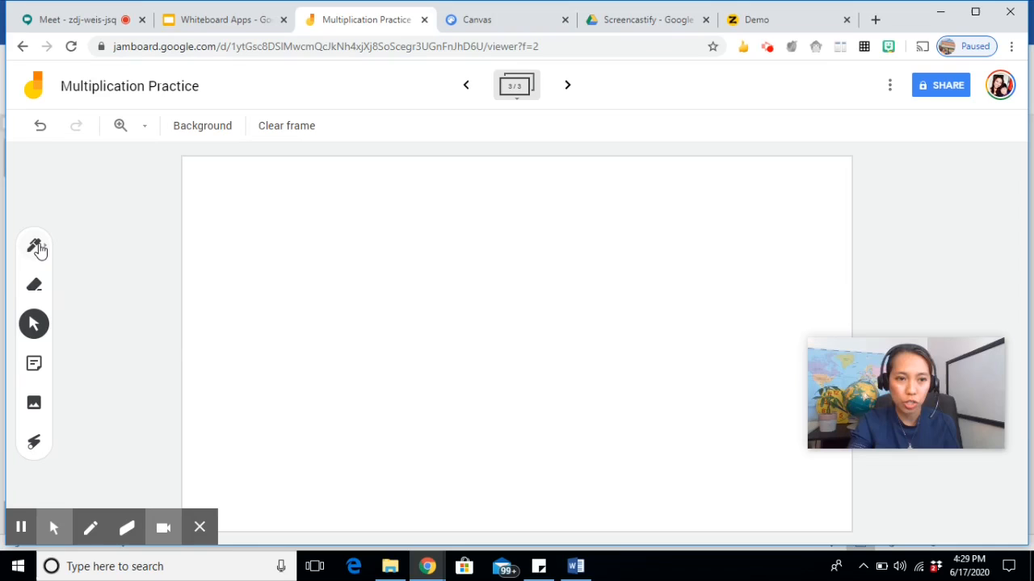
click(34, 284)
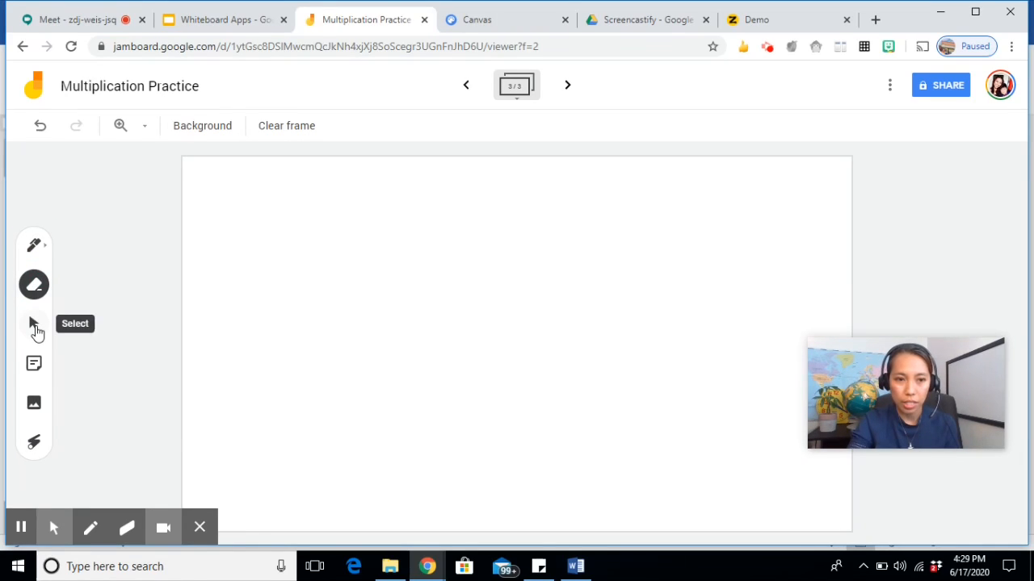
mouse_move(34, 362)
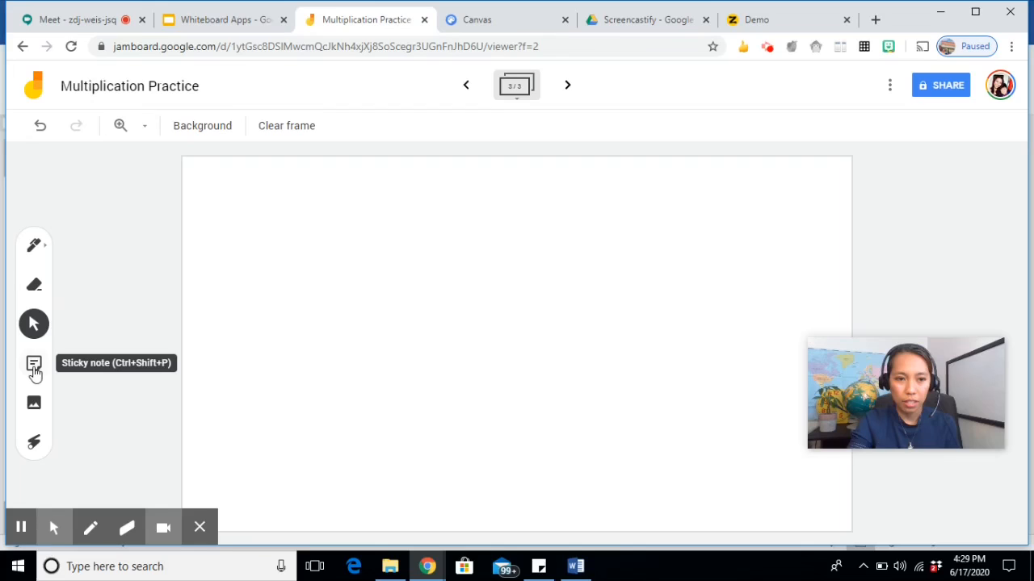
- Add a sticky note reading 'REMINDERS' to the frame
click(34, 363)
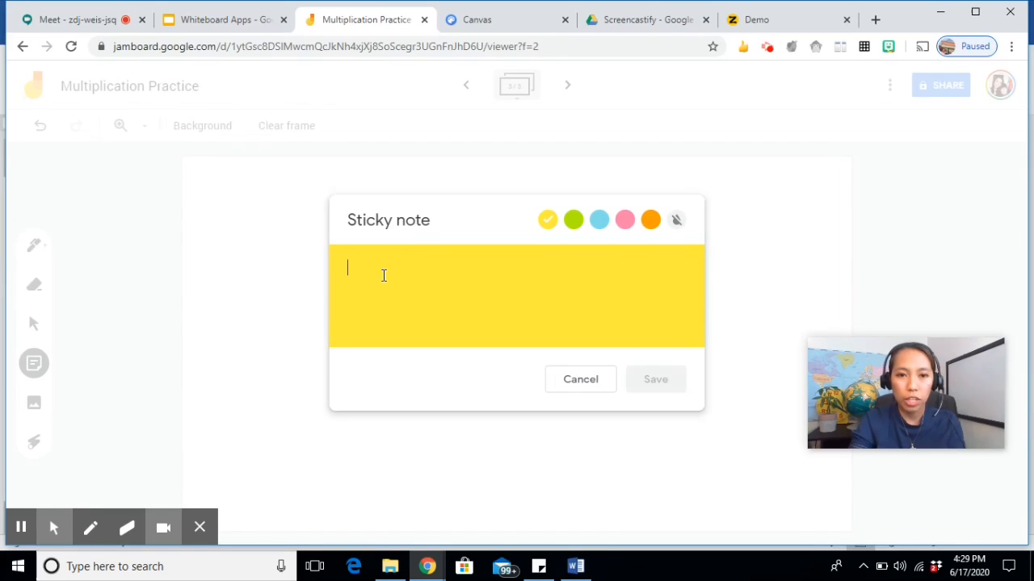
text(REMI)
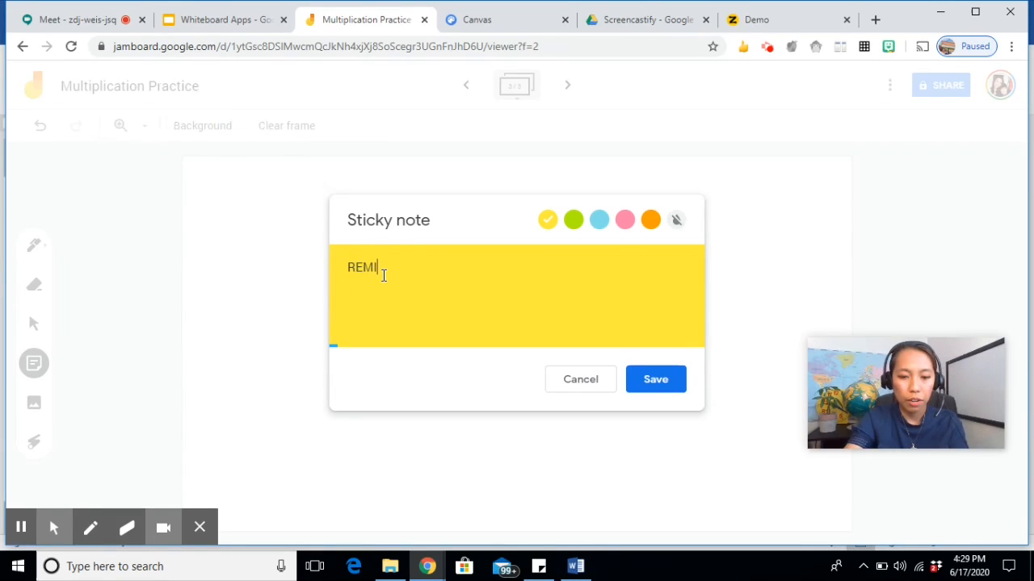
text(NDERS)
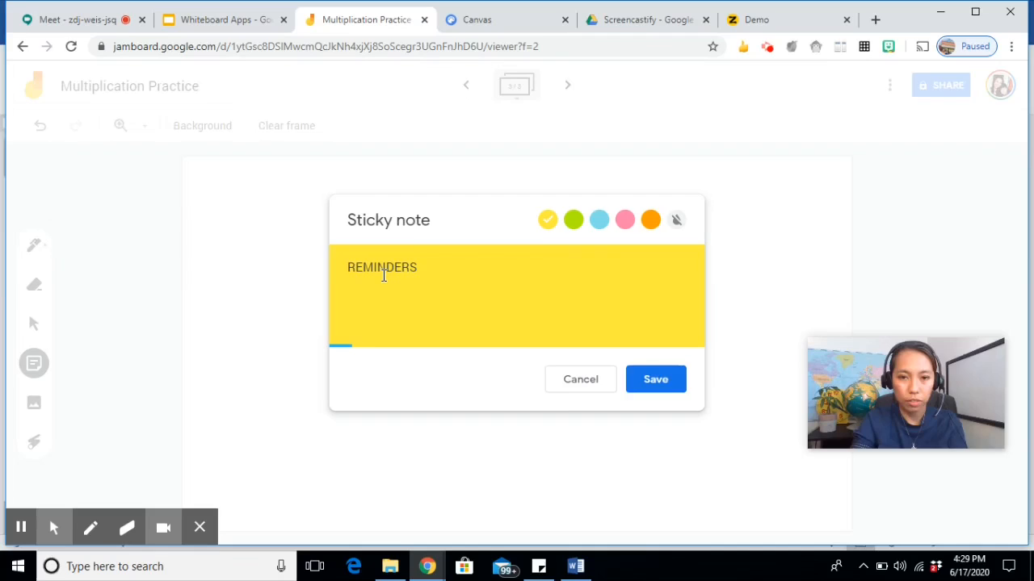
click(655, 379)
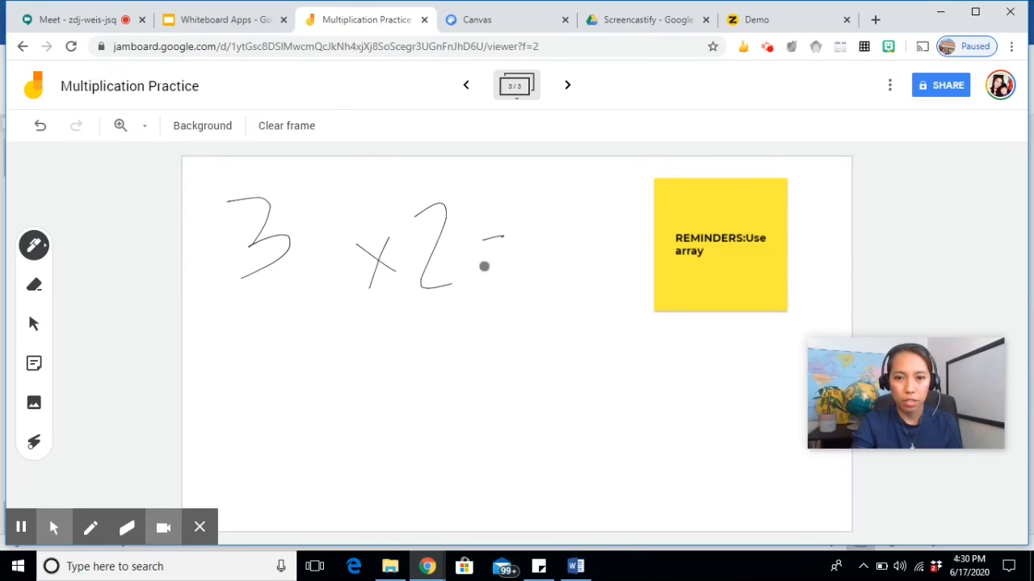
- Draw the blank answer line after 3 × 2 =, cancel Insert image, and select the laser
drag(504, 283, 626, 286)
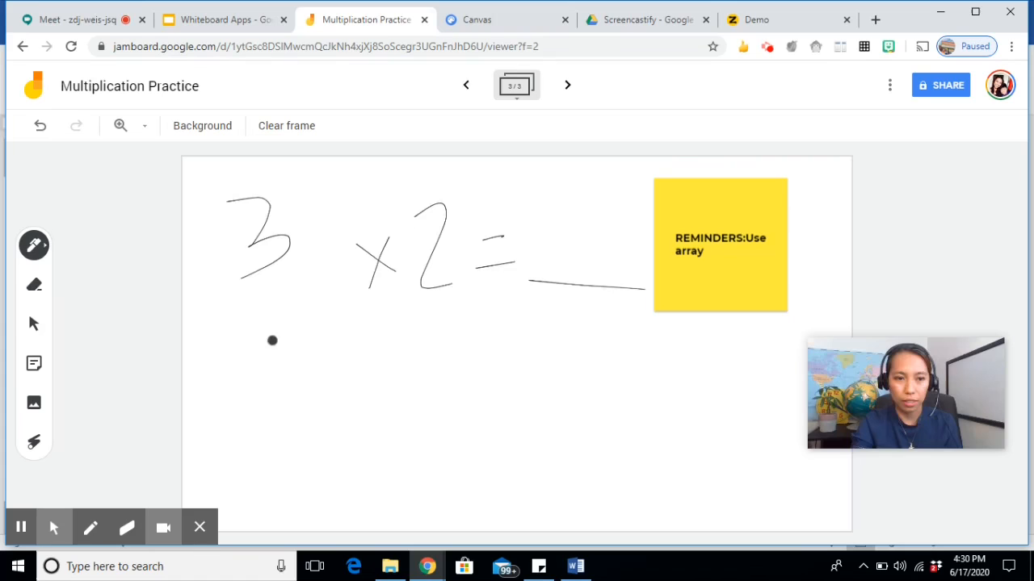
click(34, 403)
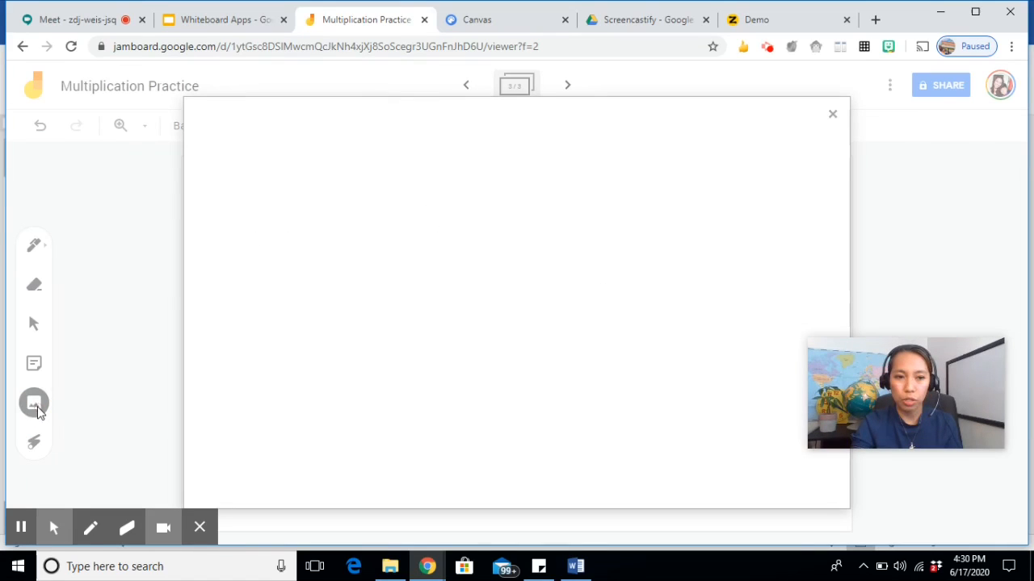
click(33, 402)
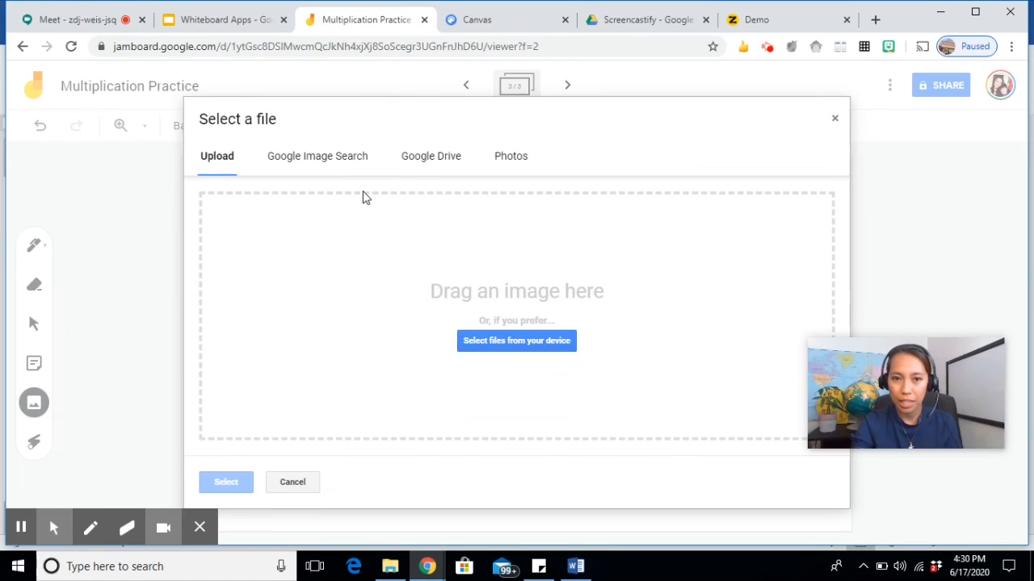
click(292, 482)
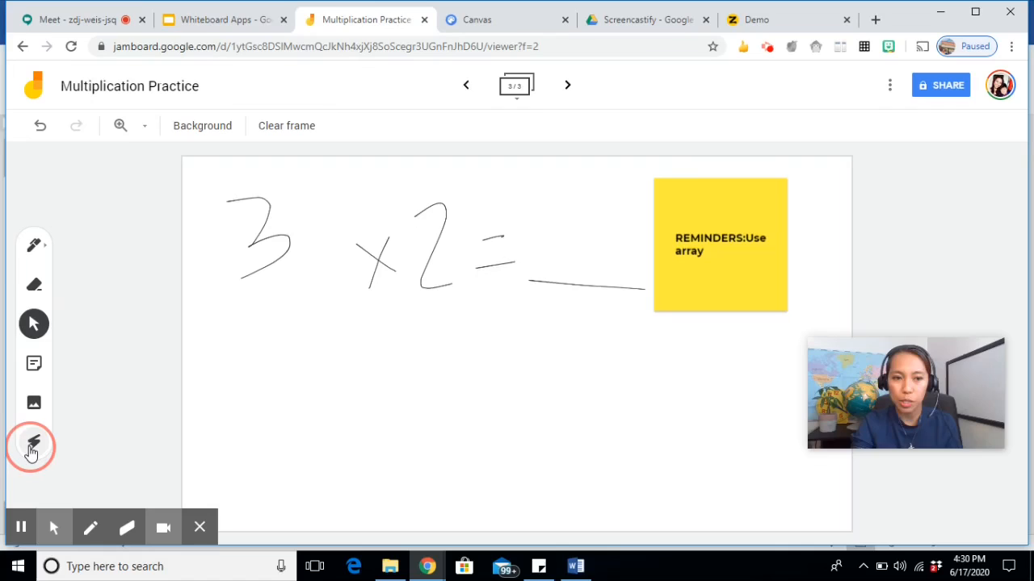
click(34, 446)
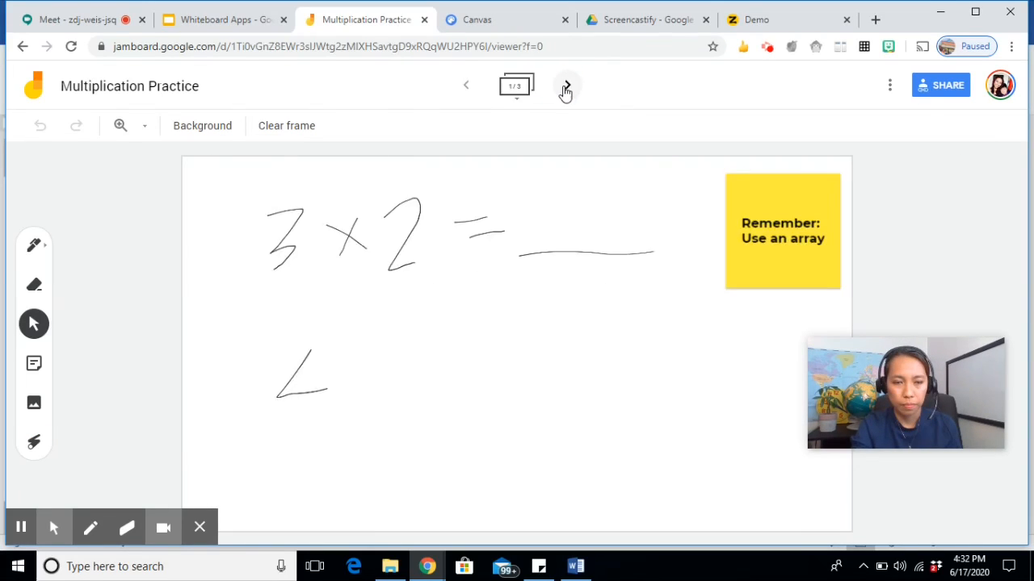
- On the next frame, search Google Images for 'letter B' to insert
click(566, 85)
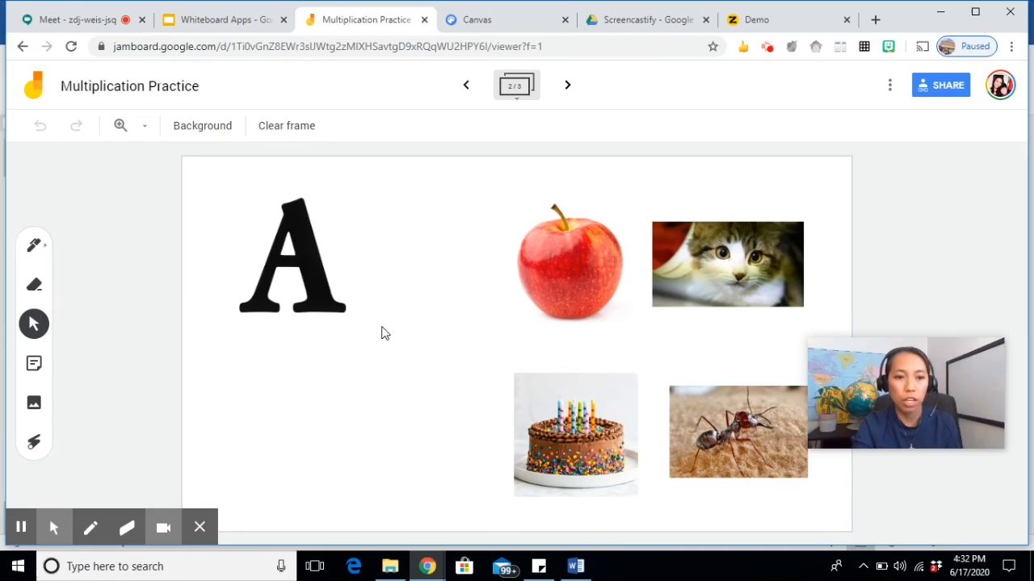
mouse_move(34, 363)
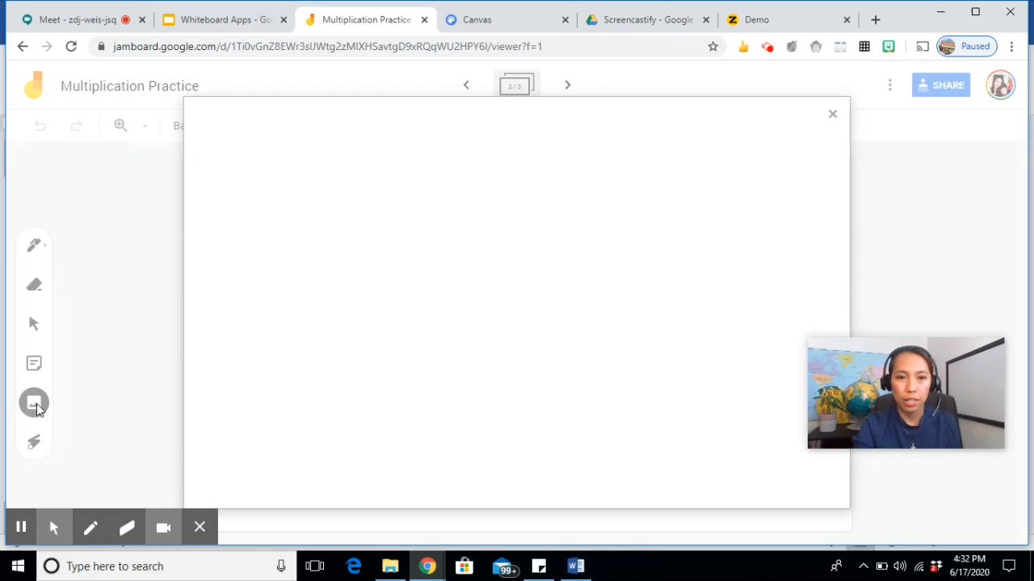
click(34, 402)
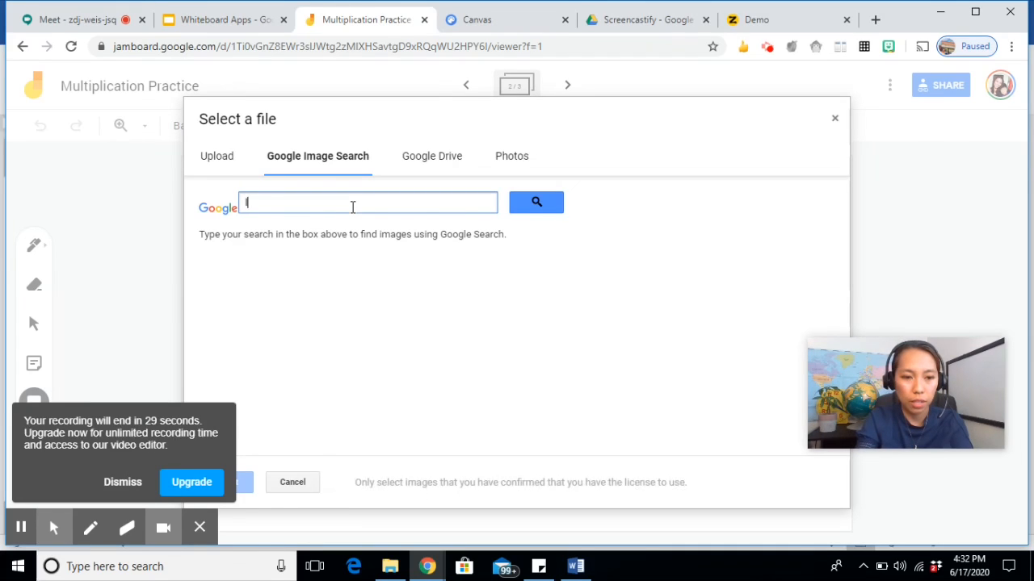
text(letter B)
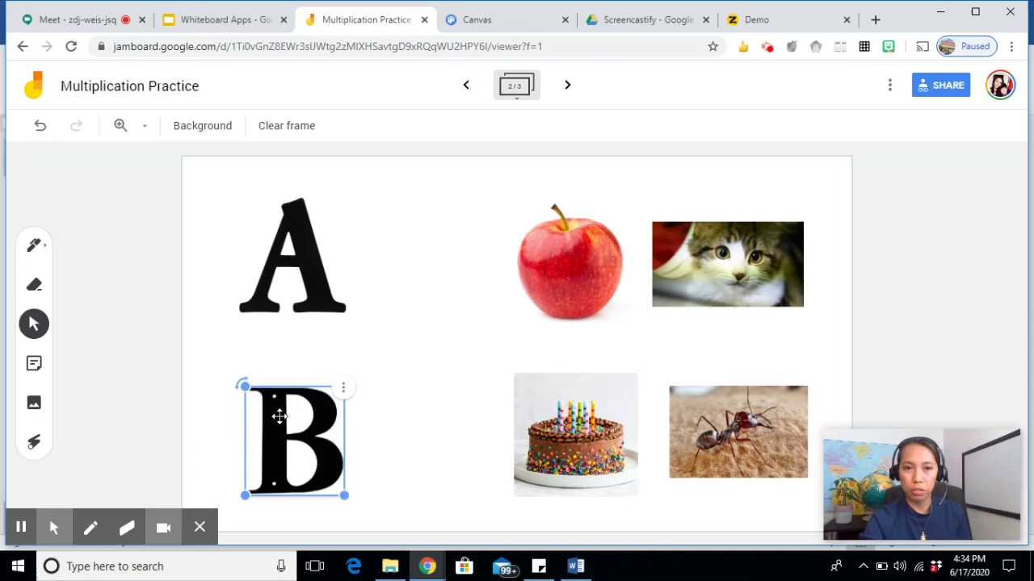
mouse_move(202, 125)
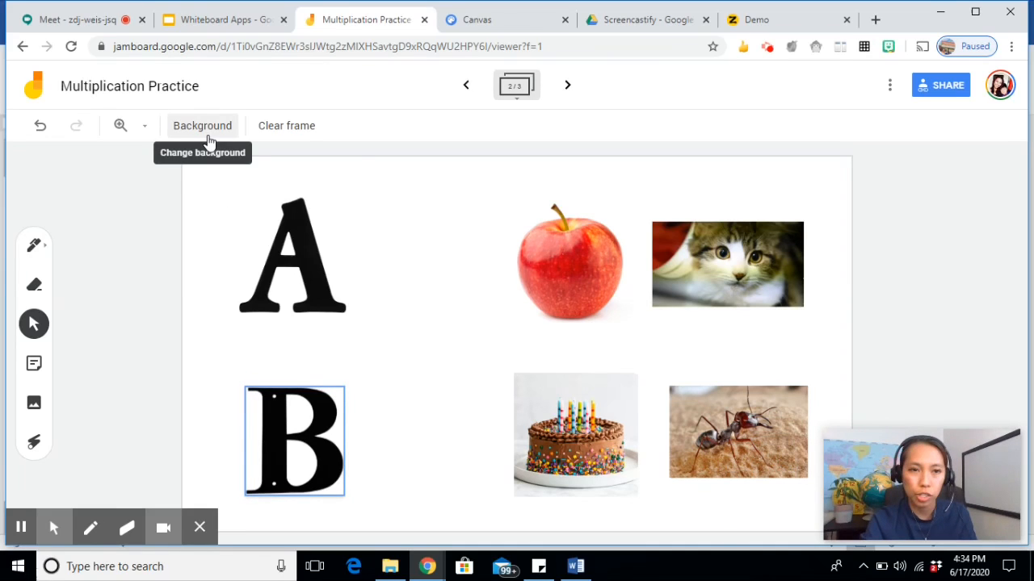
- Set the frame background to dark blue and return to frame 1
click(202, 125)
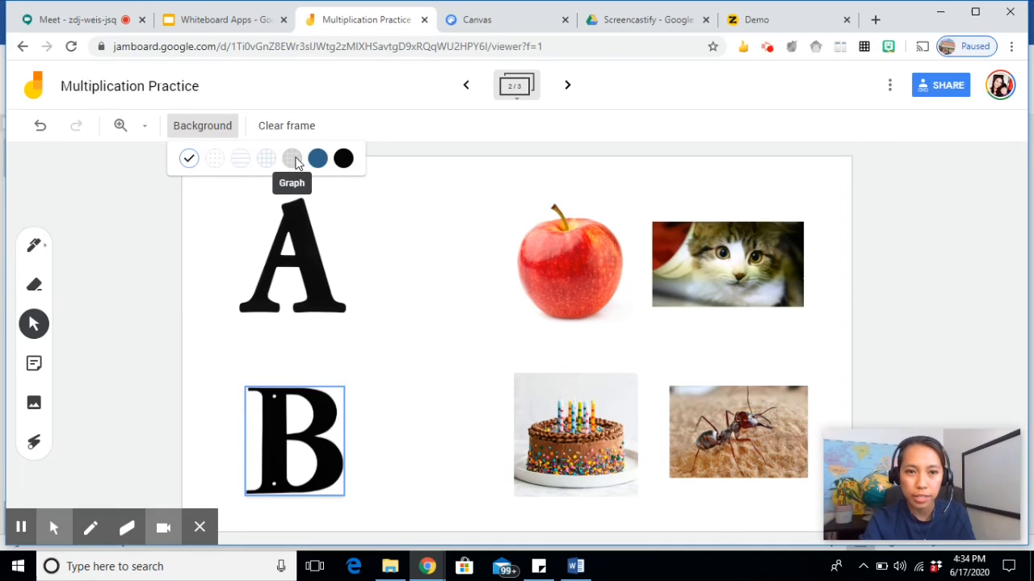
click(317, 158)
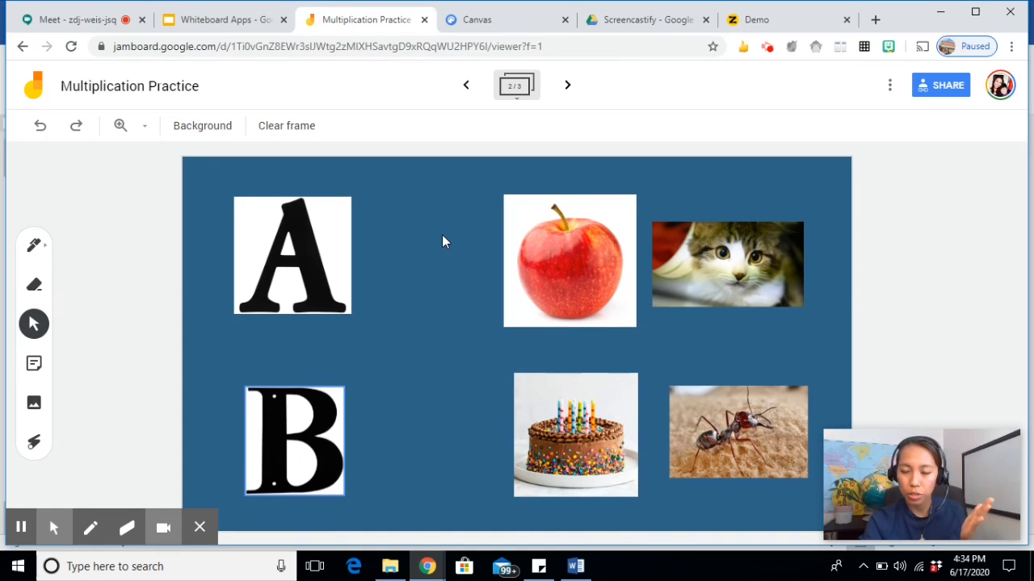
click(466, 85)
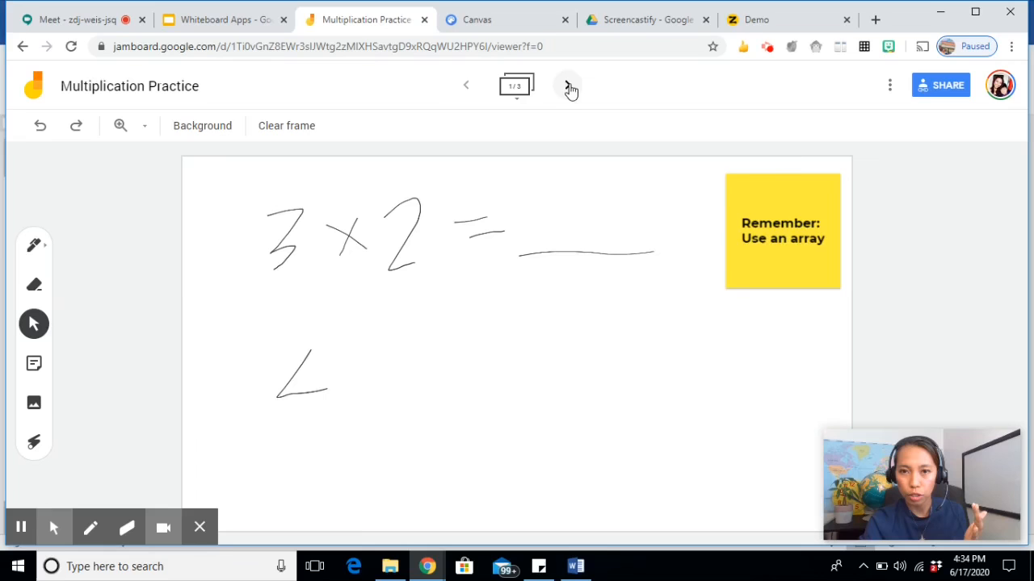
- Make the jam editable by anyone with the link and copy that link
click(568, 85)
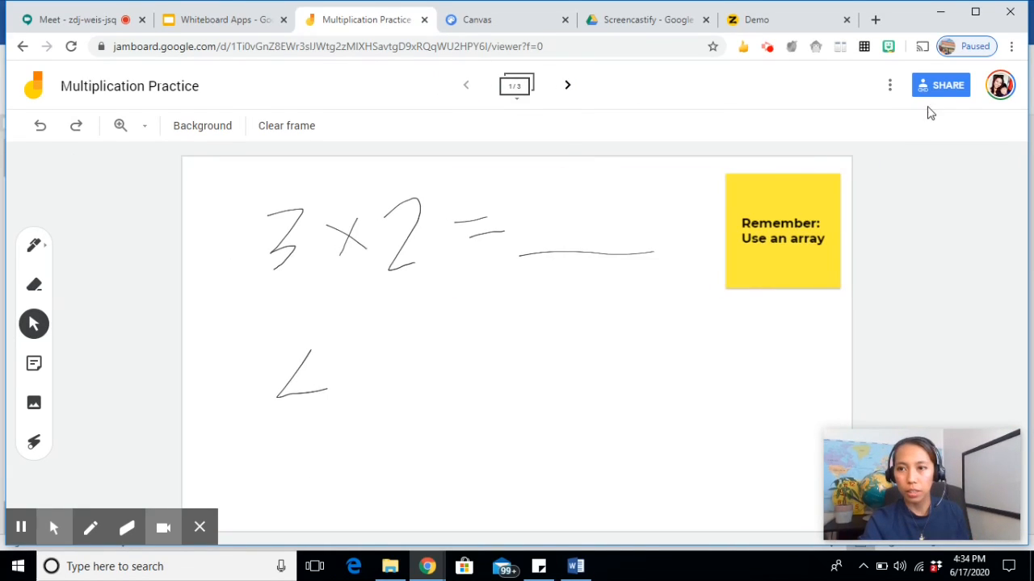
click(940, 85)
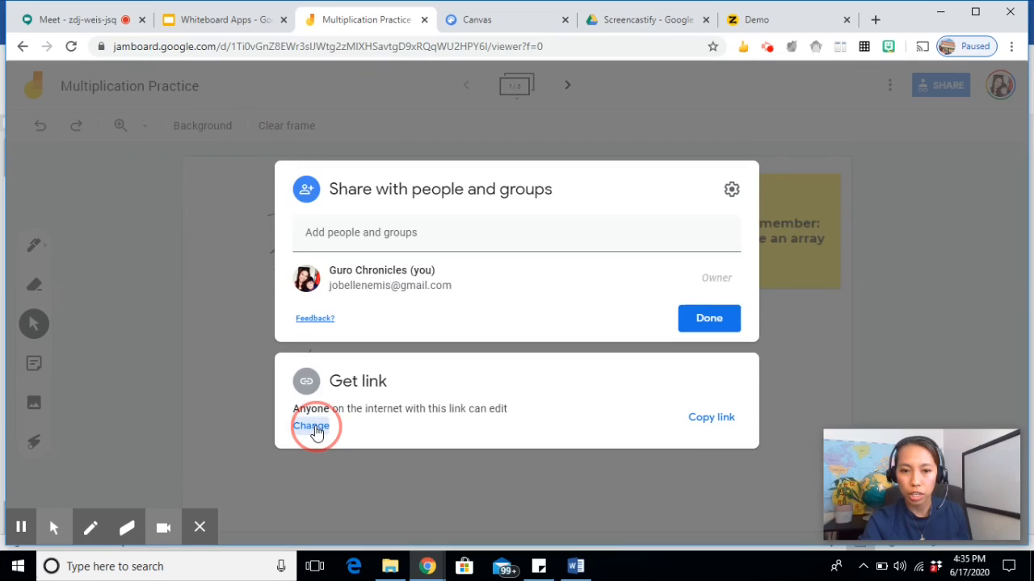
click(311, 426)
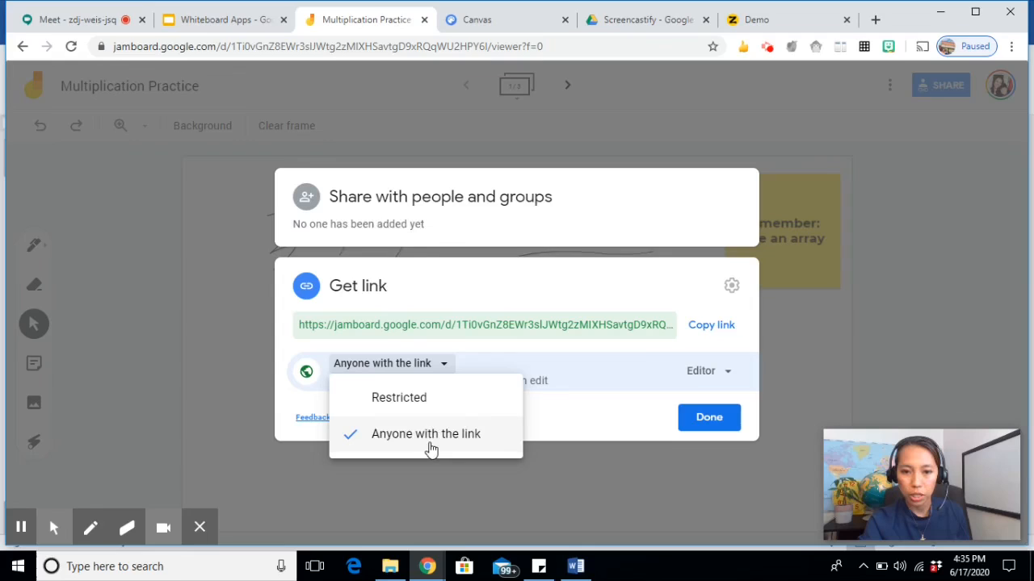
mouse_move(701, 370)
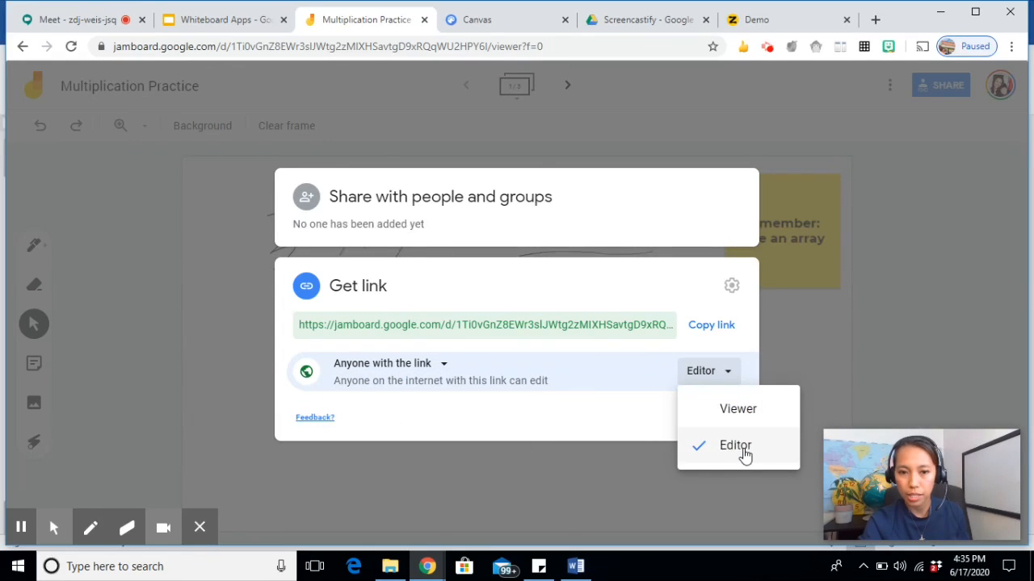
click(735, 445)
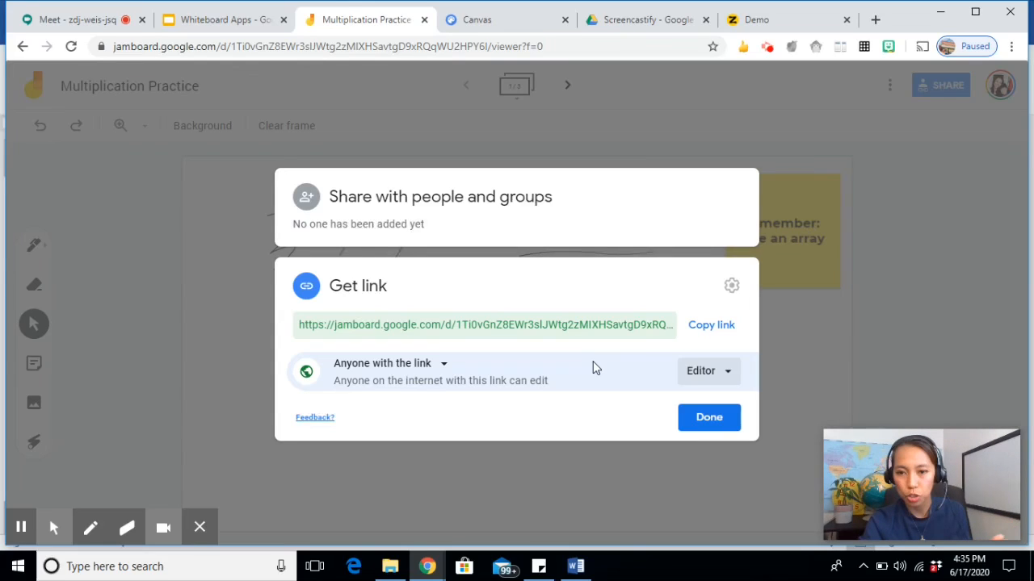
click(712, 325)
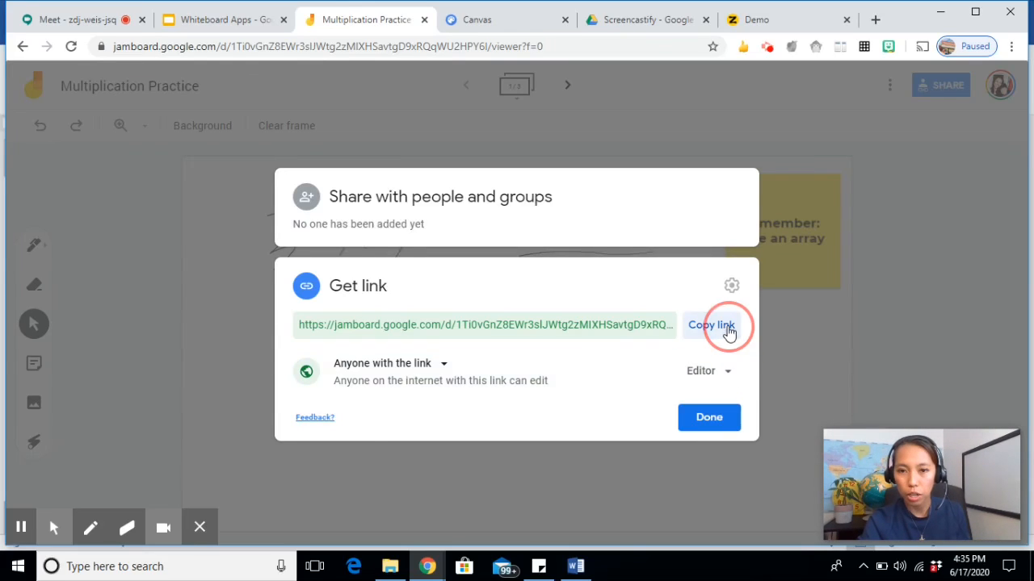
click(711, 325)
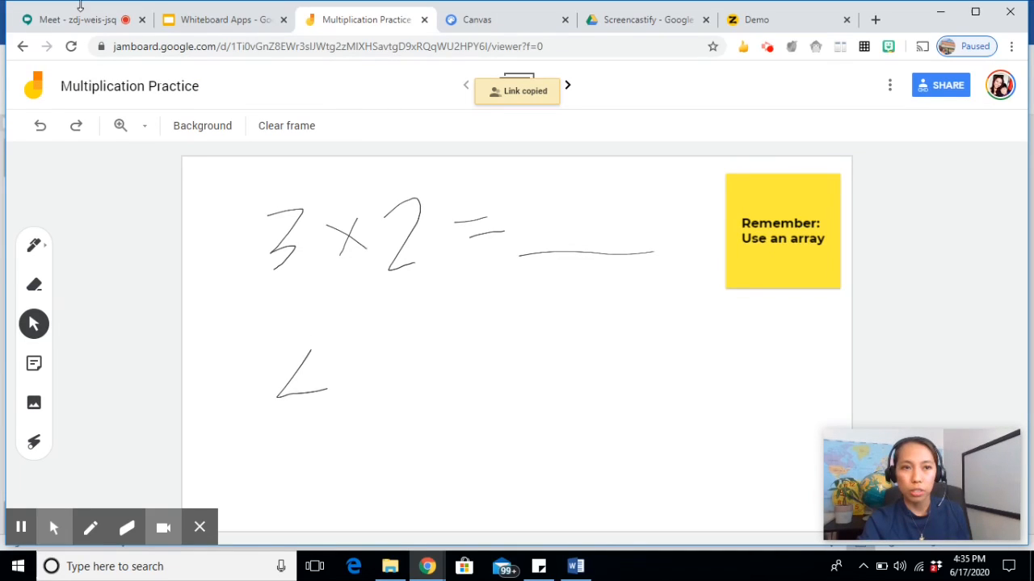
click(77, 20)
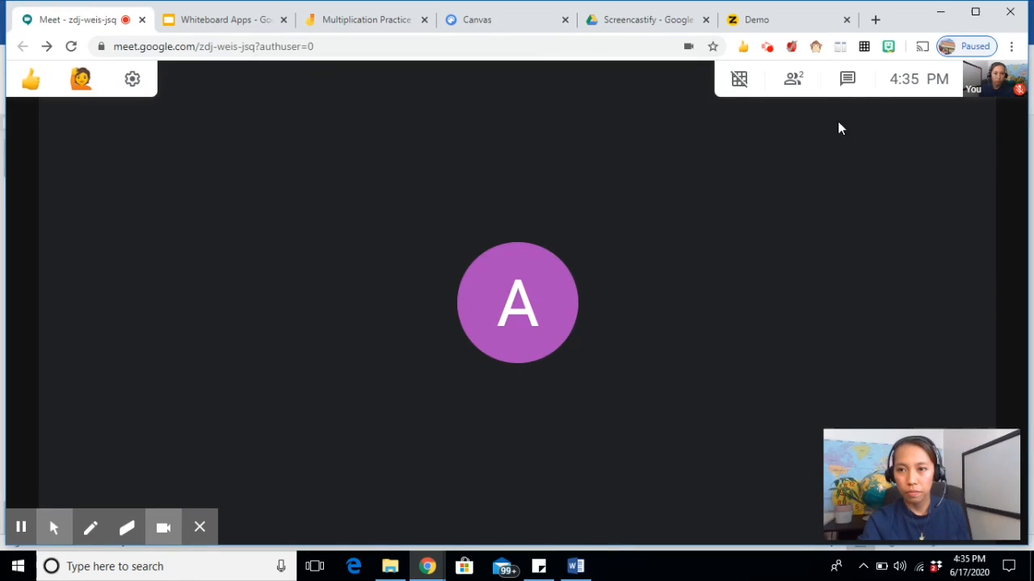
- Post the Jamboard link to everyone in the Google Meet chat
click(846, 78)
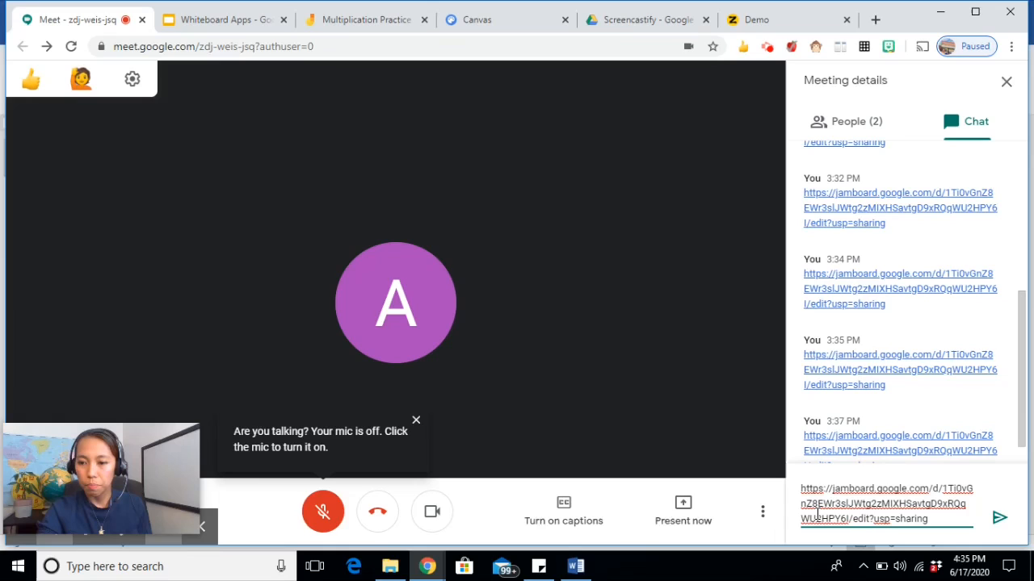
click(1000, 517)
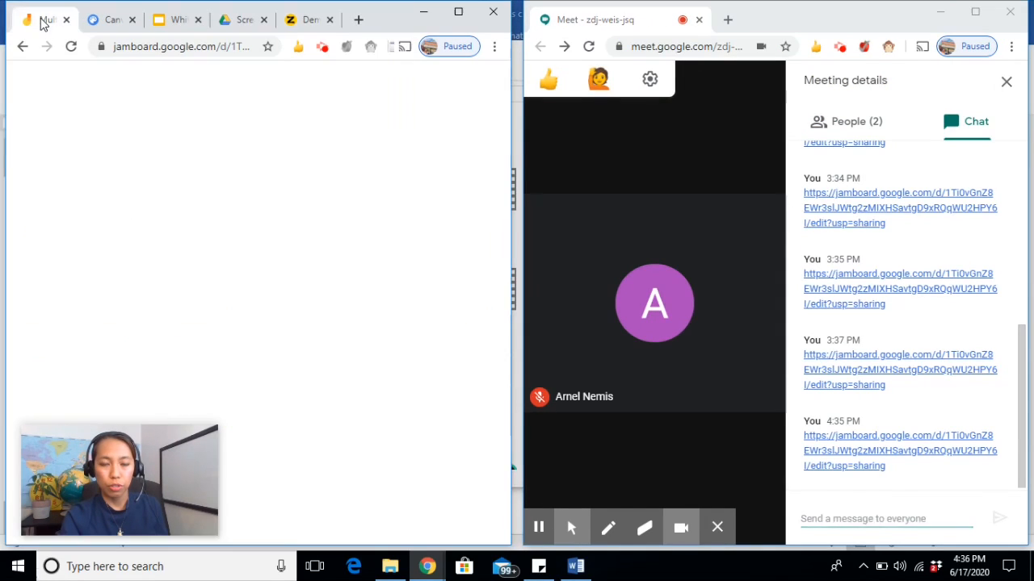
- Review frame 1's array on Jamboard, then move to frame 2 and drag objects with Select
click(45, 20)
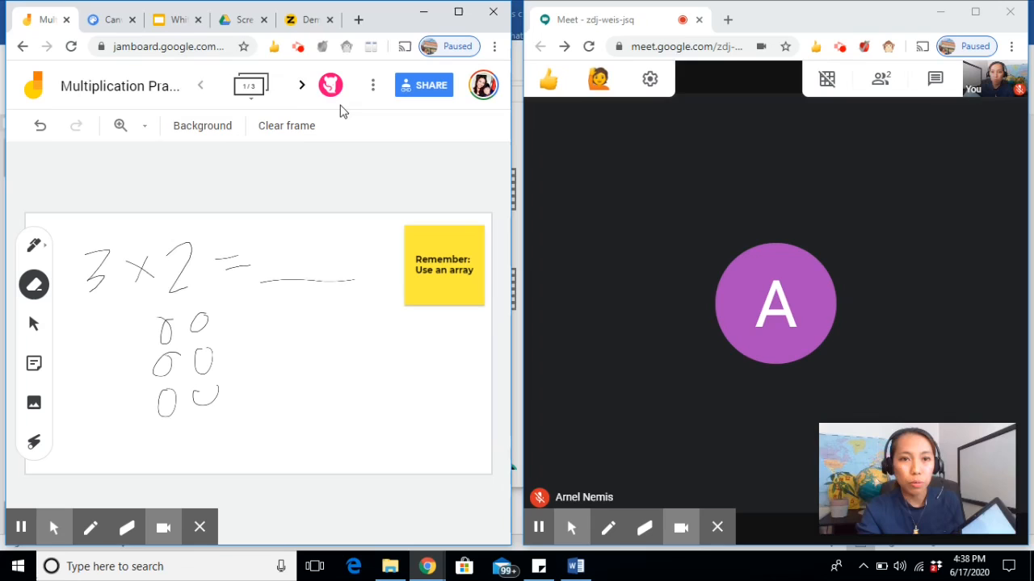
mouse_move(301, 85)
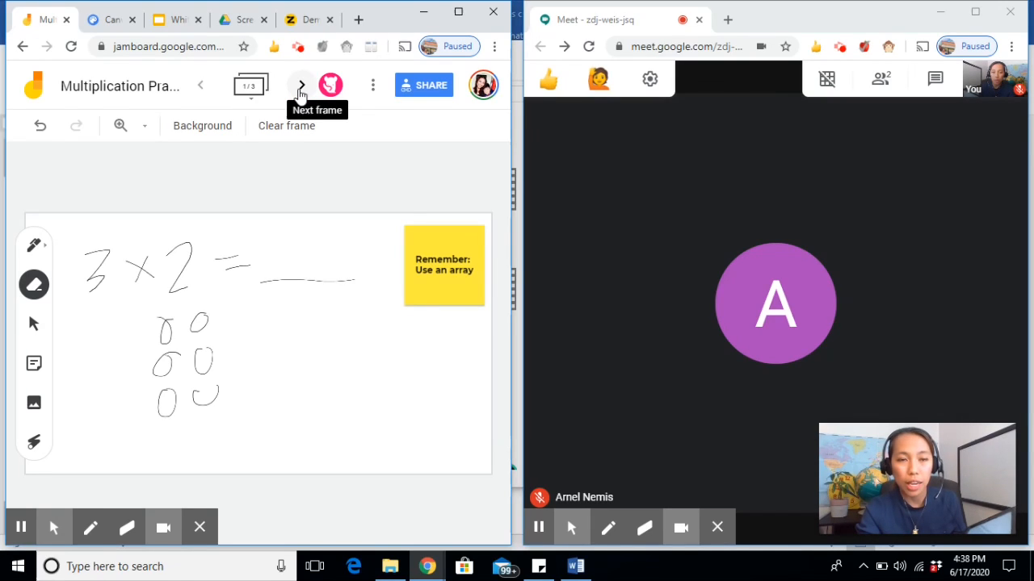
click(300, 86)
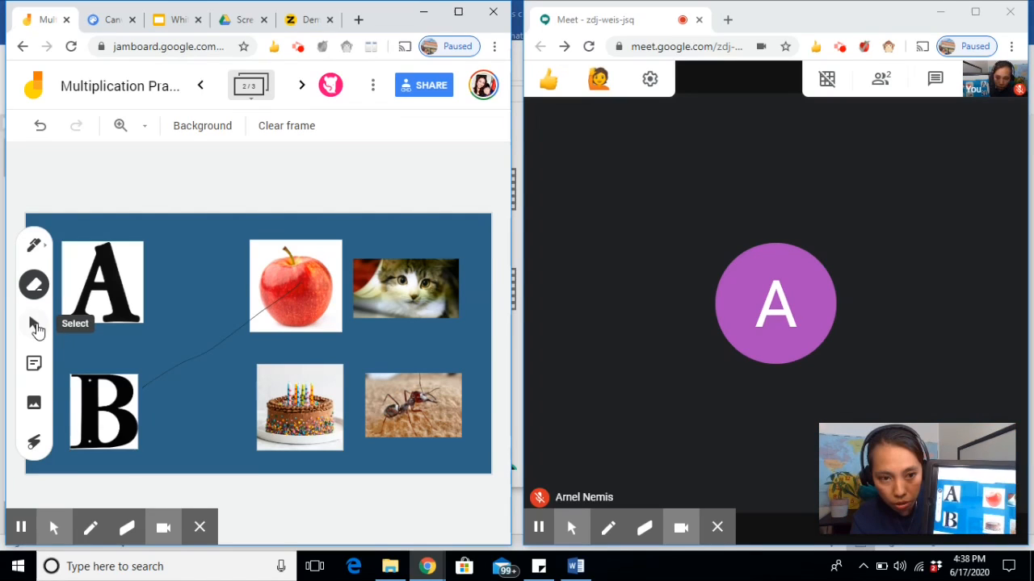
click(34, 323)
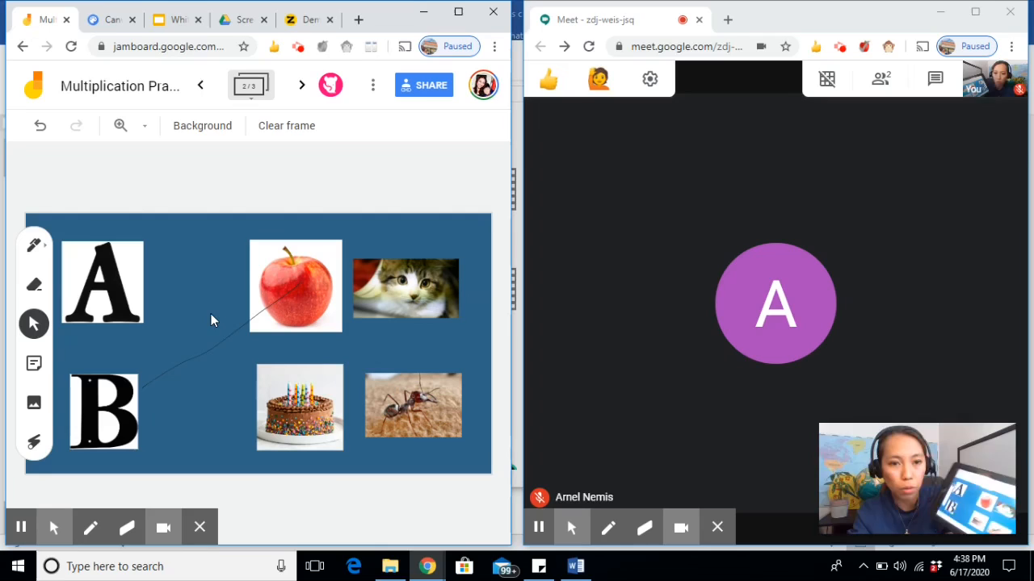
mouse_move(299, 375)
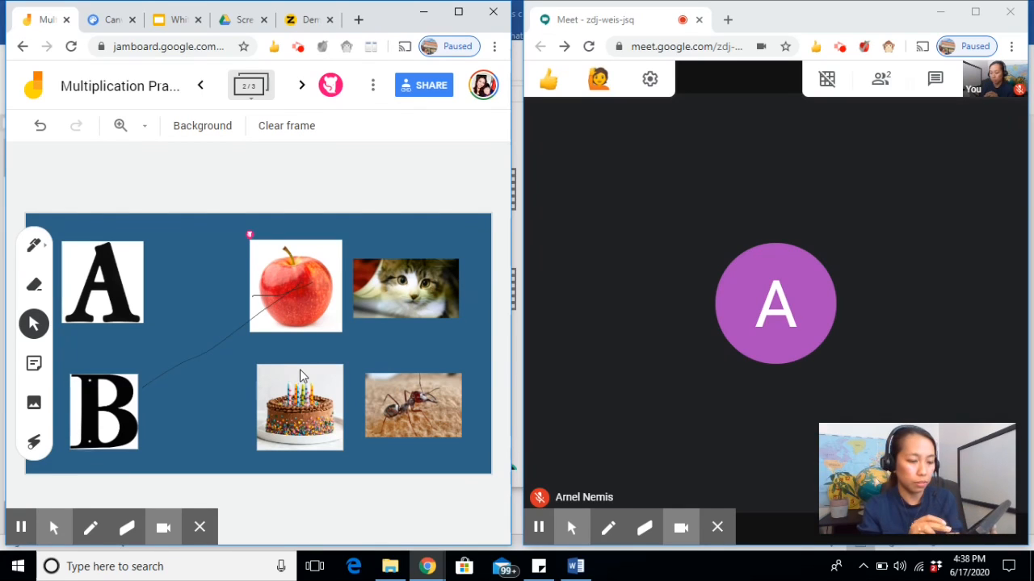
drag(295, 287, 117, 283)
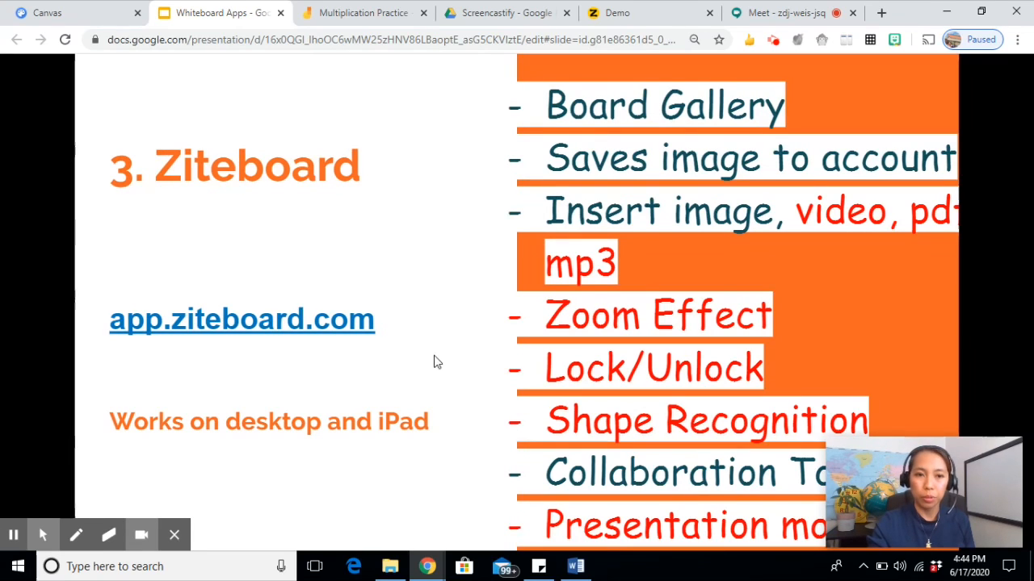
mouse_move(339, 284)
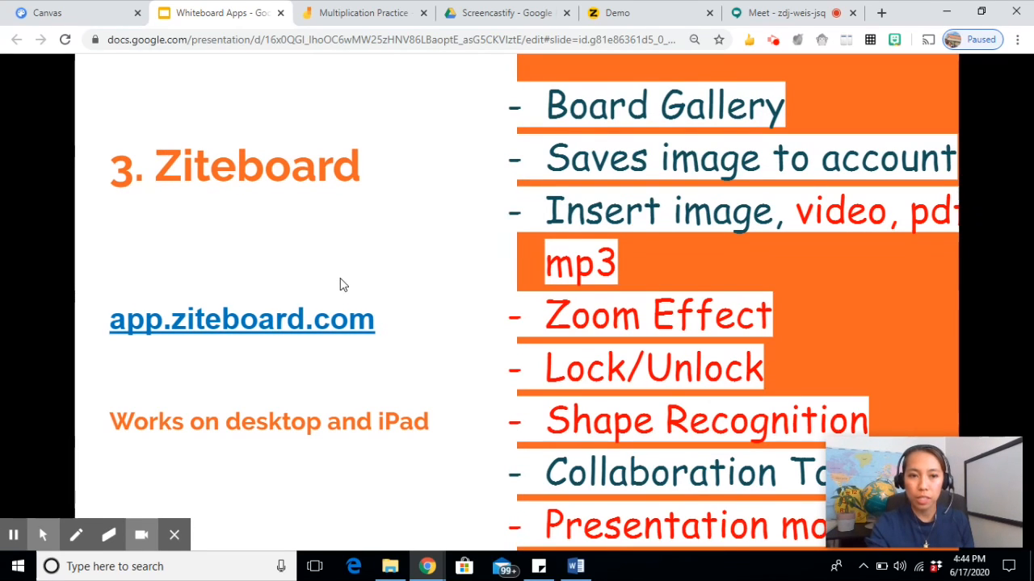
mouse_move(226, 337)
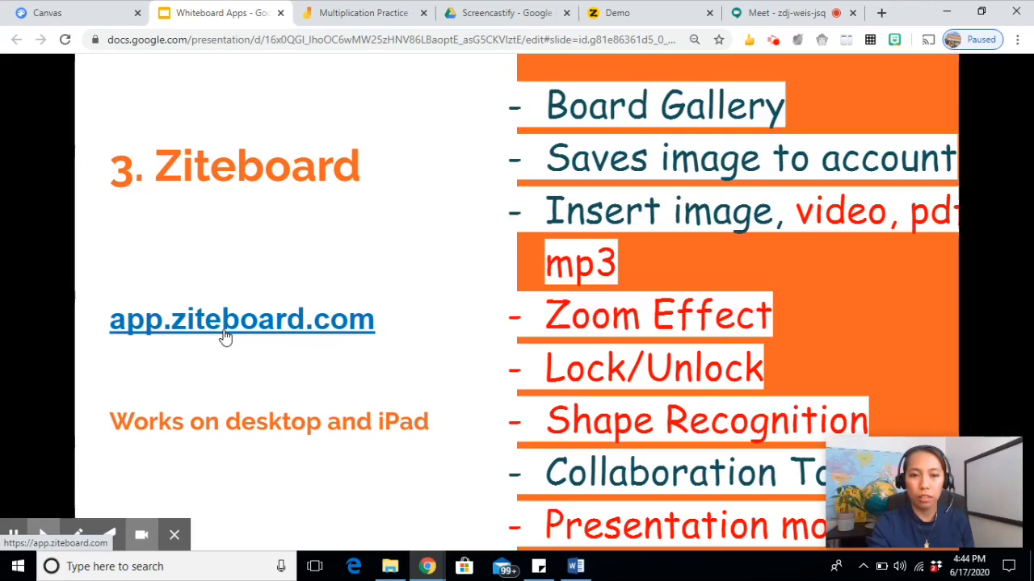
mouse_move(208, 471)
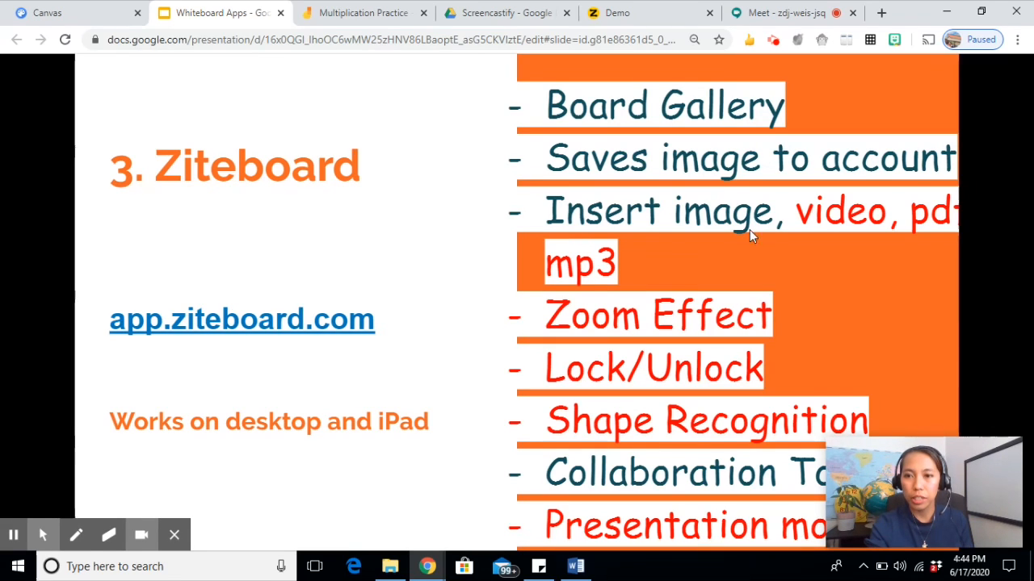
mouse_move(949, 229)
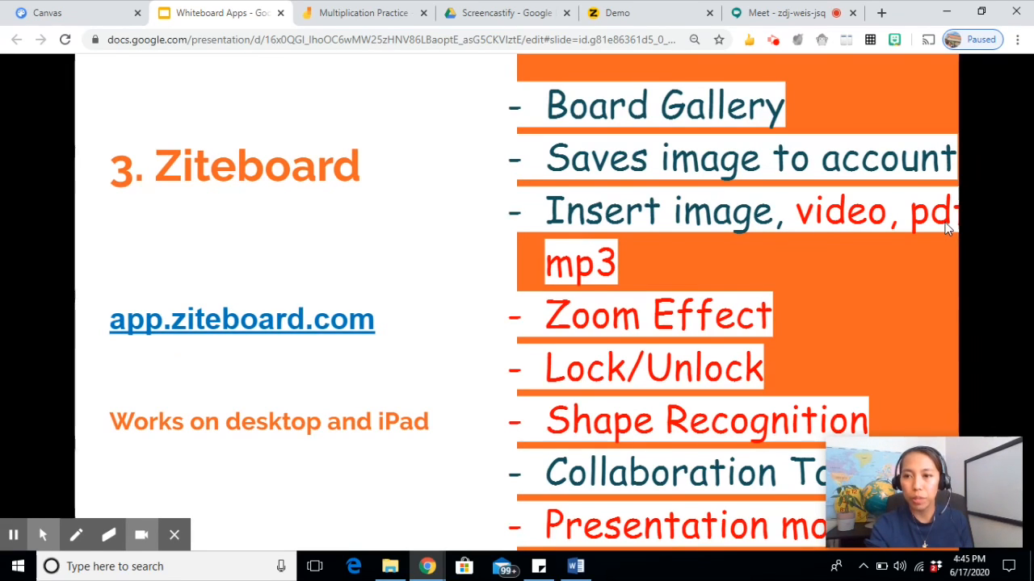
mouse_move(675, 264)
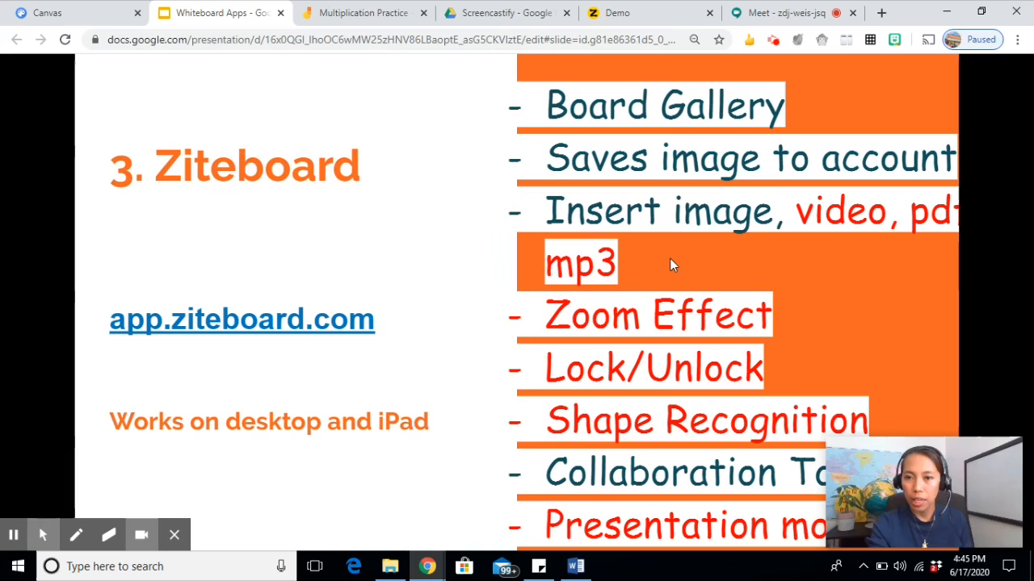
mouse_move(759, 269)
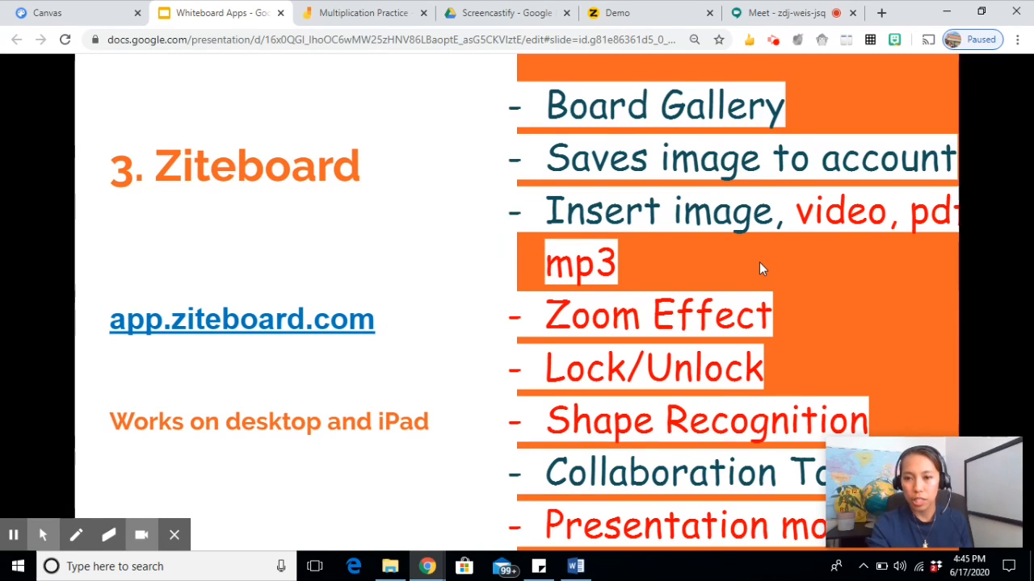
mouse_move(587, 380)
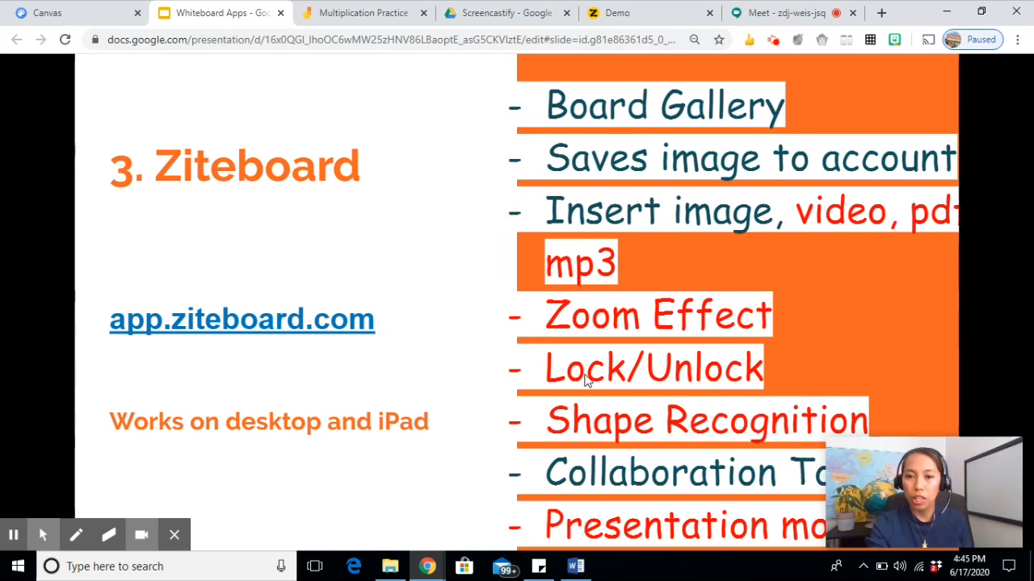
mouse_move(699, 376)
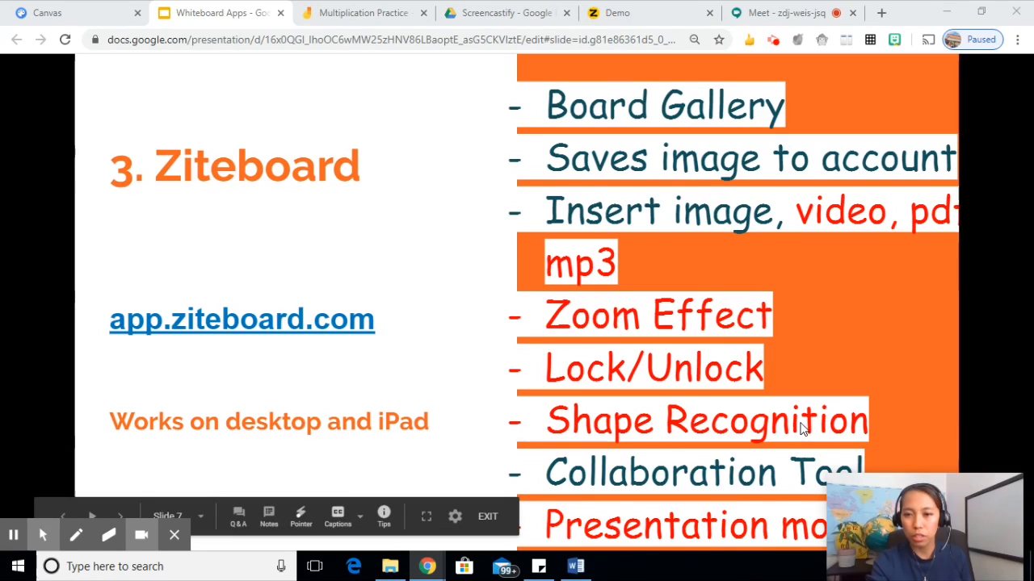
mouse_move(818, 345)
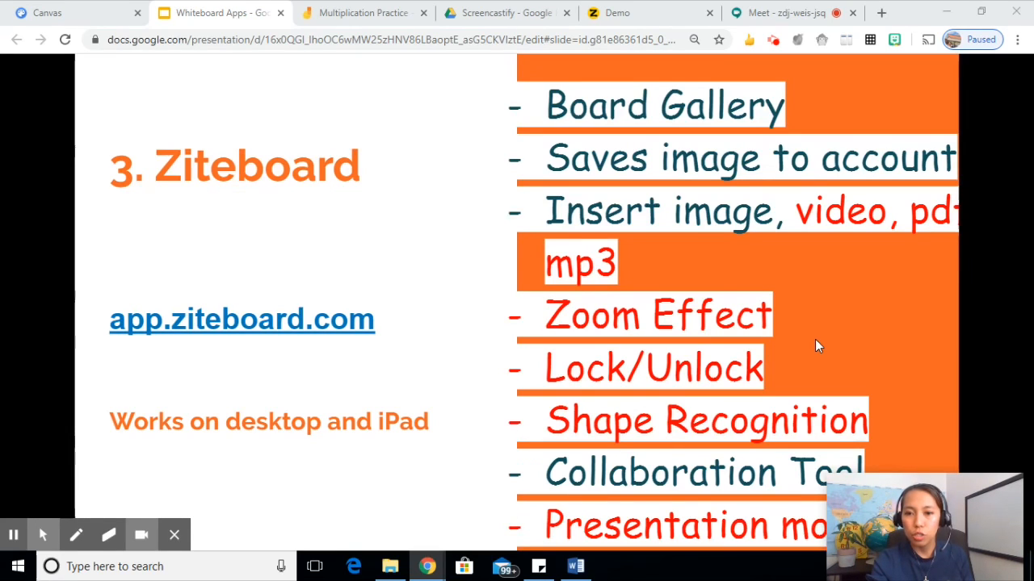
mouse_move(793, 464)
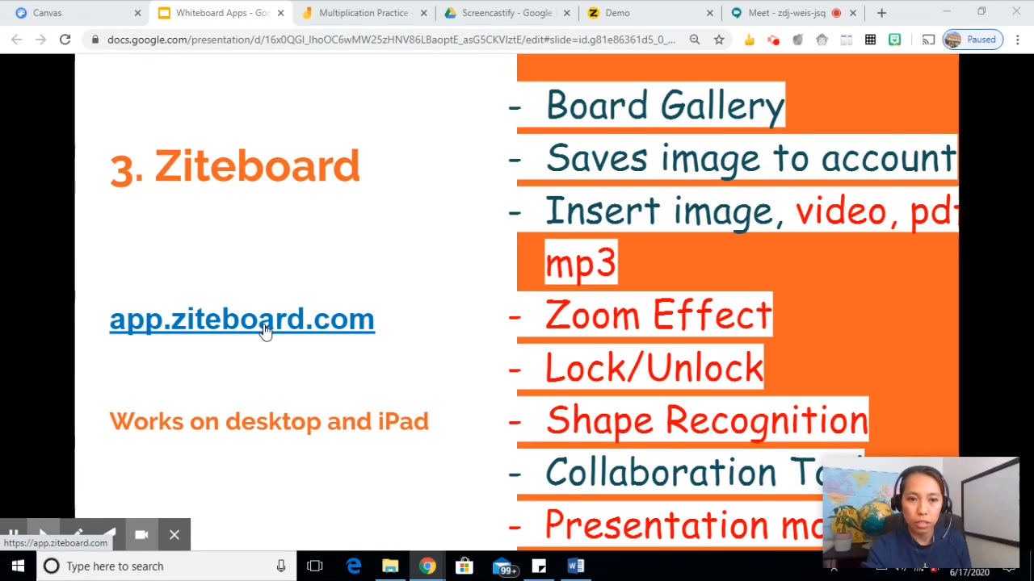
- Follow the slide's app.ziteboard.com link to the Ziteboard whiteboard
click(241, 318)
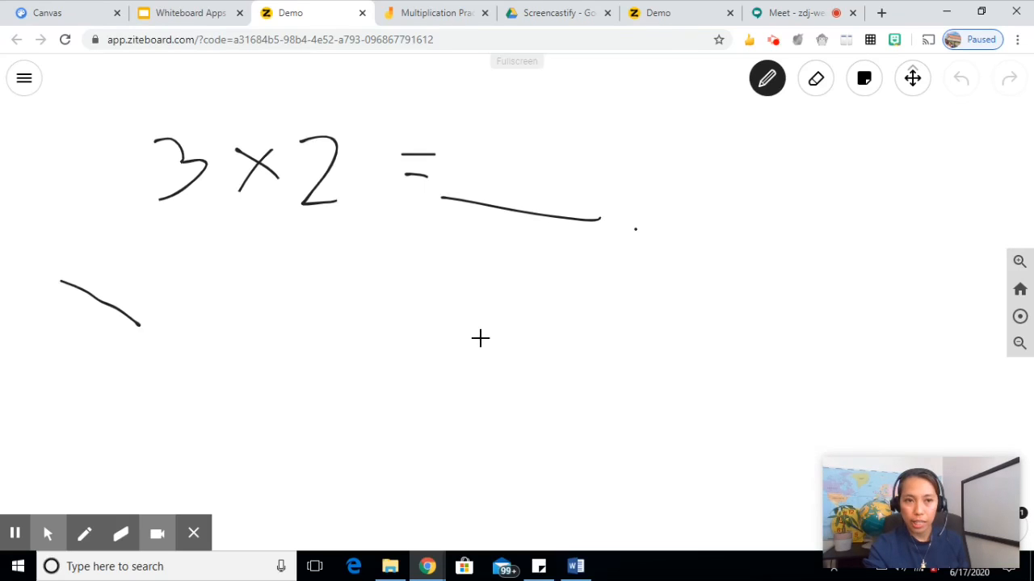
- Create a new board titled 'Multiplication Practice', left editable rather than view-only
click(24, 78)
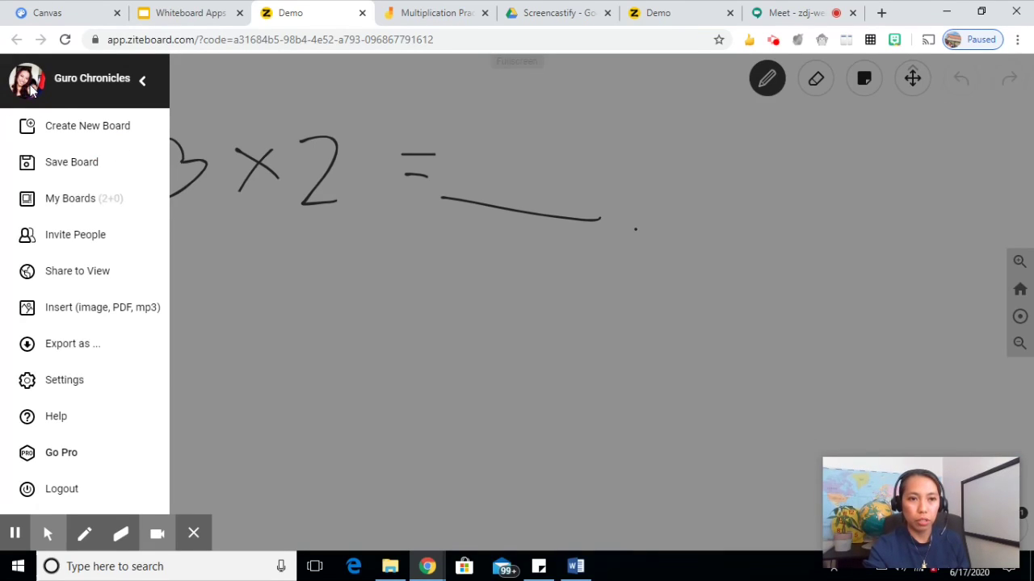
click(87, 125)
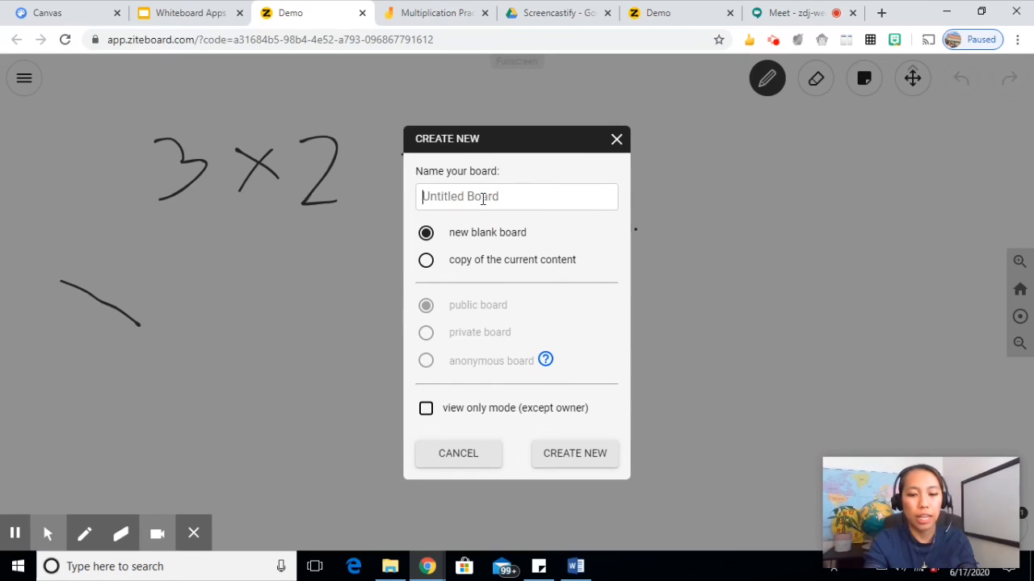
text(Multiplication Practi)
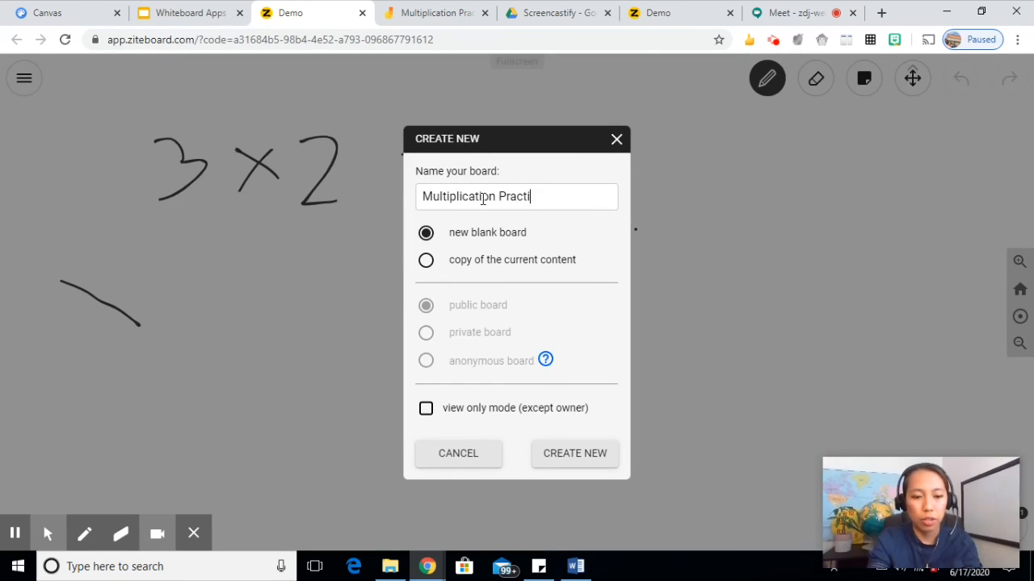
text(ce)
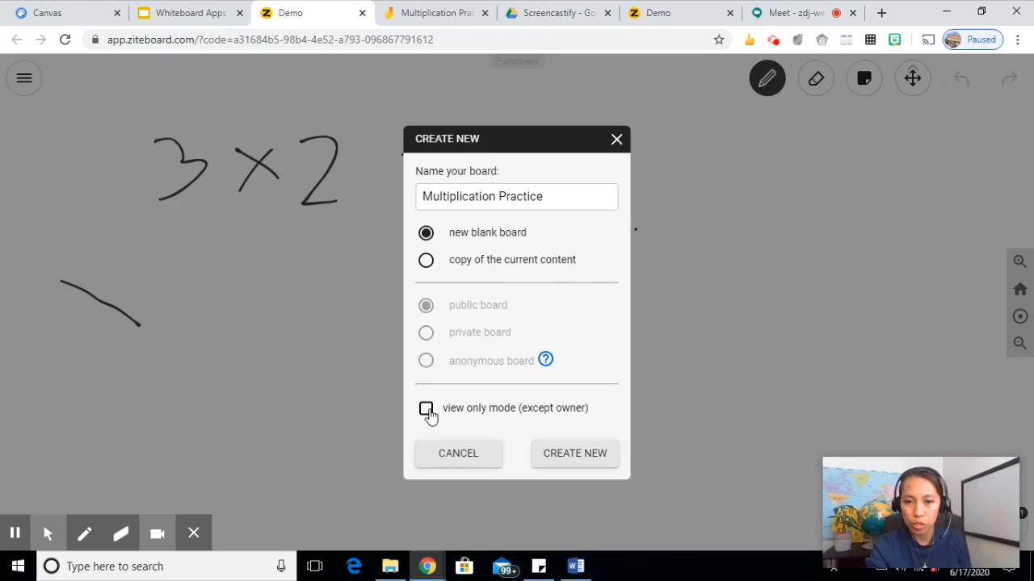
mouse_move(495, 414)
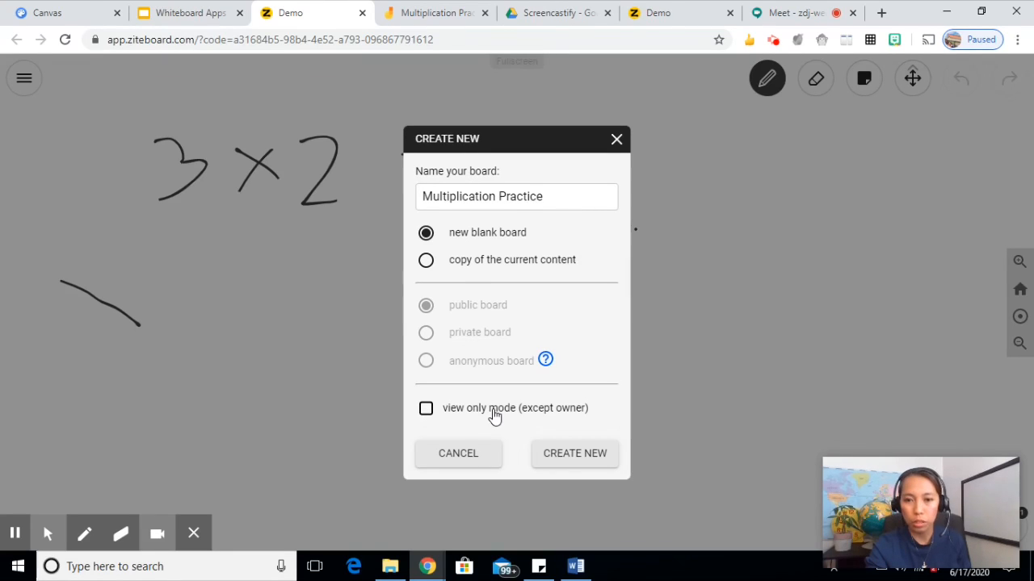
mouse_move(574, 453)
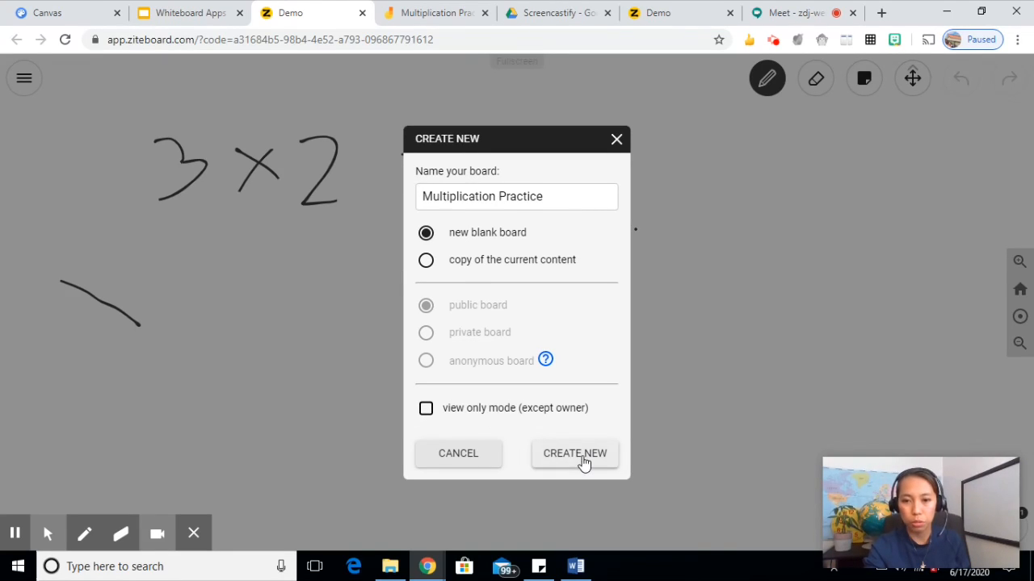
click(574, 453)
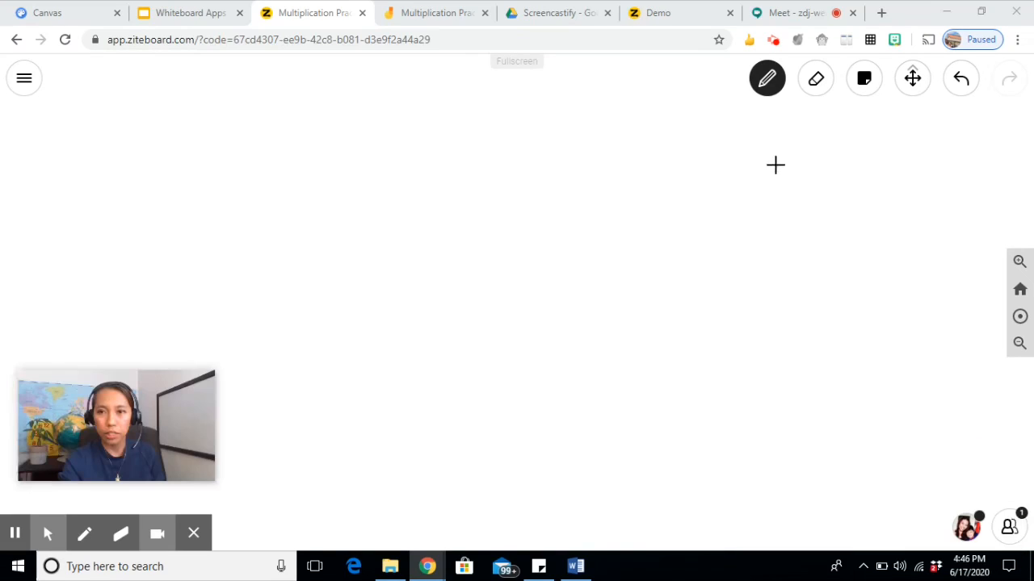
- Draw 3 × 2 = ___, try zooming in and out, and add a REMINDERS sticky note
click(766, 78)
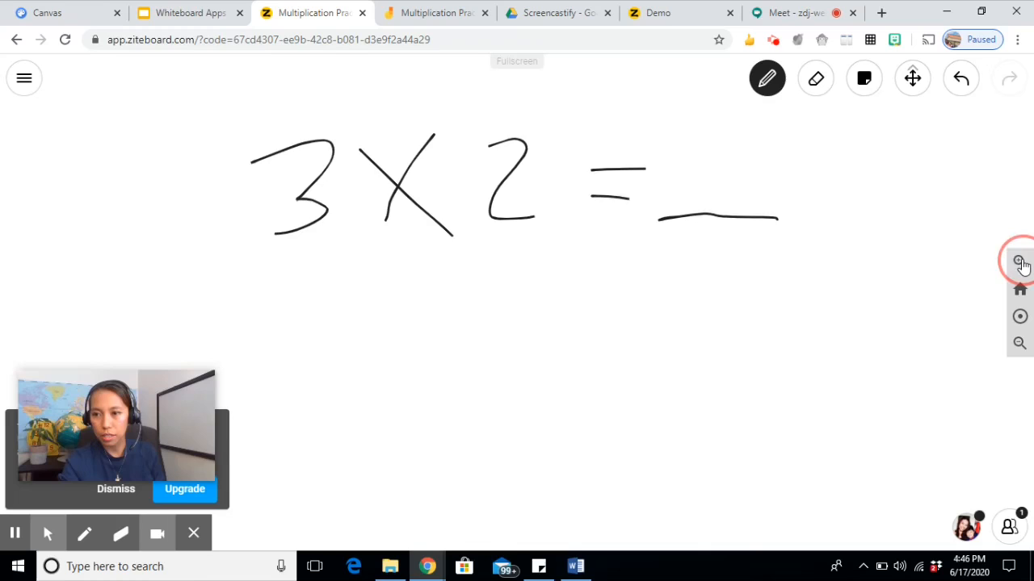
click(1019, 260)
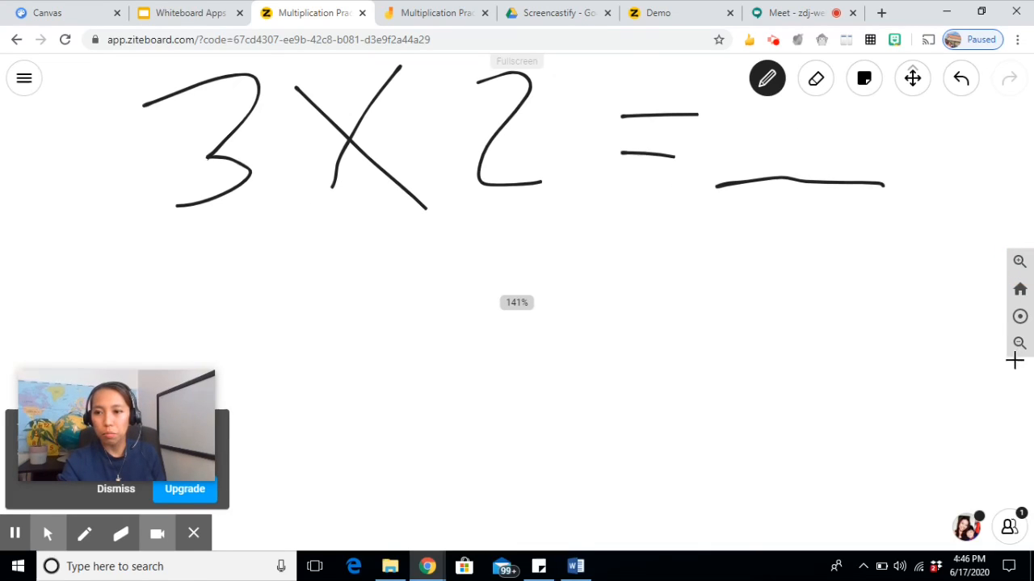
click(815, 78)
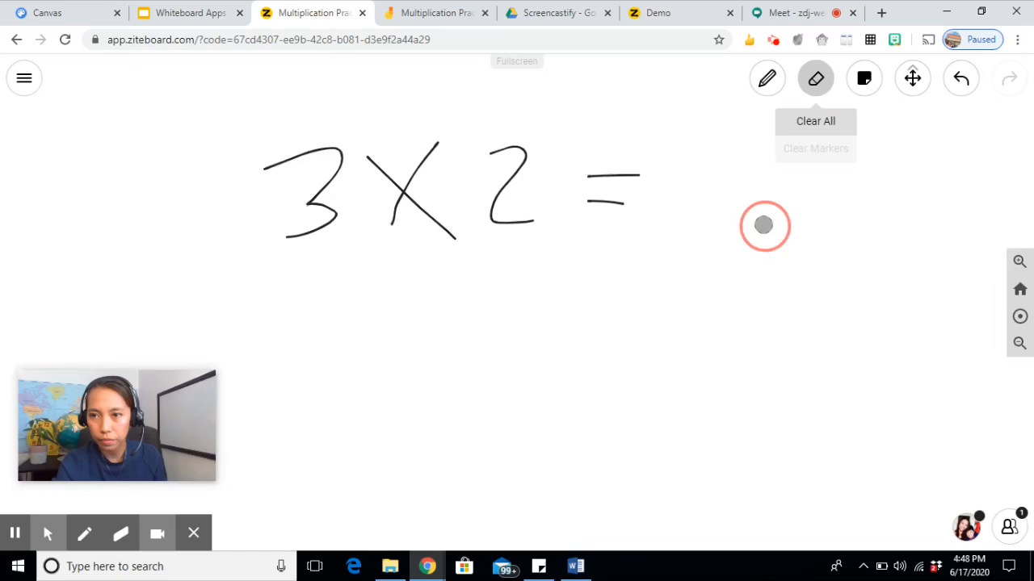
click(863, 77)
text(REMINDERS:)
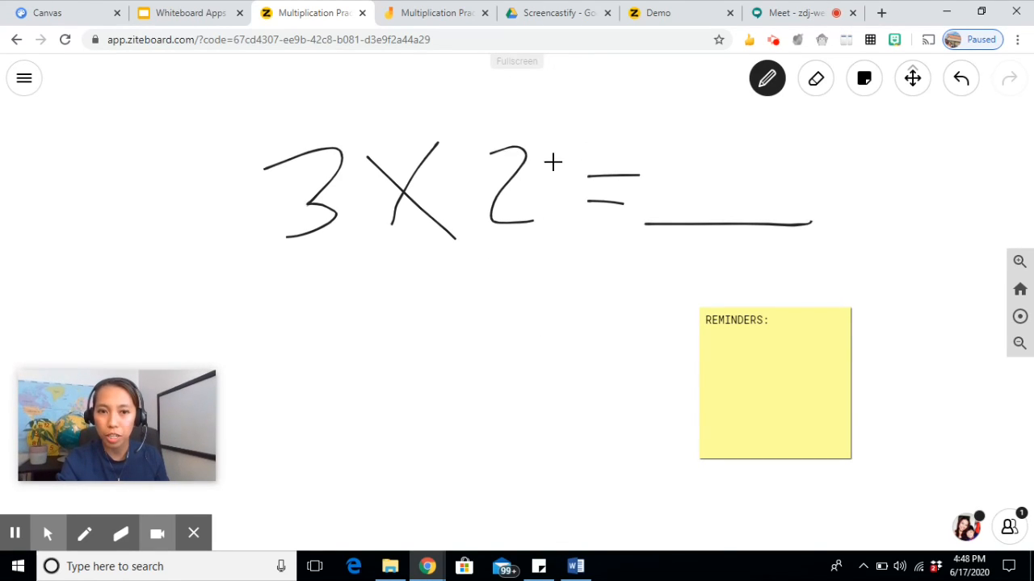
mouse_move(544, 313)
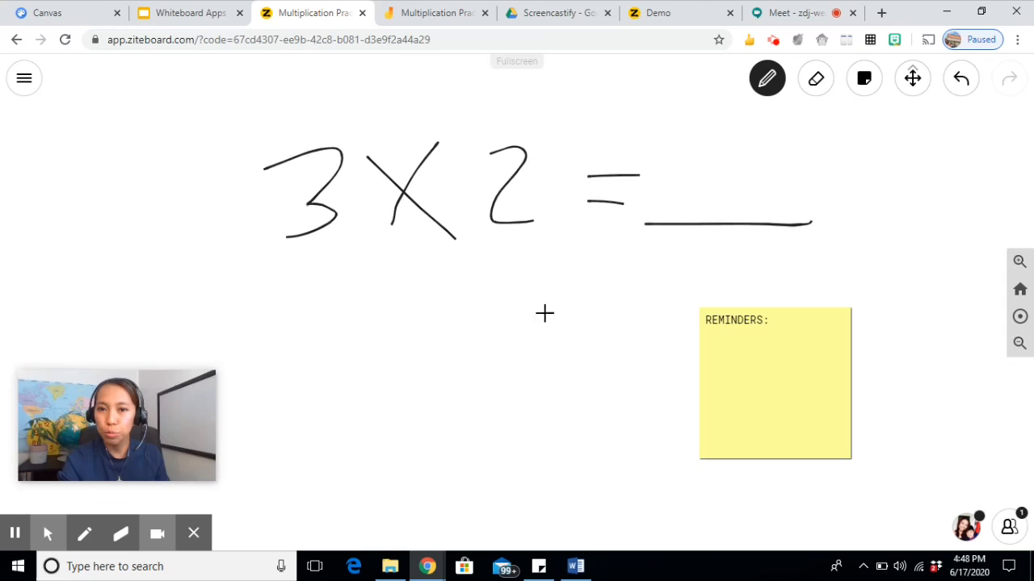
mouse_move(529, 294)
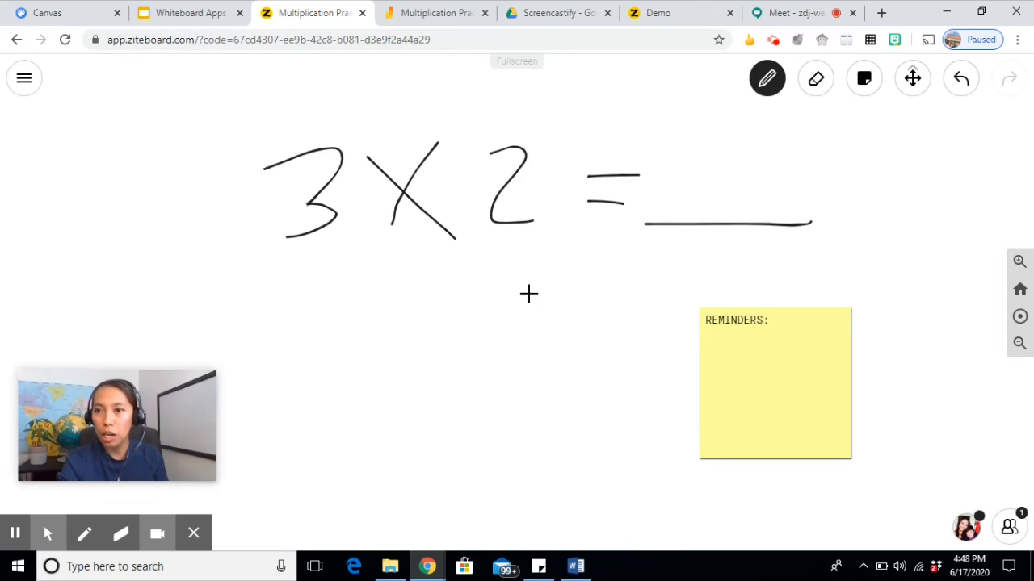
click(912, 78)
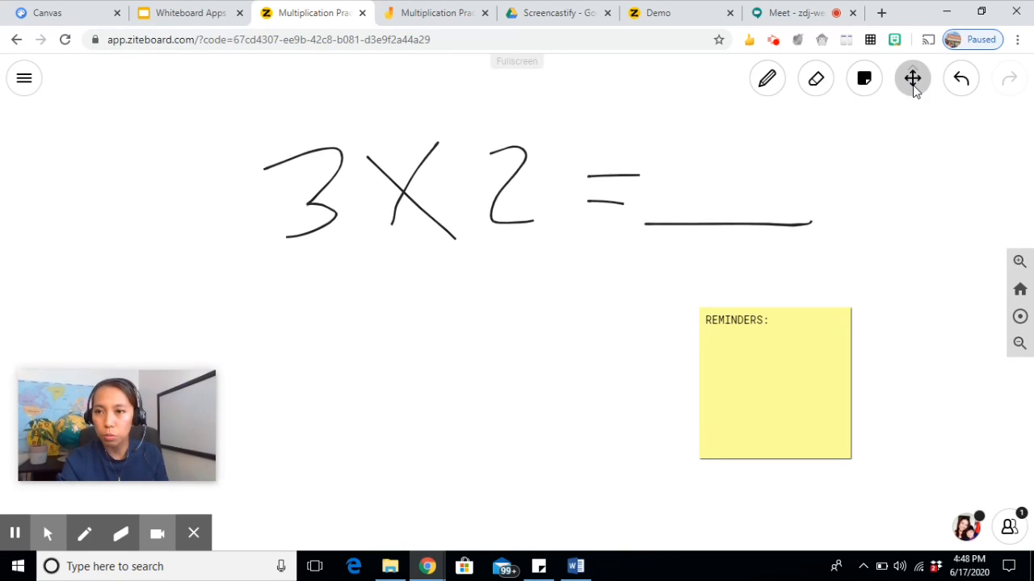
- Pan the canvas with the four-arrow move tool, shifting the equation and note left
click(912, 78)
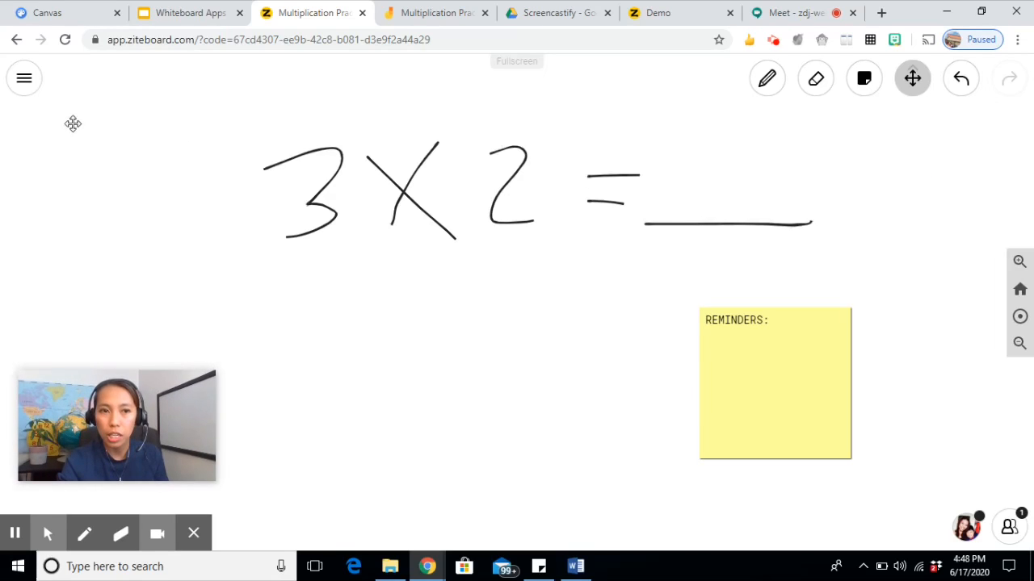
mouse_move(134, 188)
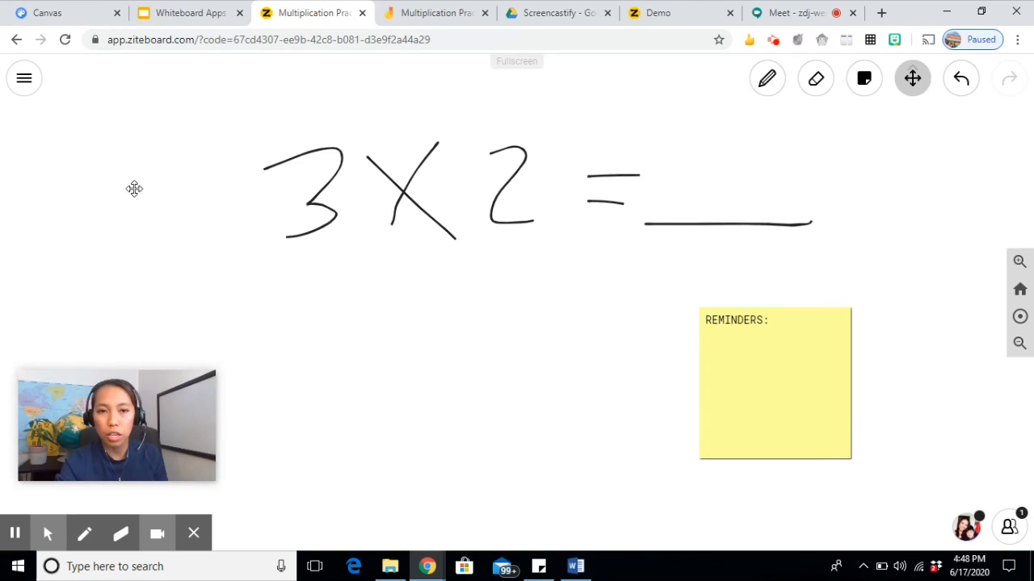
mouse_move(907, 272)
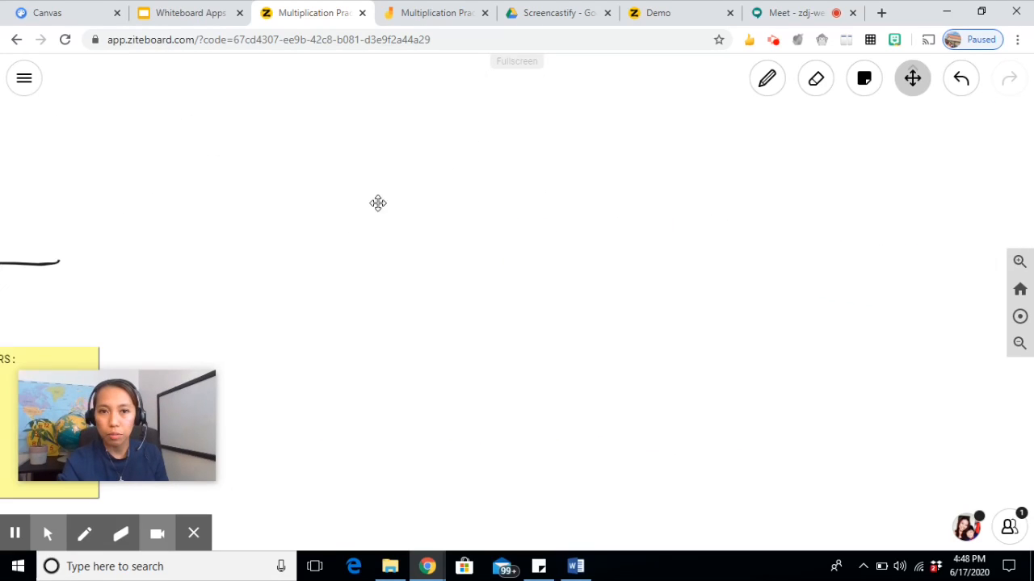
mouse_move(525, 355)
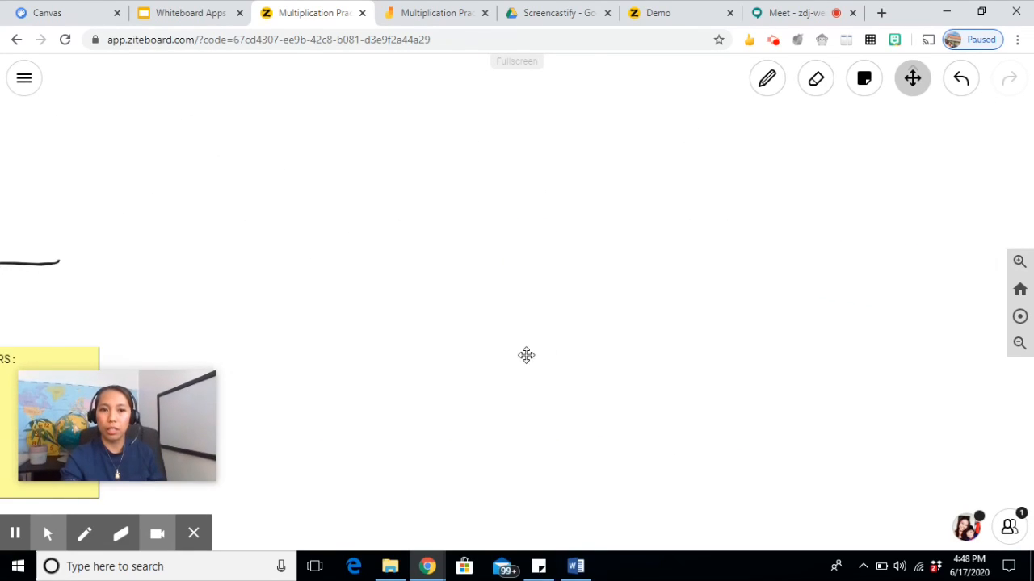
mouse_move(521, 314)
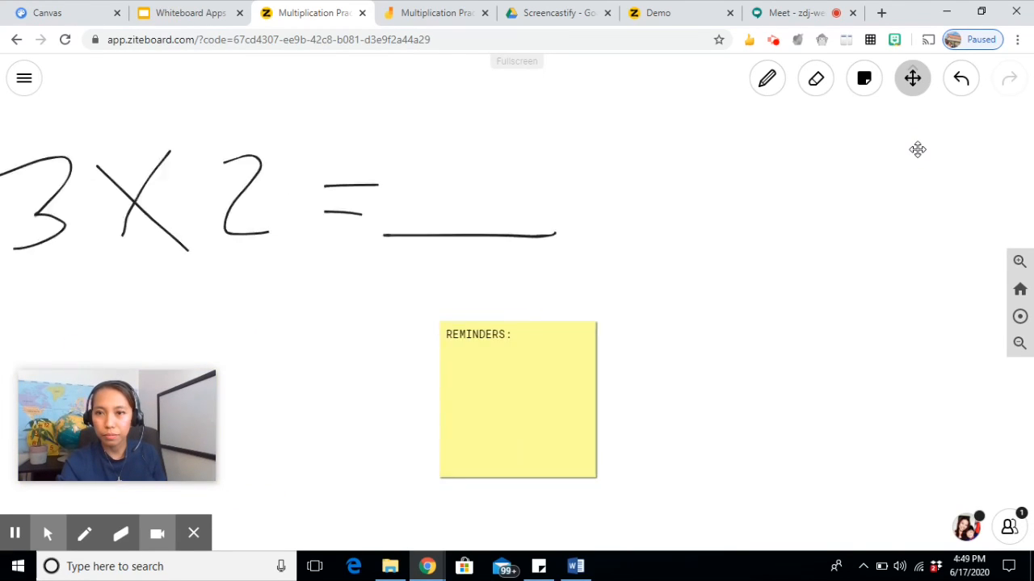
click(24, 78)
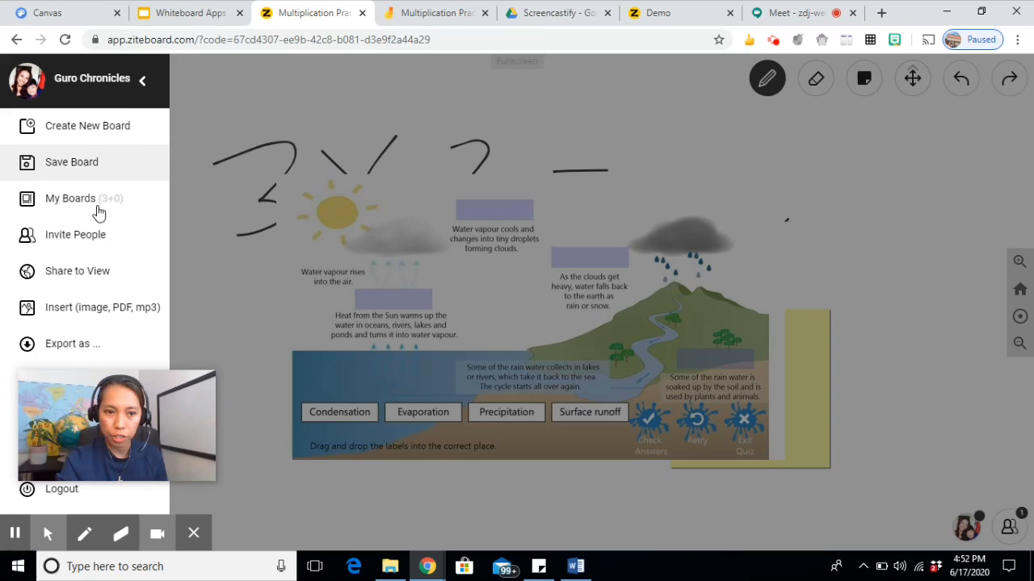
- Insert page 1 of 'Grammar workbook pdf' onto the board
click(103, 306)
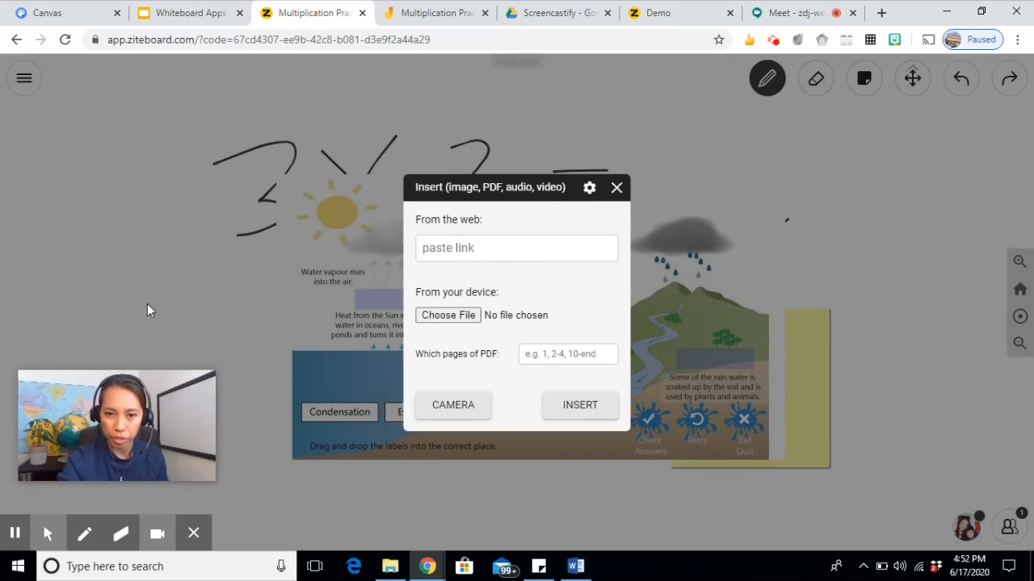
click(447, 315)
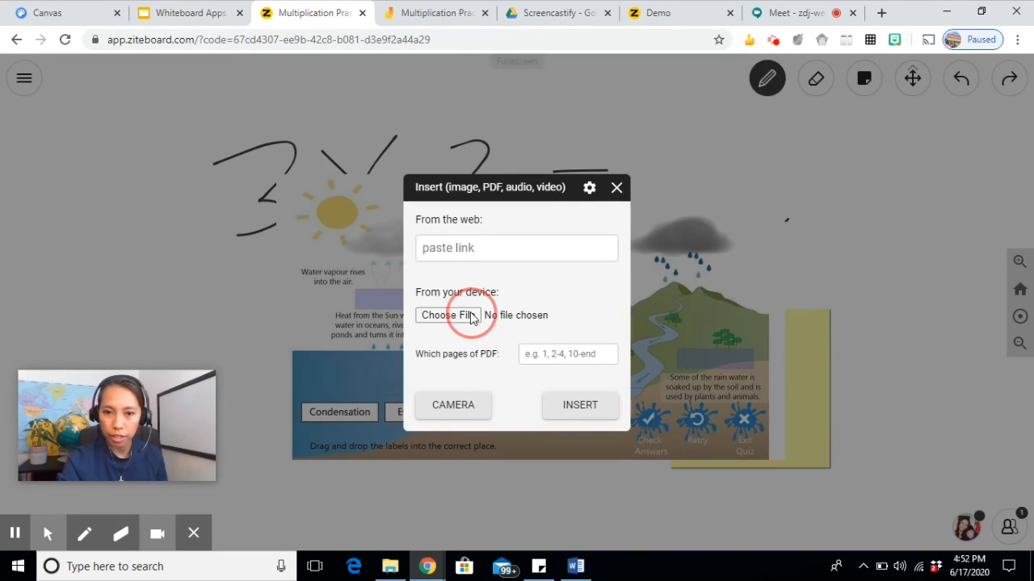
click(447, 314)
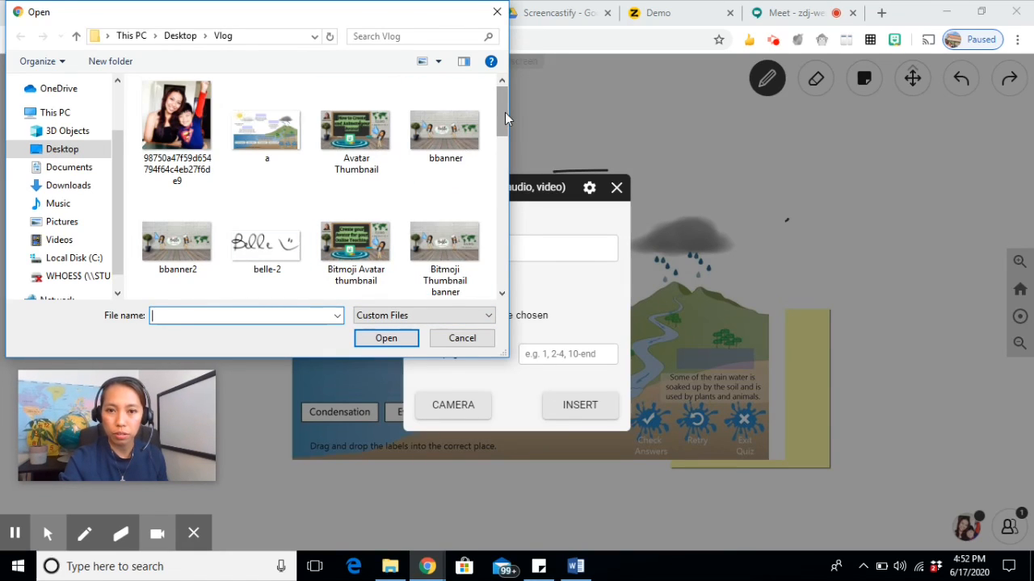
scroll(down, 3)
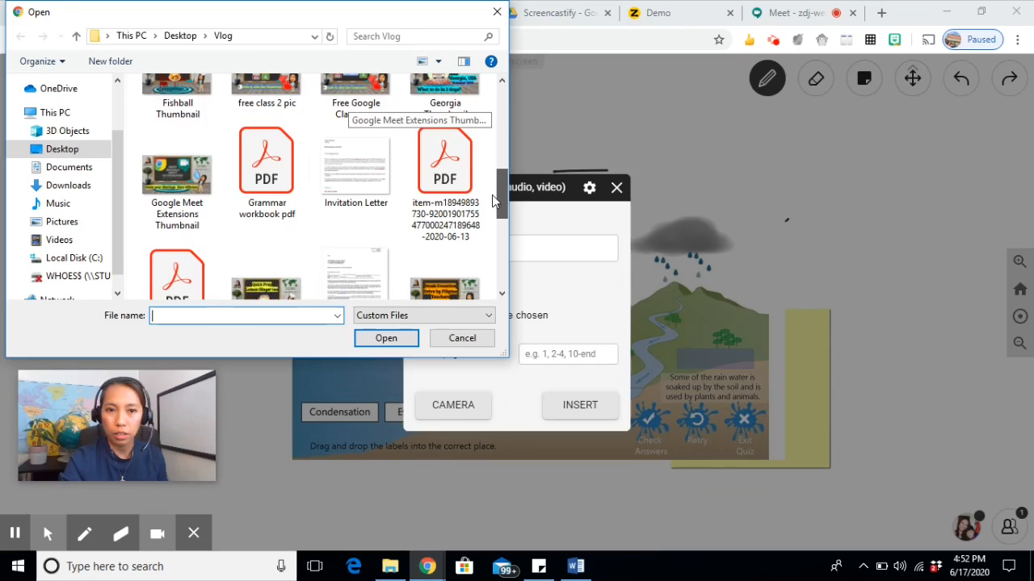
click(265, 158)
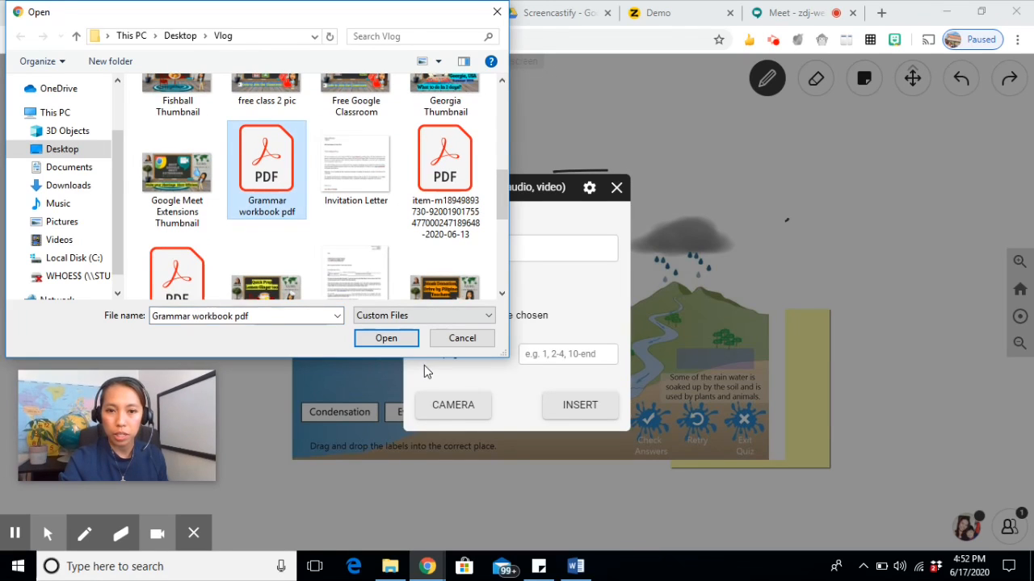
click(386, 337)
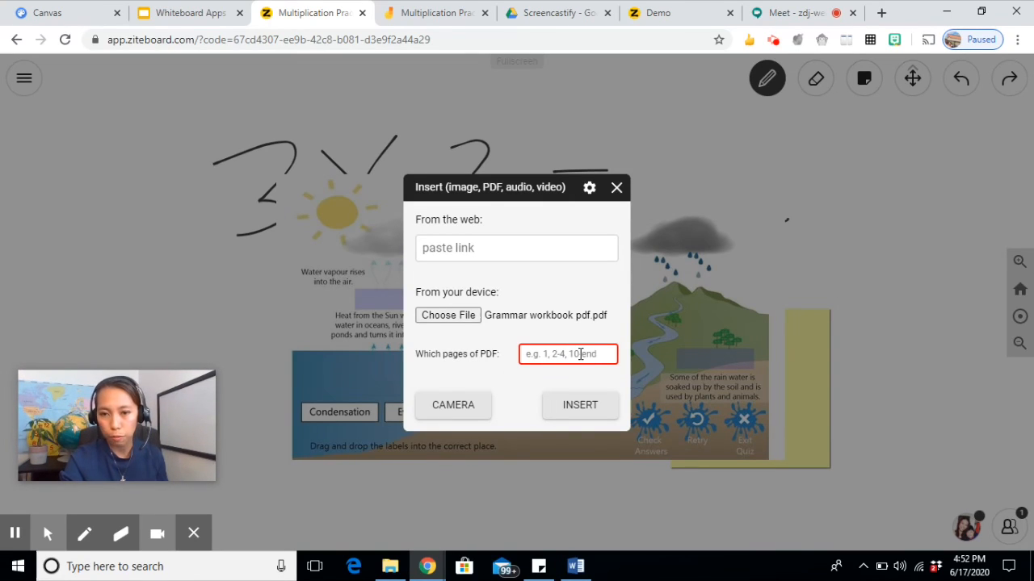
text(1)
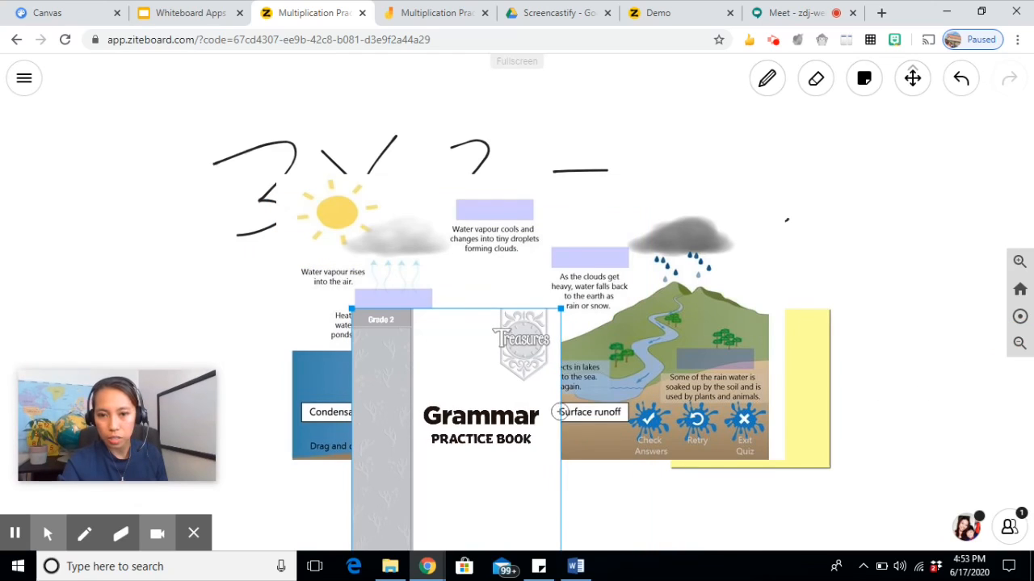
- Capture a webcam photo through Insert > CAMERA and place it on the board
click(24, 77)
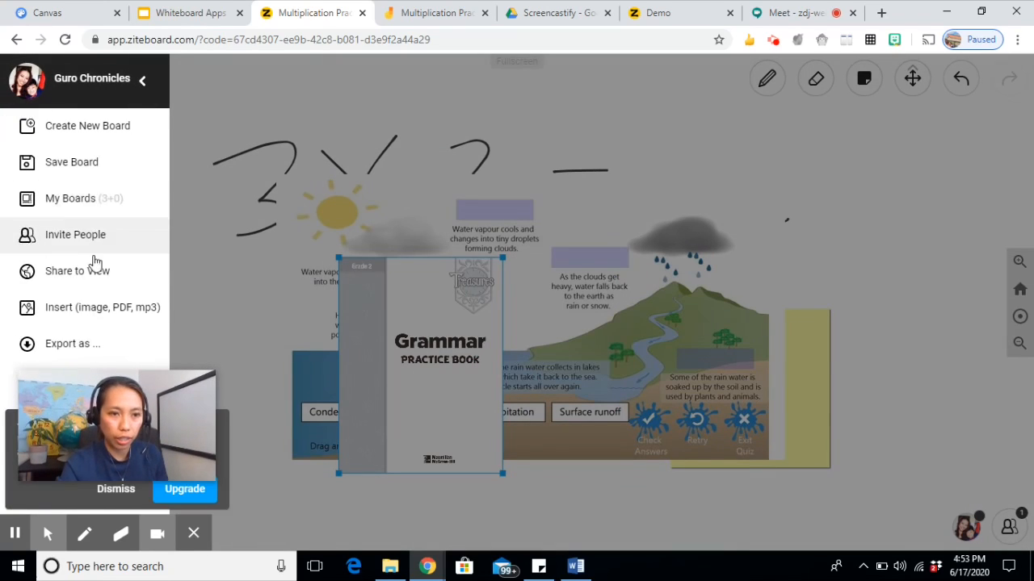
click(103, 307)
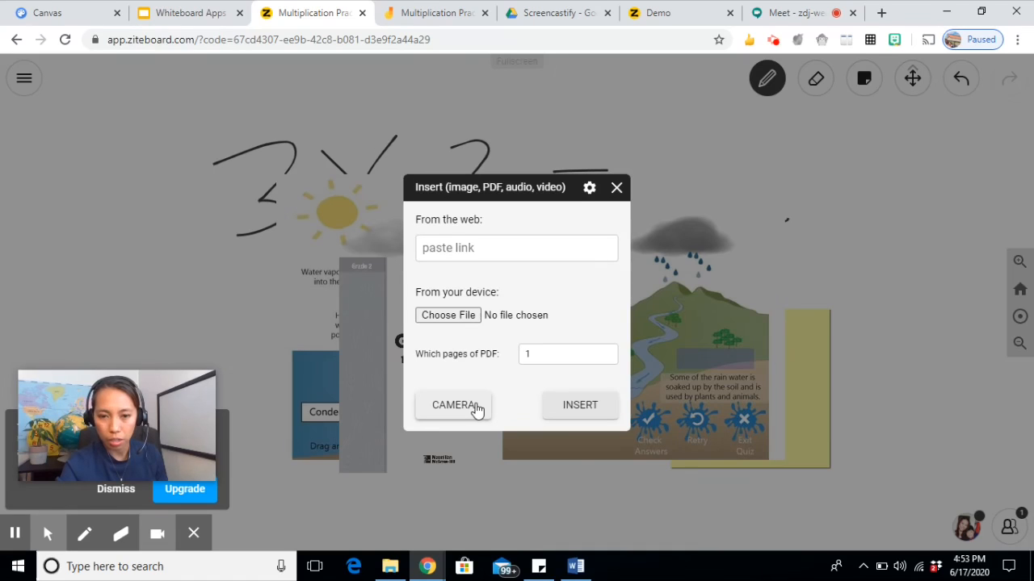
click(454, 404)
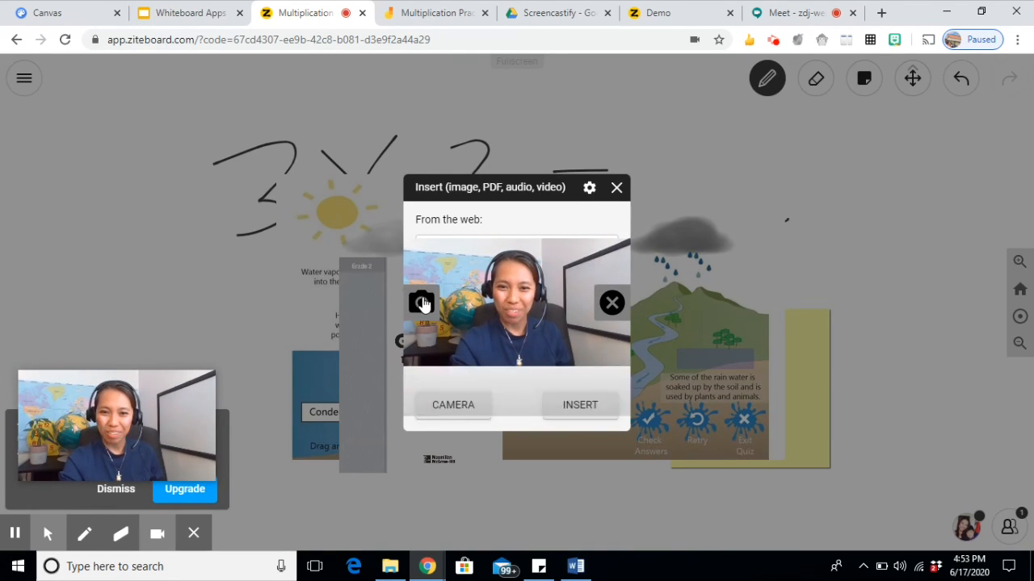
click(617, 187)
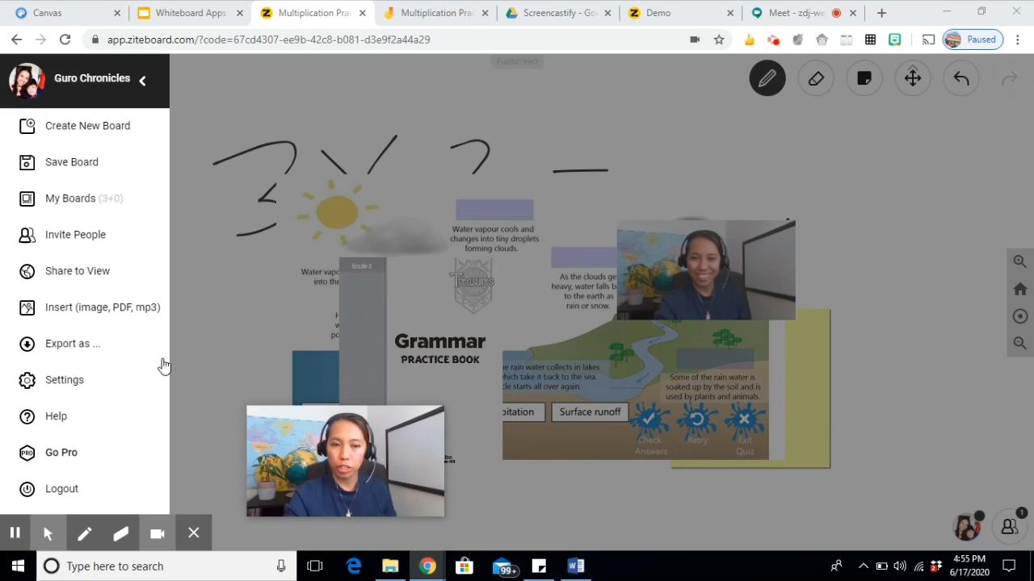
- Save the board and select its public join link in Invite People
click(72, 343)
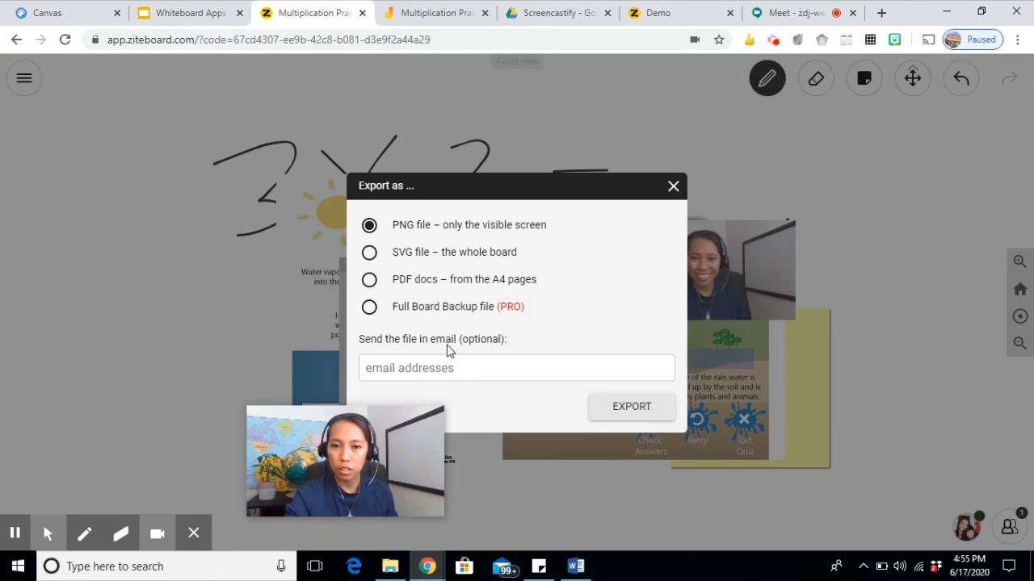
mouse_move(691, 196)
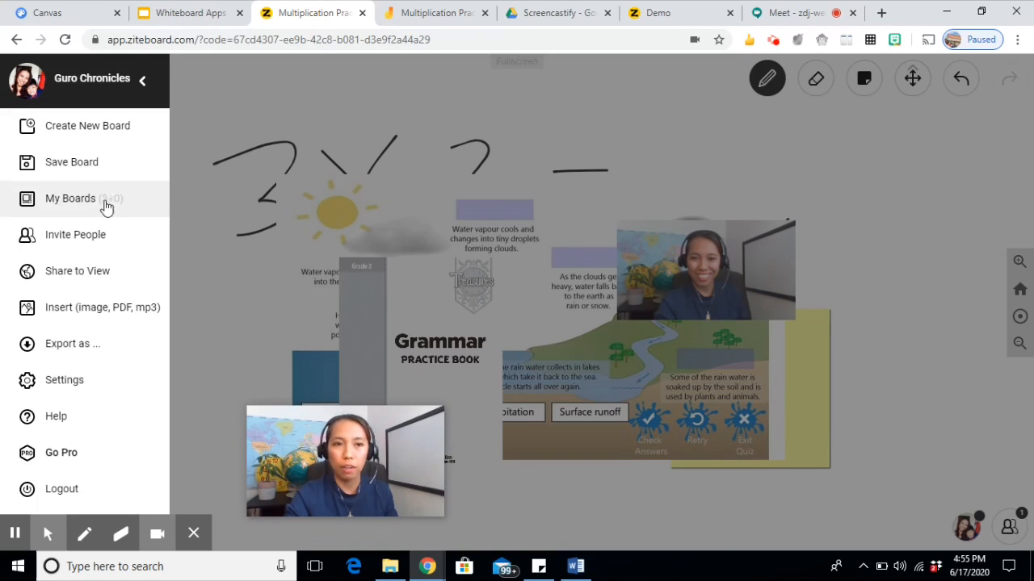
mouse_move(88, 356)
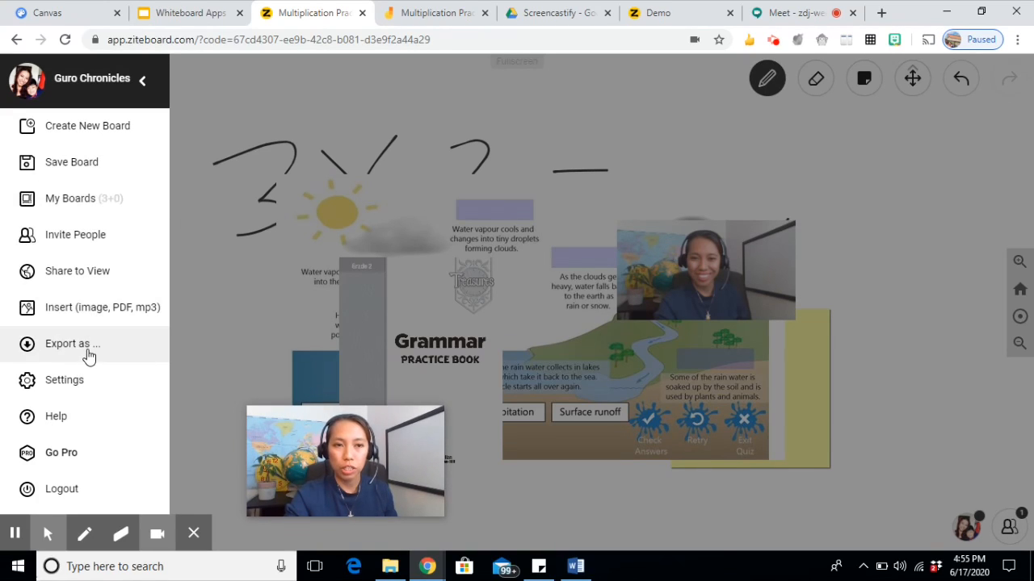
mouse_move(97, 169)
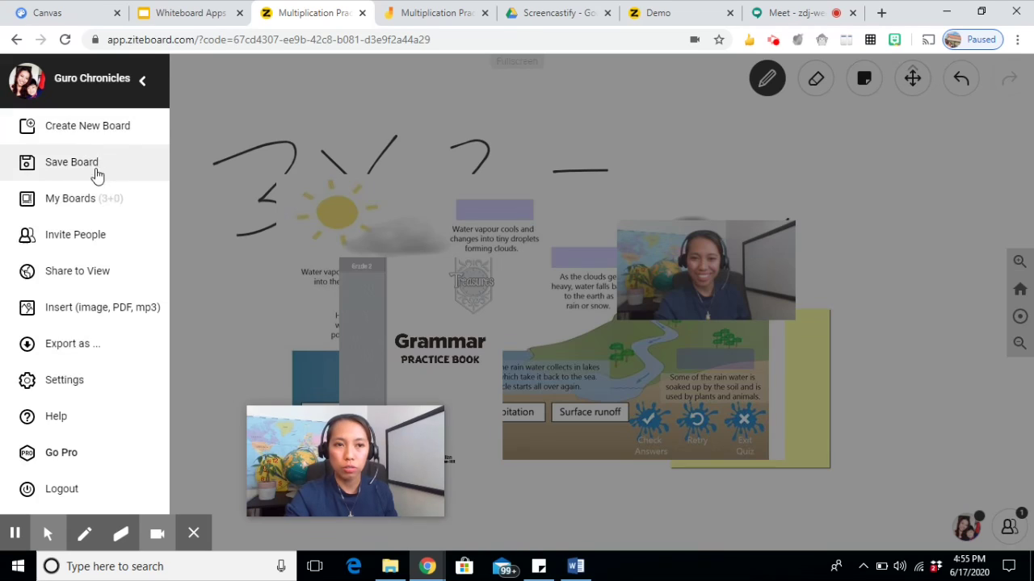
click(71, 161)
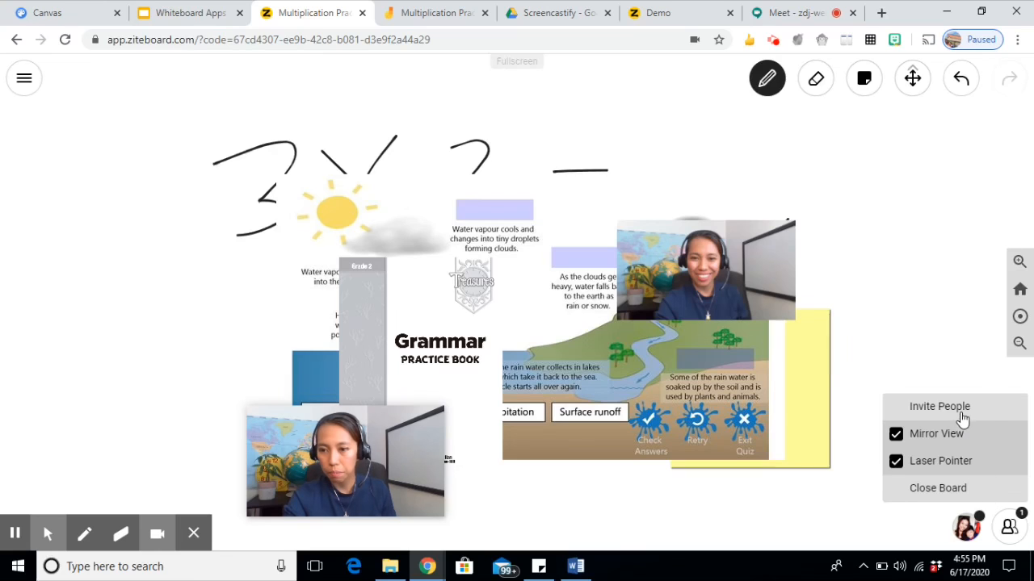
click(939, 406)
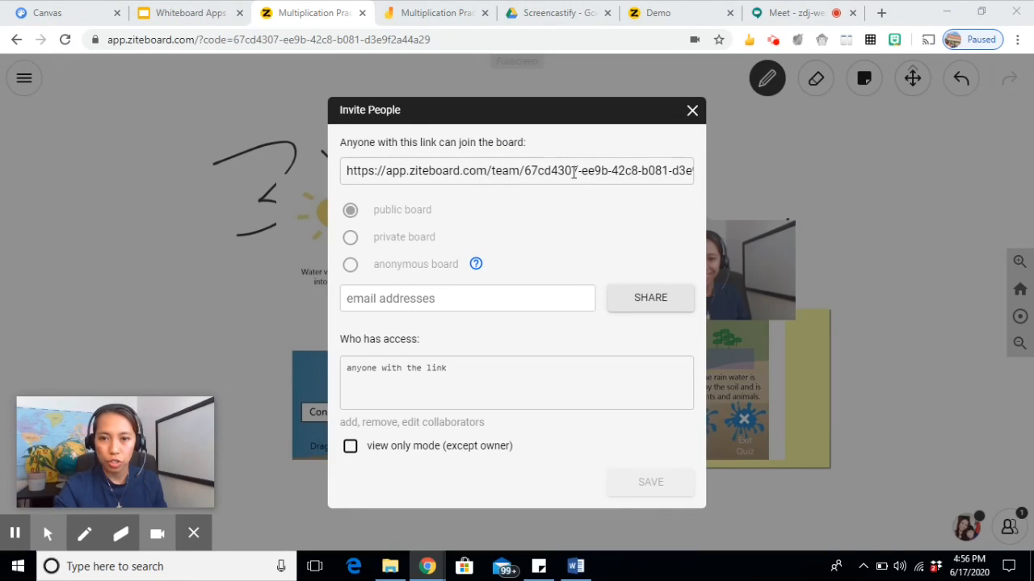
triple_click(517, 171)
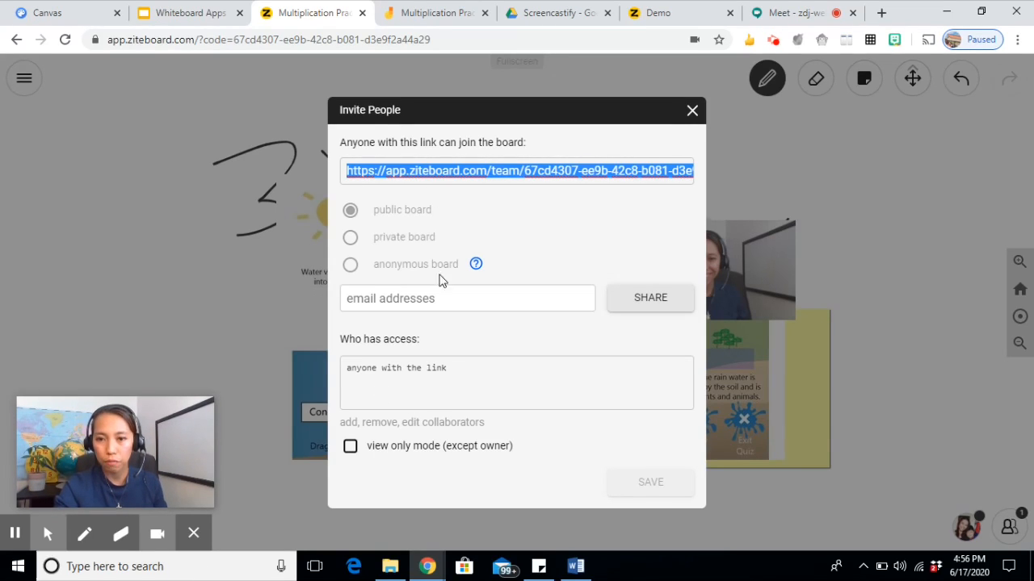
mouse_move(692, 109)
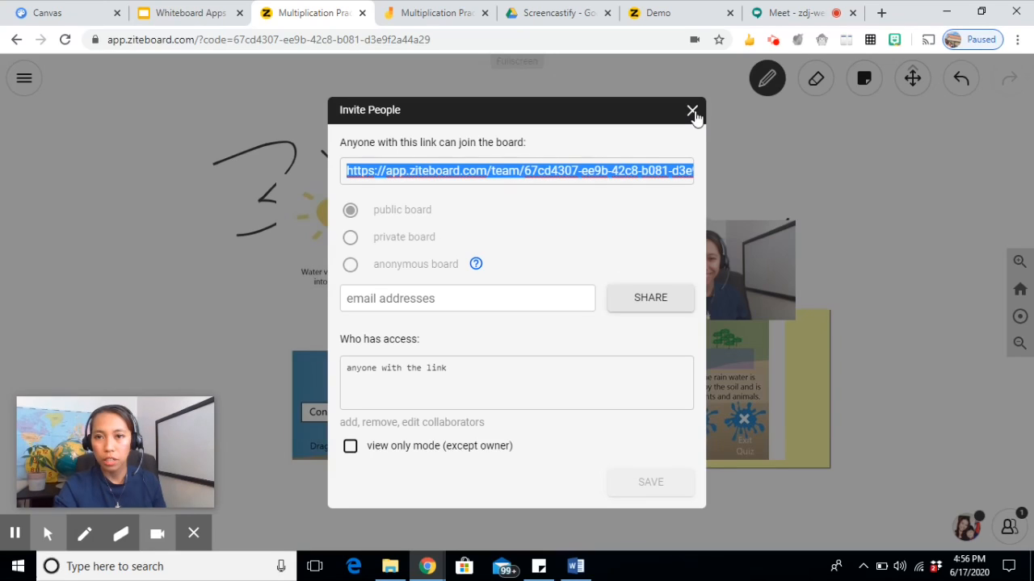
click(692, 110)
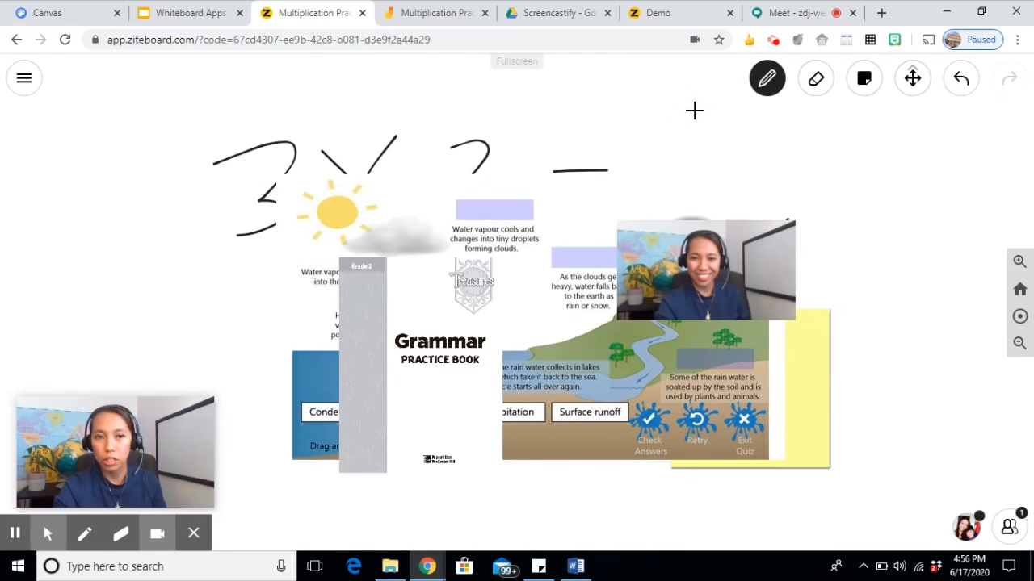
- Switch to the Google Meet call and open its chat panel
click(796, 13)
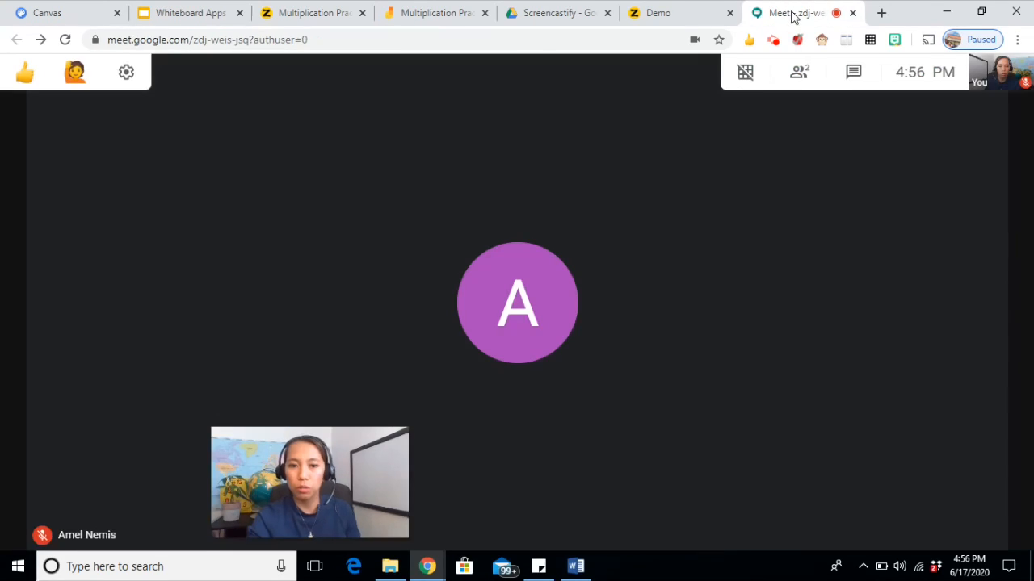
click(852, 72)
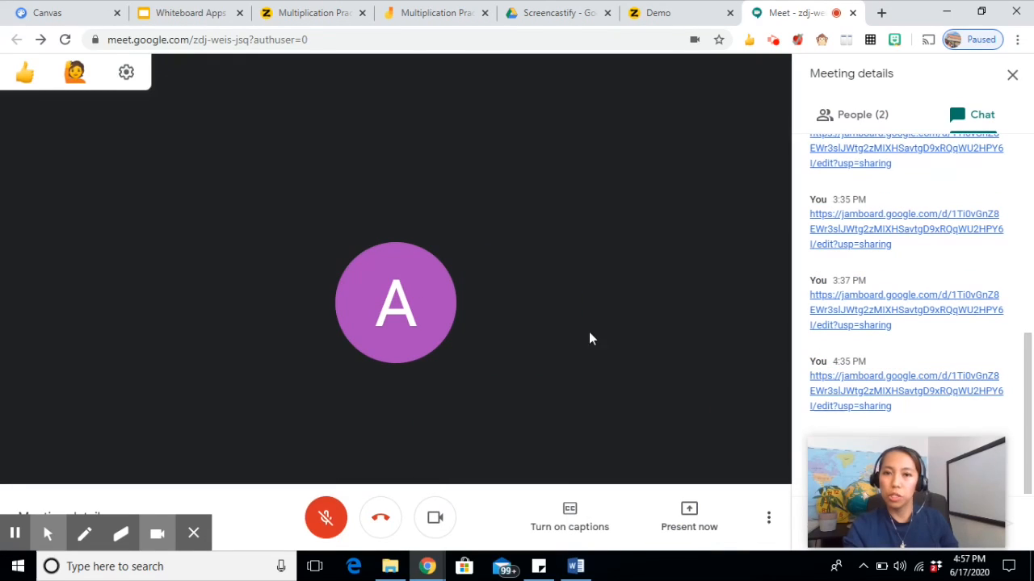
mouse_move(248, 238)
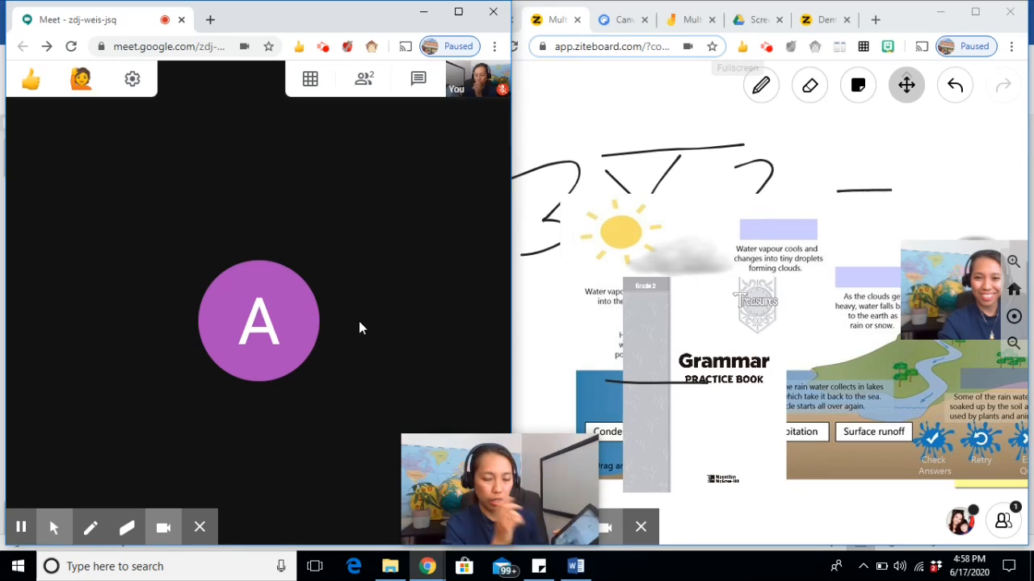
mouse_move(382, 241)
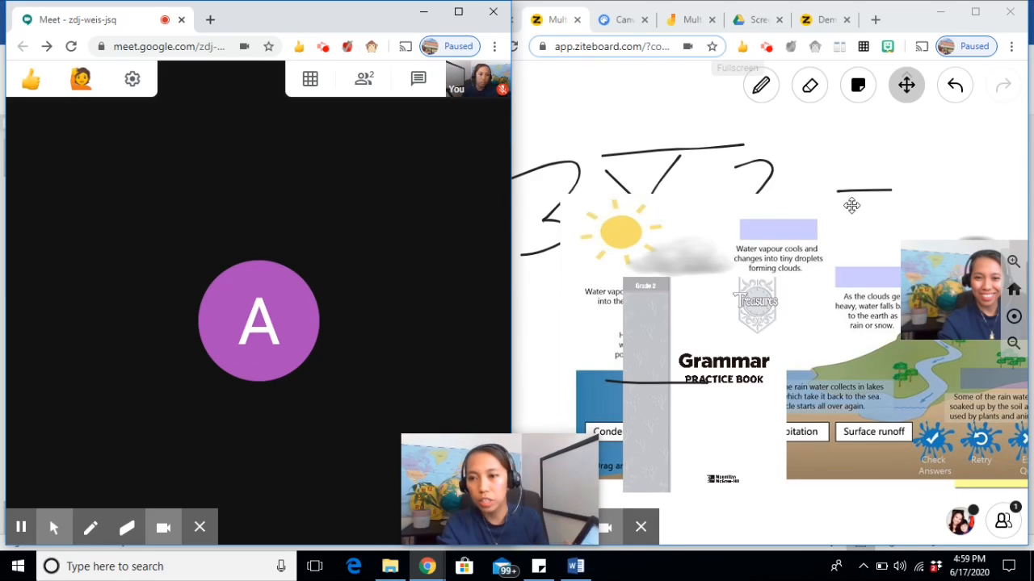
mouse_move(864, 202)
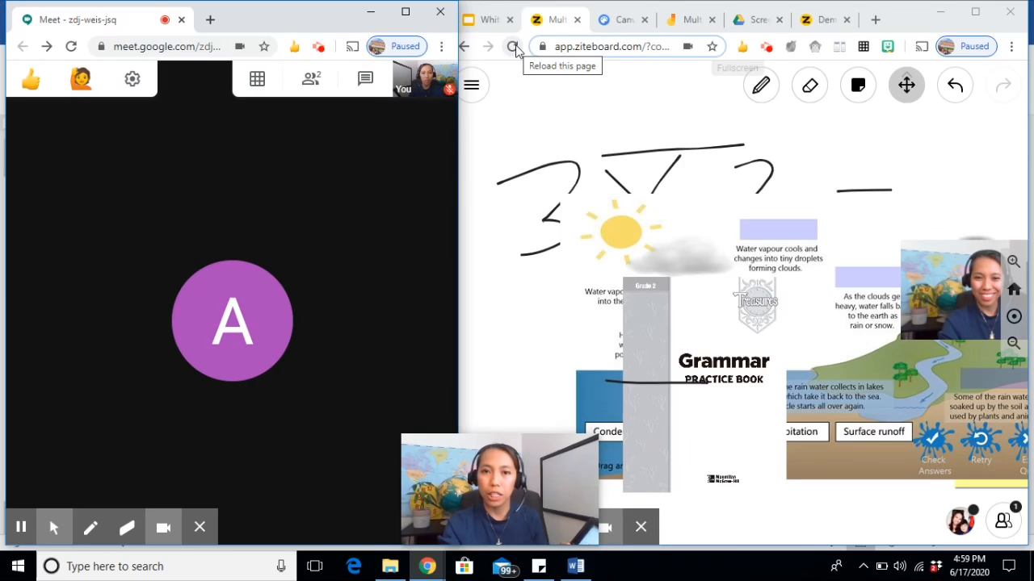
- Reload the Ziteboard page twice until the circled 3X2 drawing appears, then return to the slides
click(513, 46)
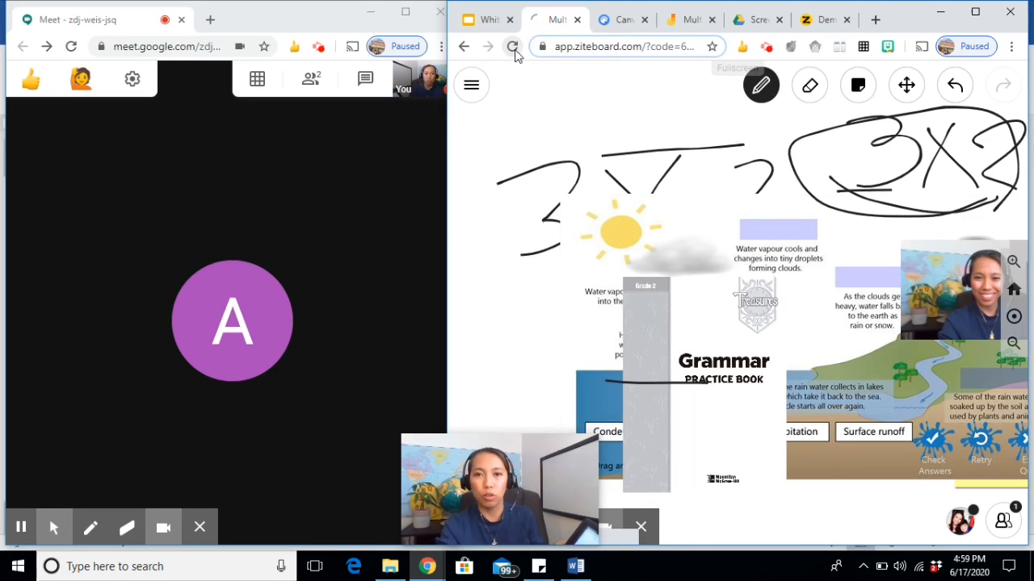
click(513, 46)
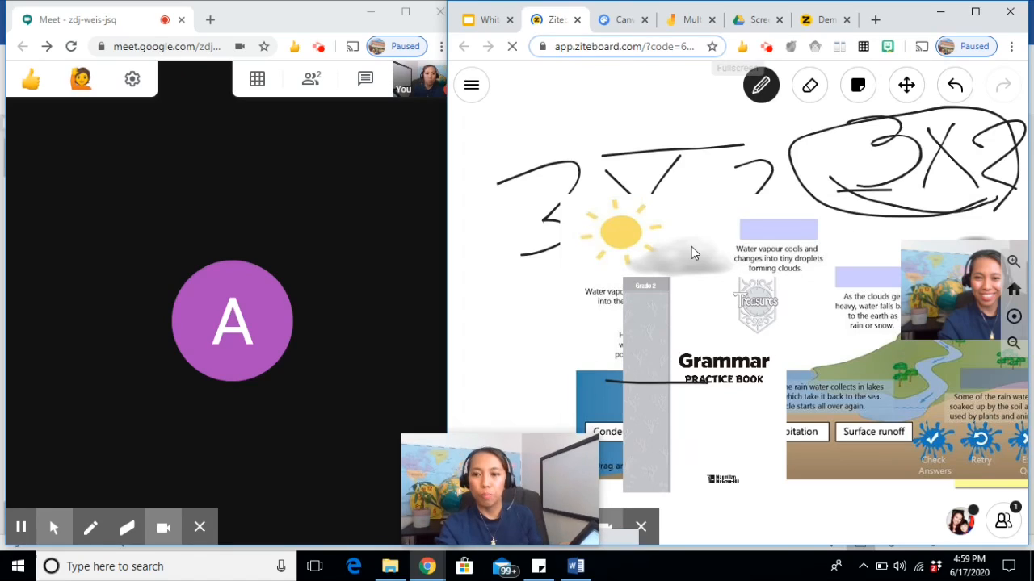
click(71, 19)
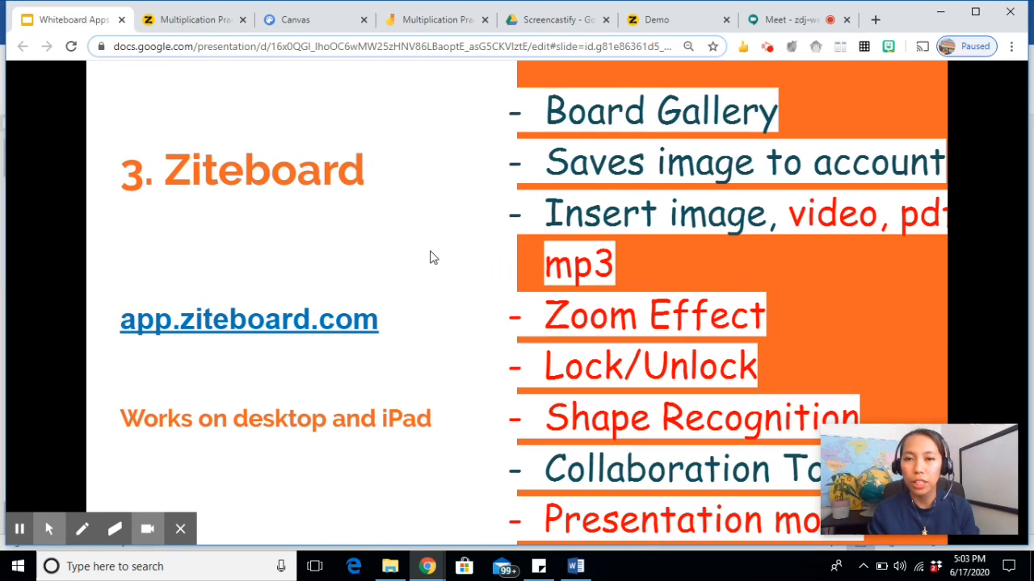
mouse_move(375, 280)
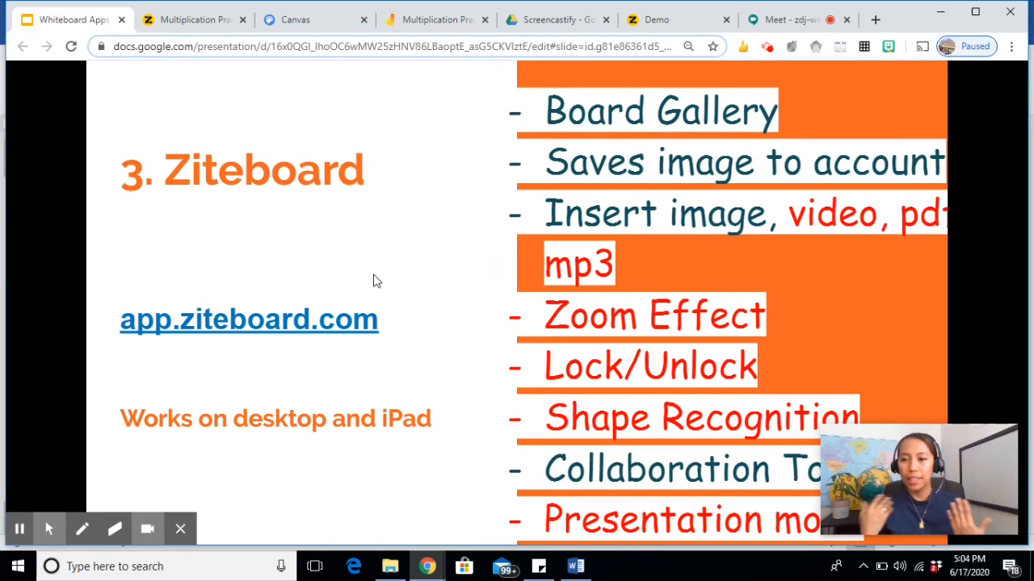